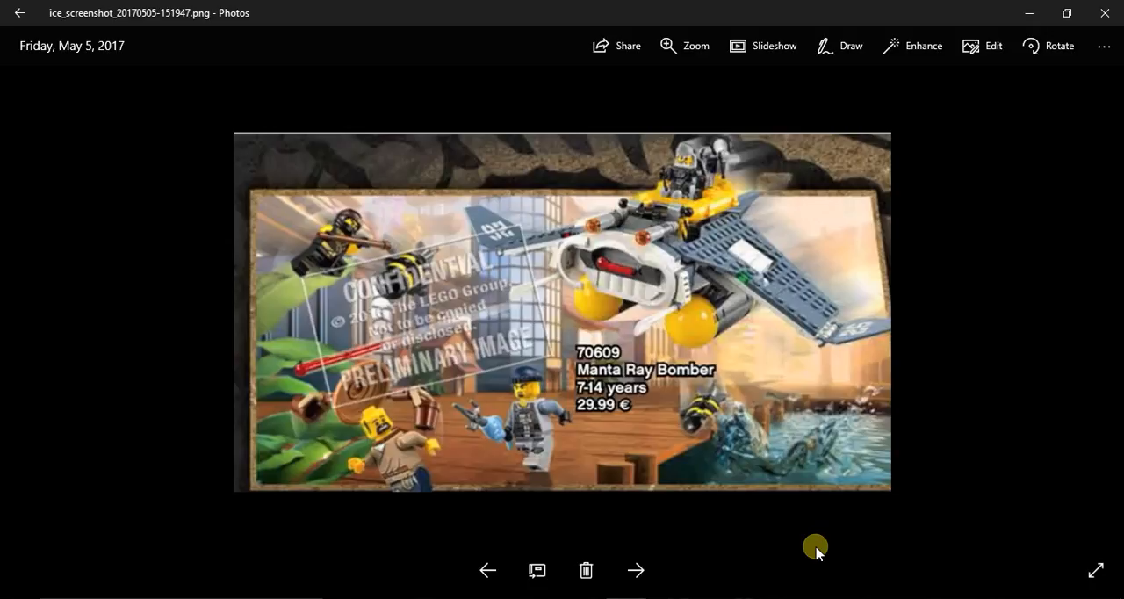
pyautogui.moveTo(544, 232)
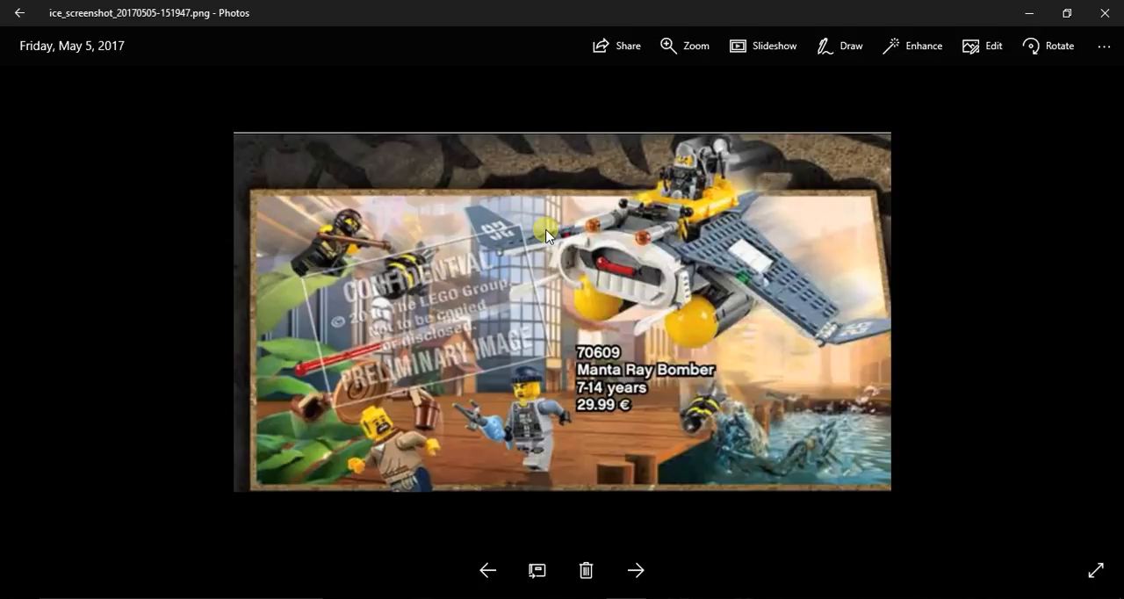
pyautogui.moveTo(505, 473)
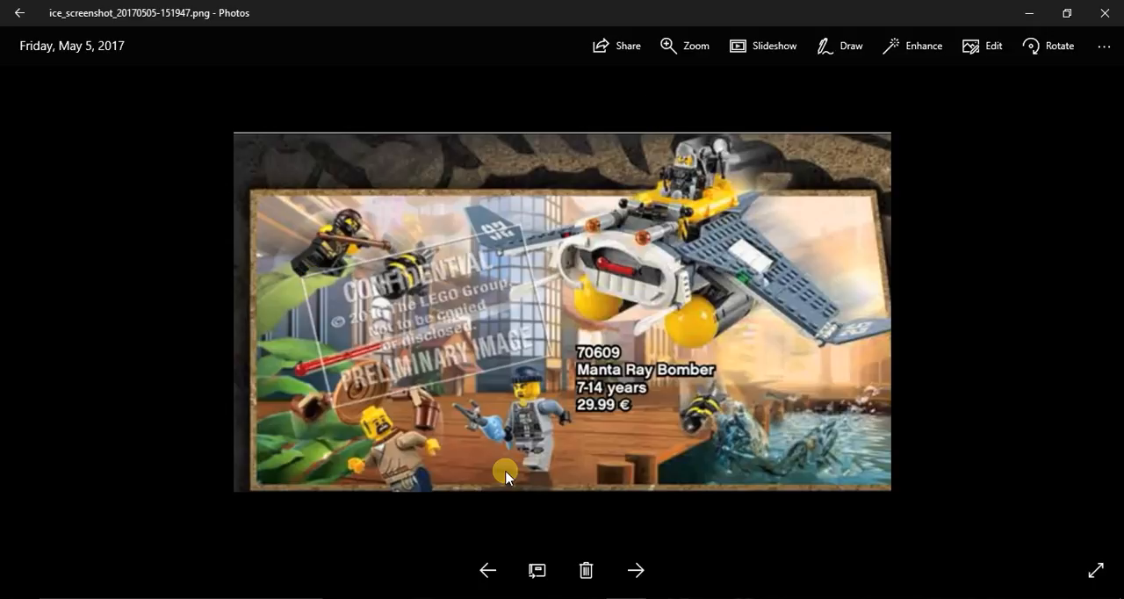
pyautogui.moveTo(608, 345)
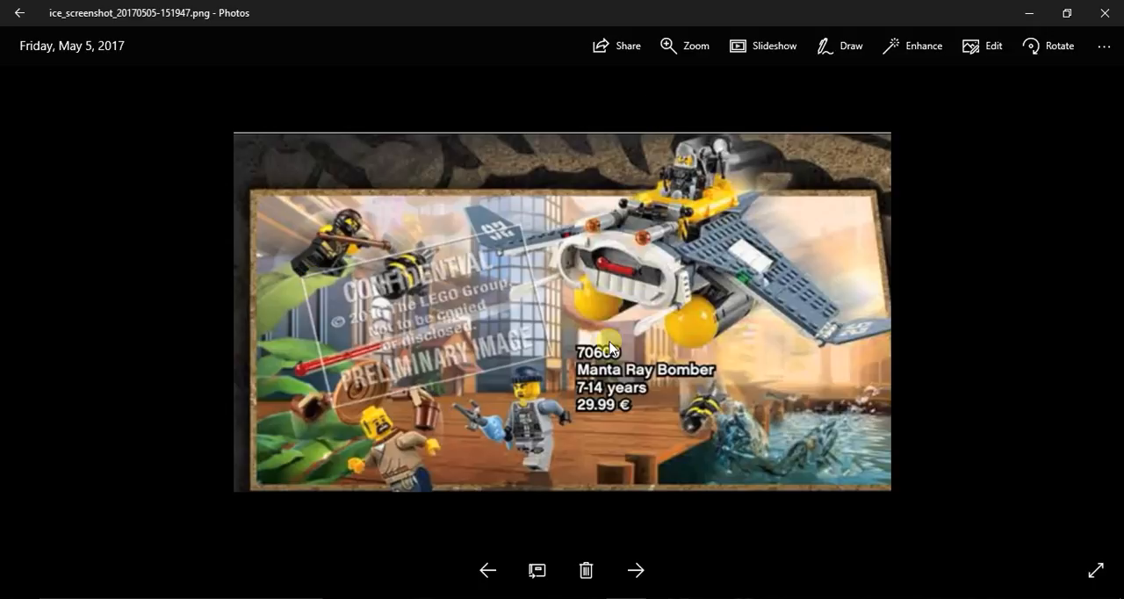
pyautogui.moveTo(743, 343)
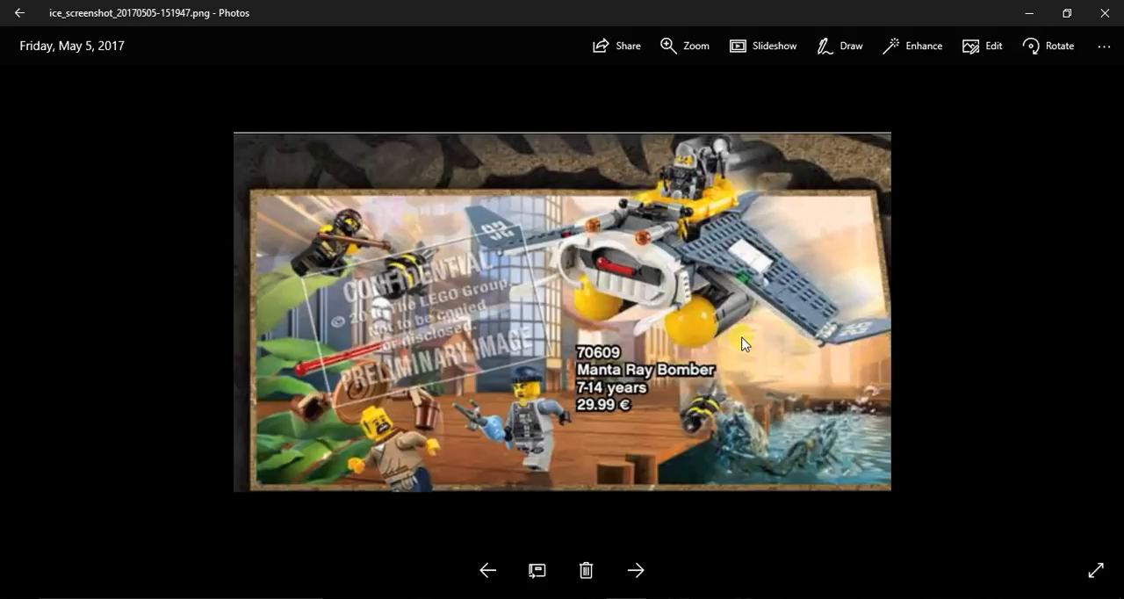
pyautogui.moveTo(504, 307)
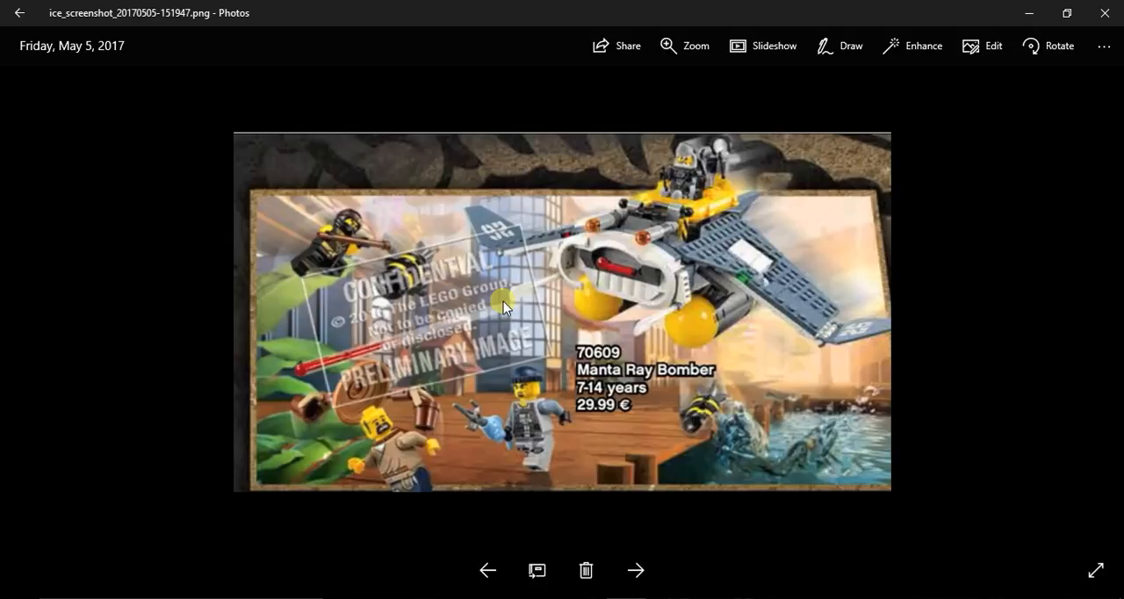
pyautogui.moveTo(399, 456)
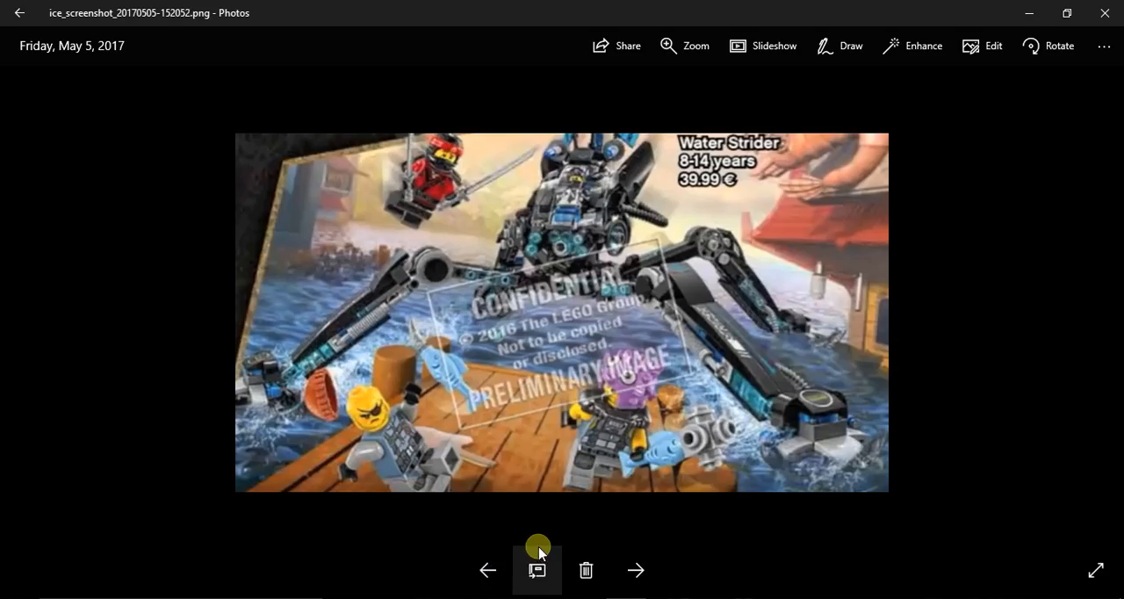
pyautogui.moveTo(741, 235)
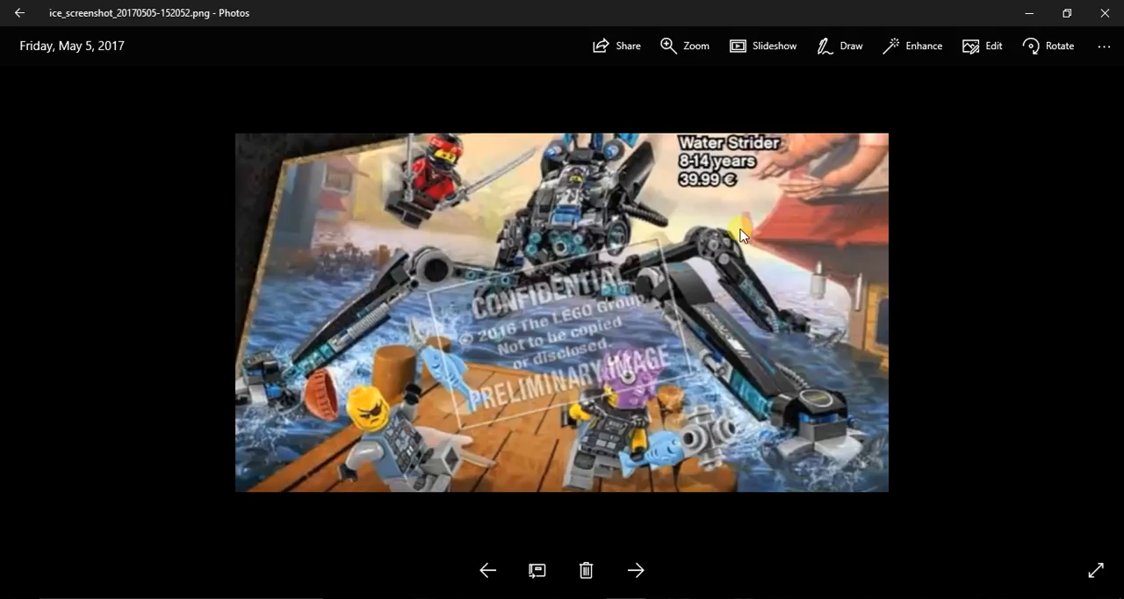
pyautogui.moveTo(566, 250)
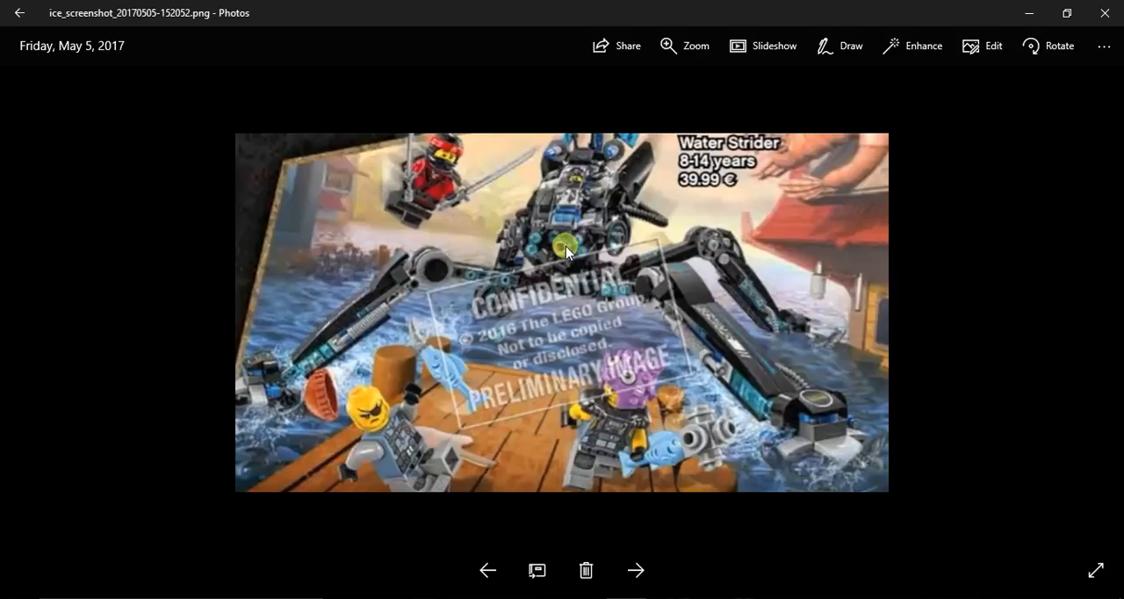
pyautogui.moveTo(512, 226)
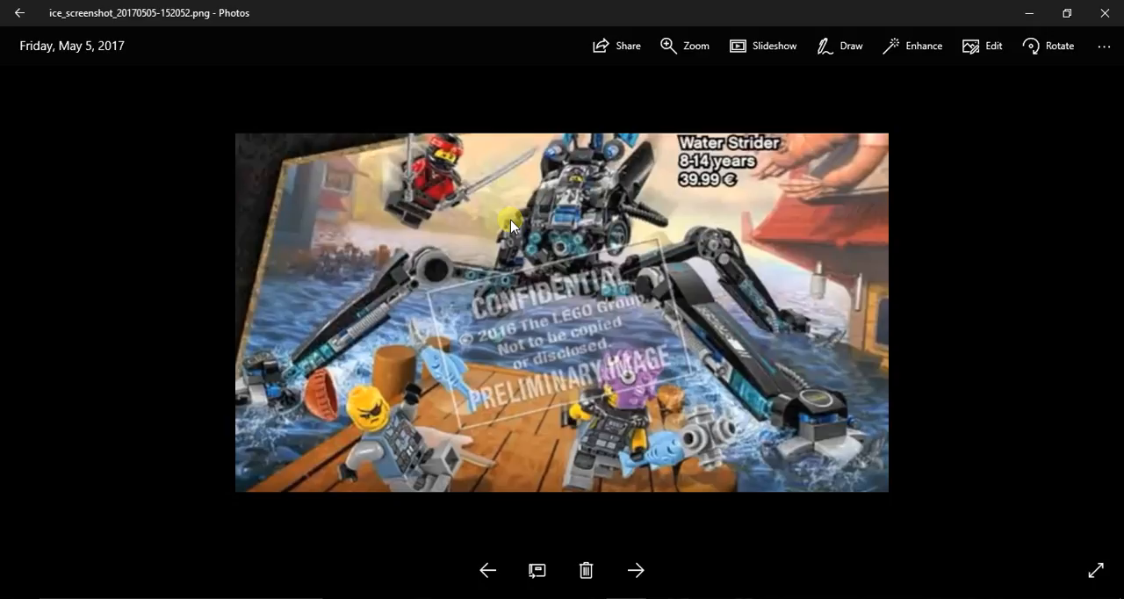
pyautogui.moveTo(498, 275)
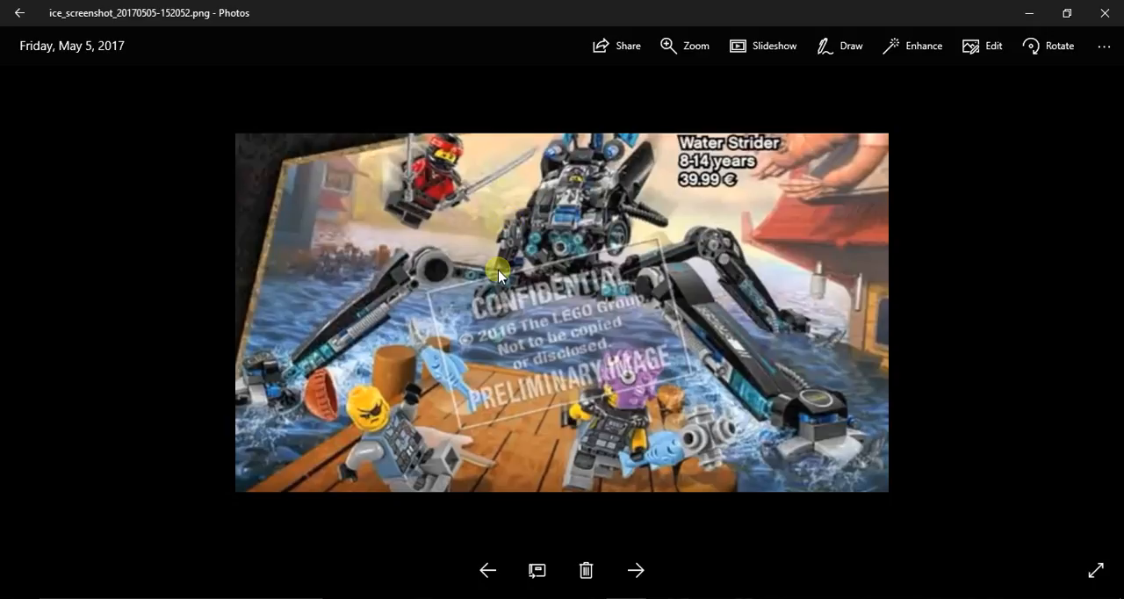
pyautogui.click(487, 569)
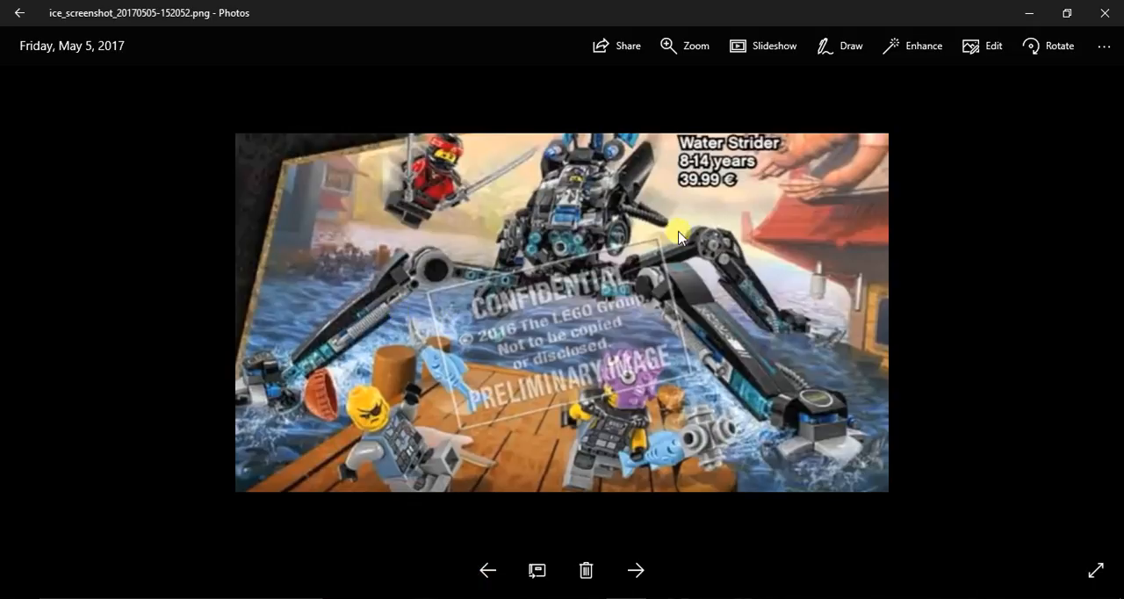
pyautogui.moveTo(569, 303)
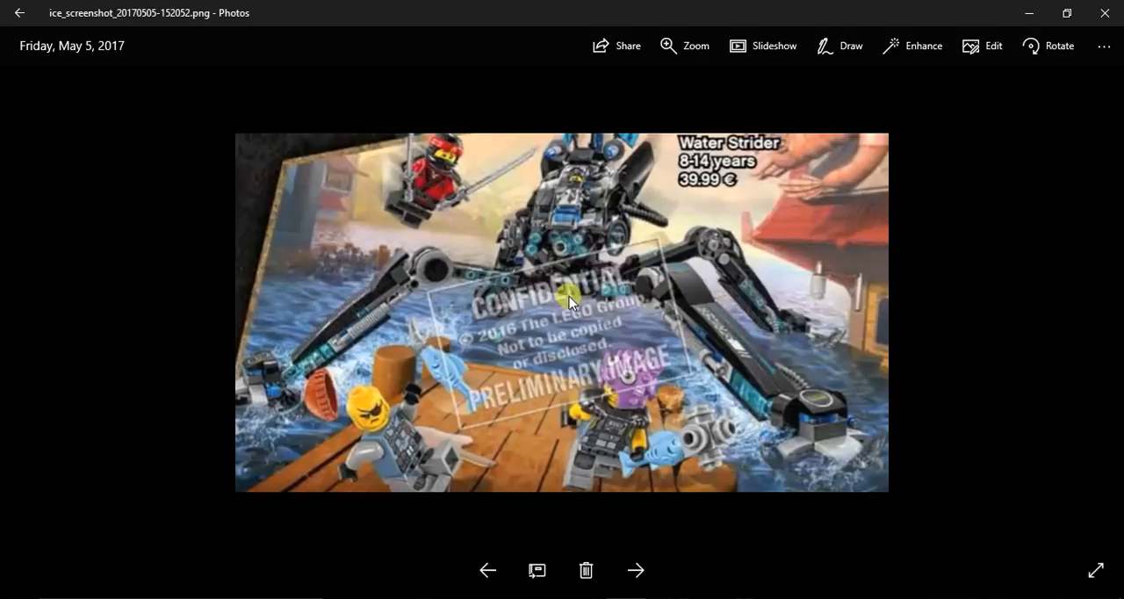
pyautogui.moveTo(639, 341)
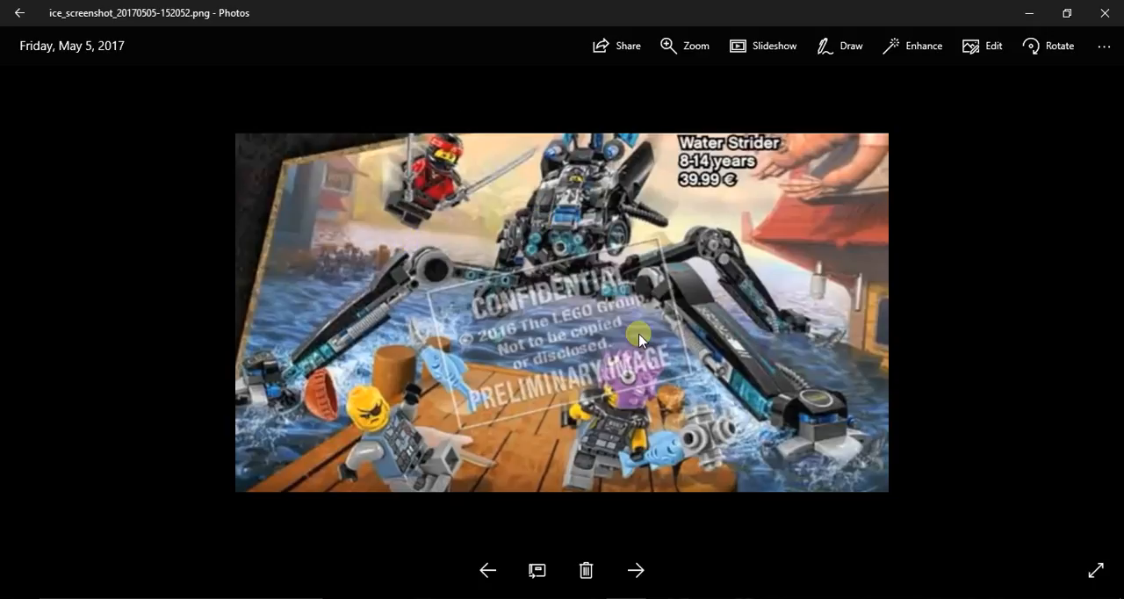
pyautogui.moveTo(693, 178)
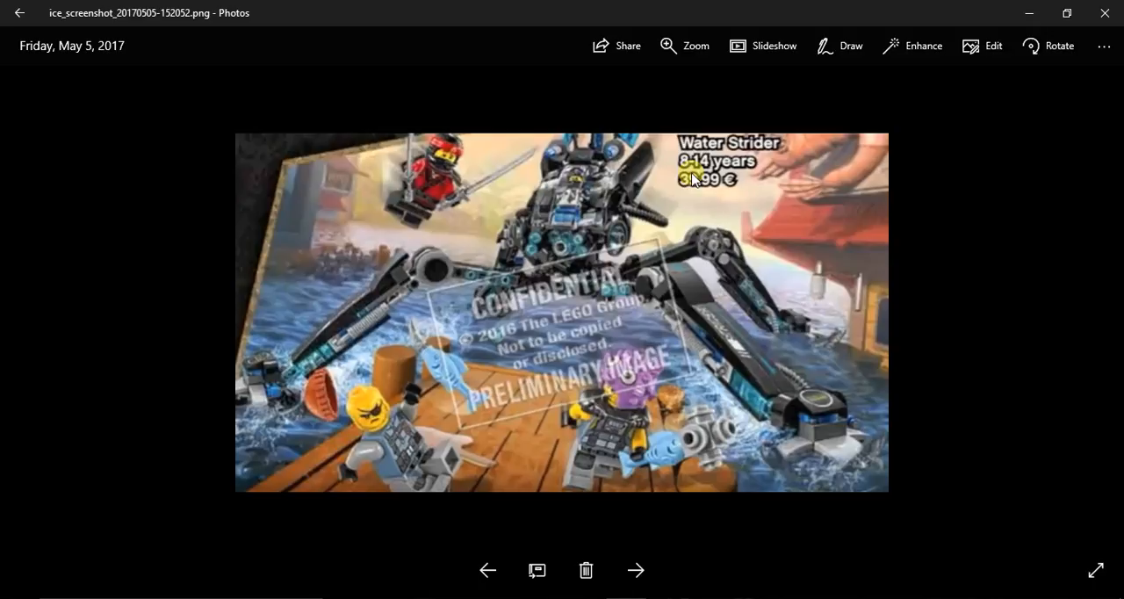
pyautogui.moveTo(693, 191)
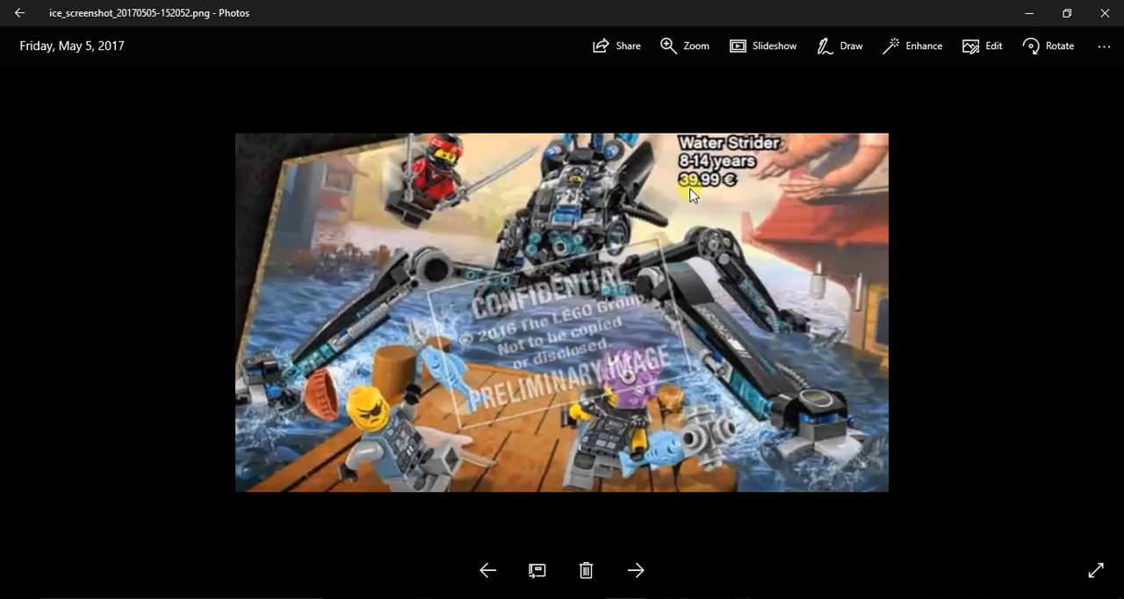
pyautogui.moveTo(689, 202)
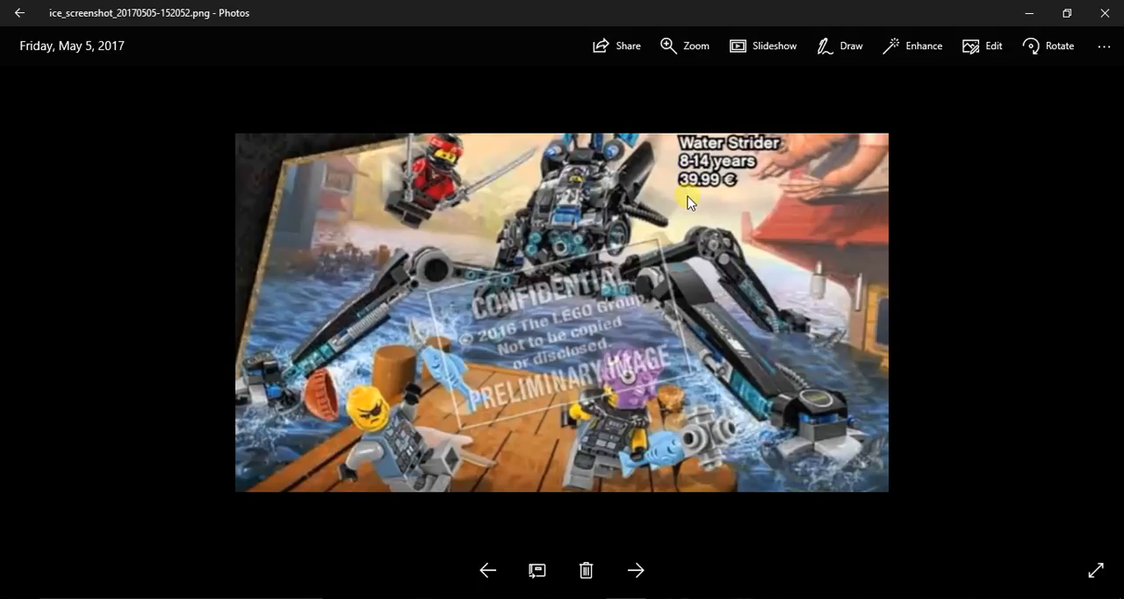
pyautogui.moveTo(588, 304)
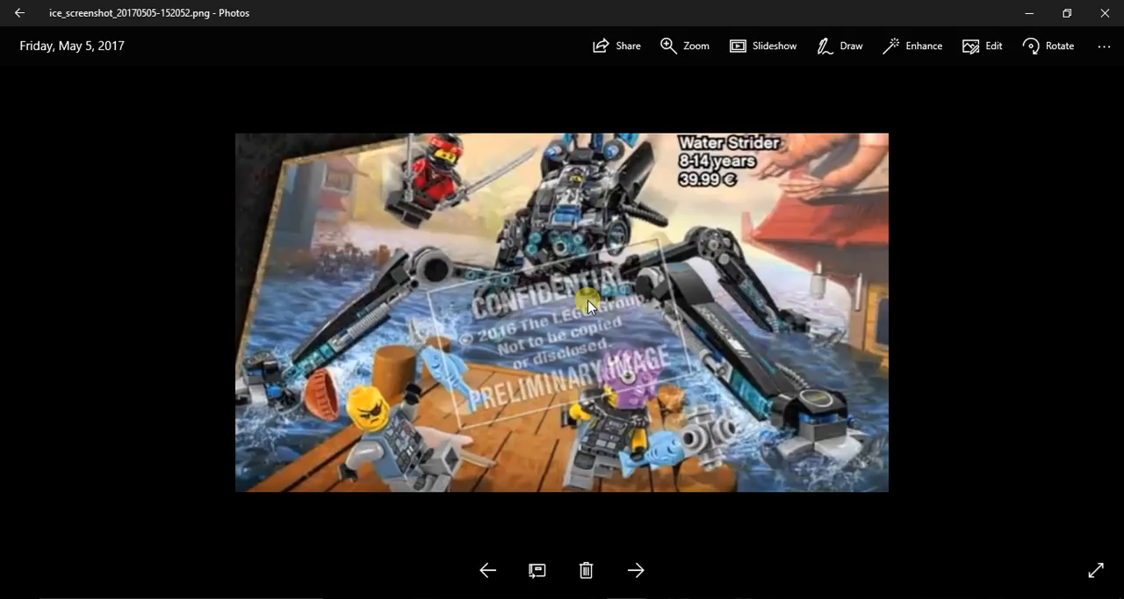
pyautogui.moveTo(553, 410)
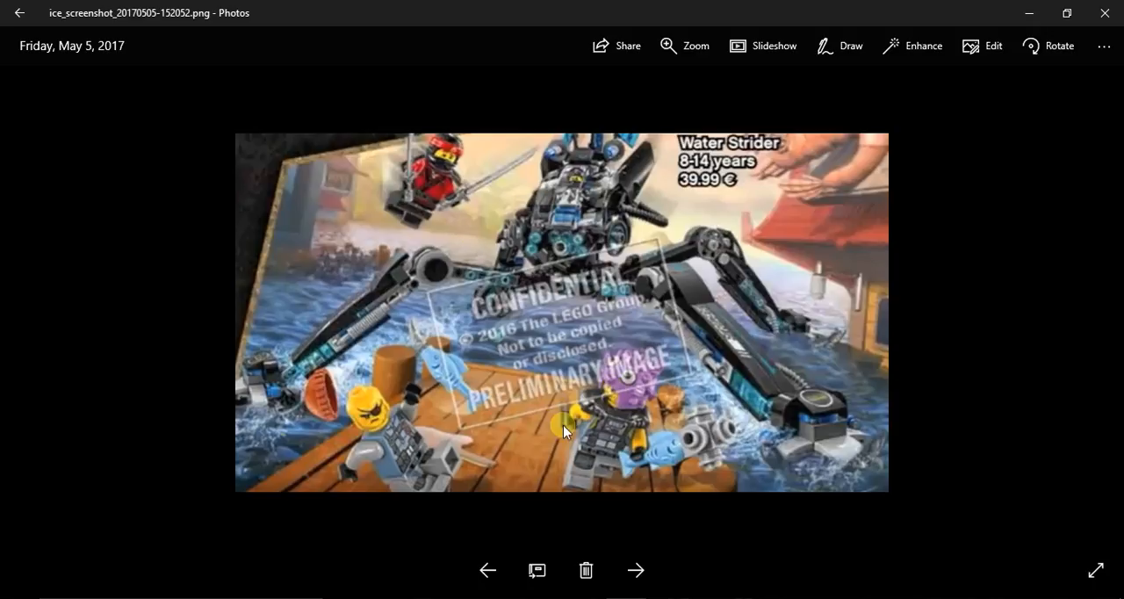
pyautogui.moveTo(717, 419)
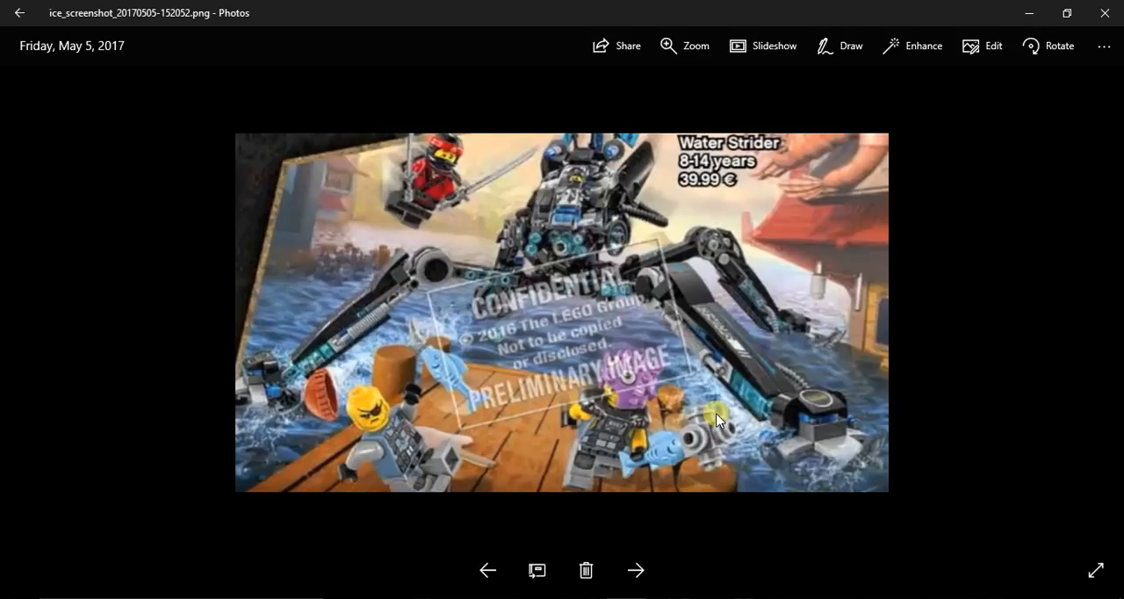
pyautogui.moveTo(447, 541)
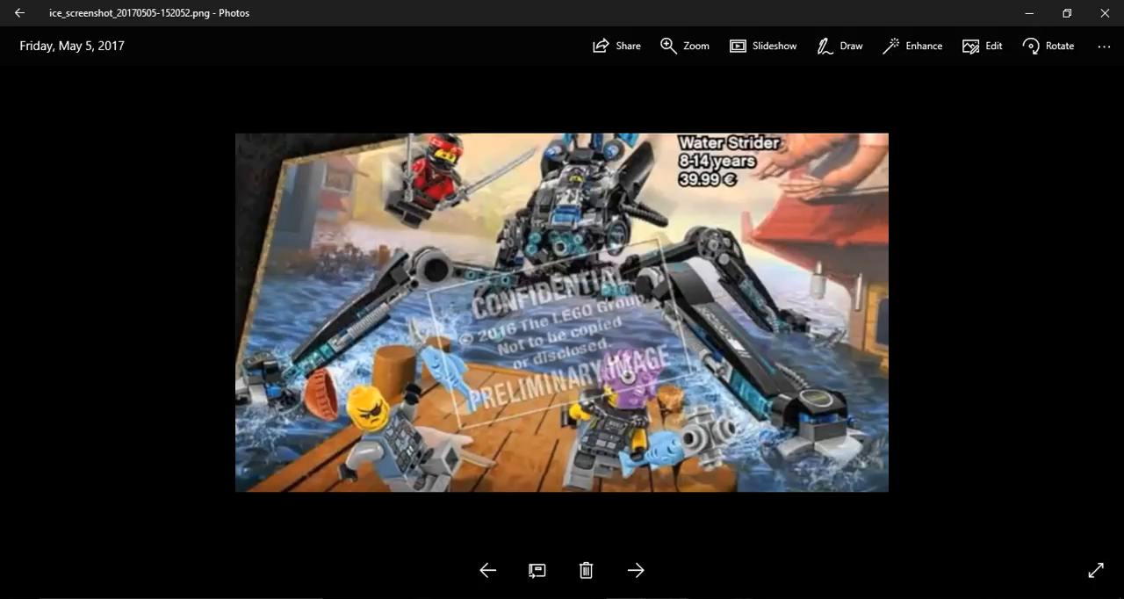
pyautogui.moveTo(696, 501)
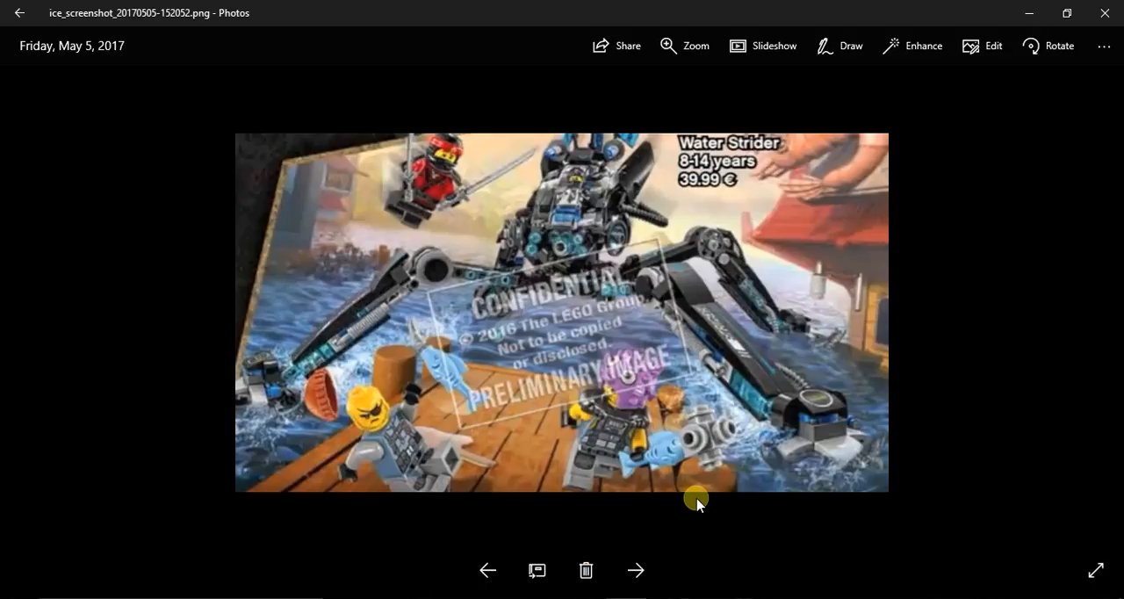
pyautogui.moveTo(544, 367)
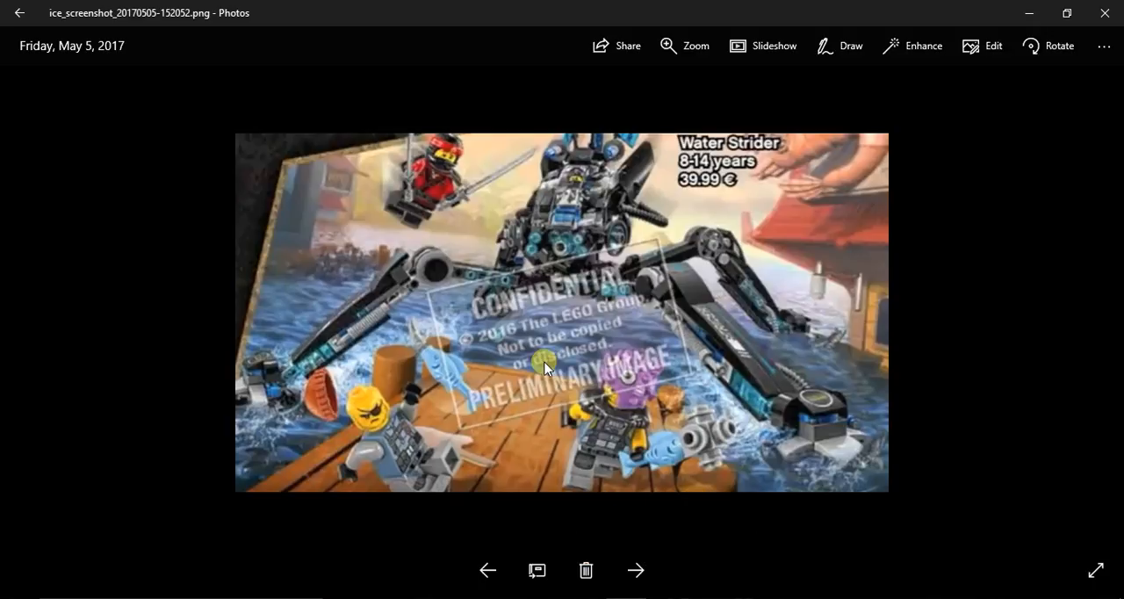
pyautogui.moveTo(571, 295)
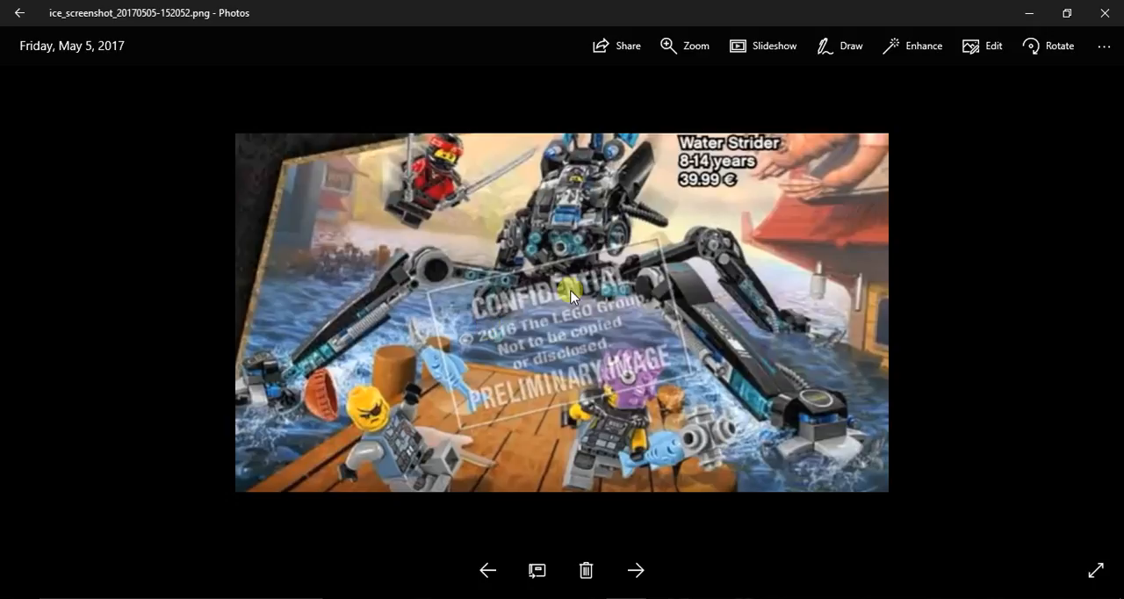
pyautogui.moveTo(531, 198)
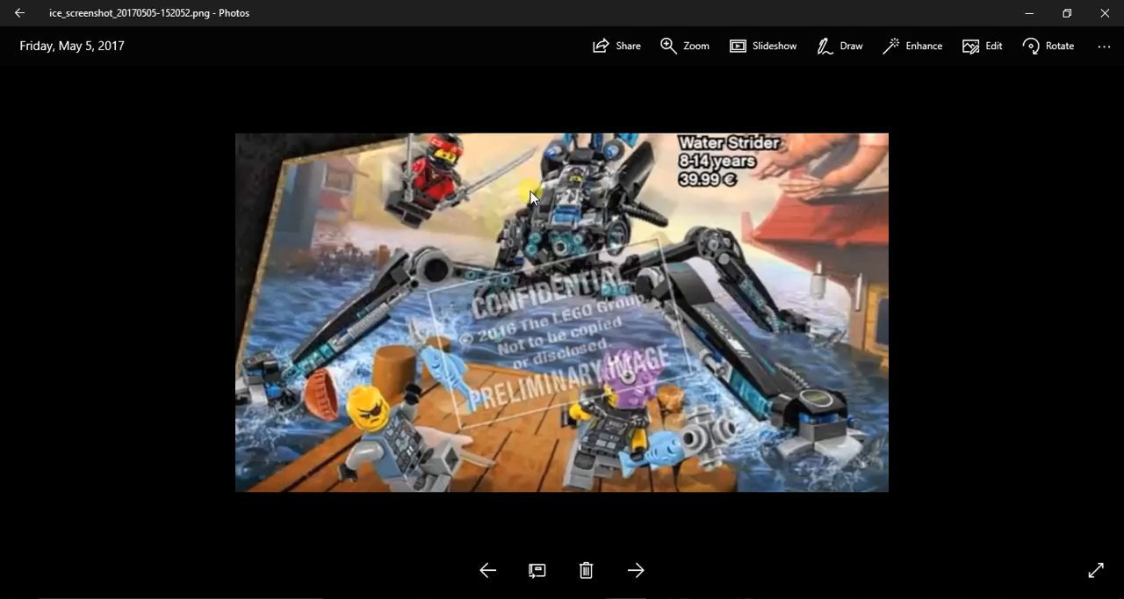
pyautogui.moveTo(439, 566)
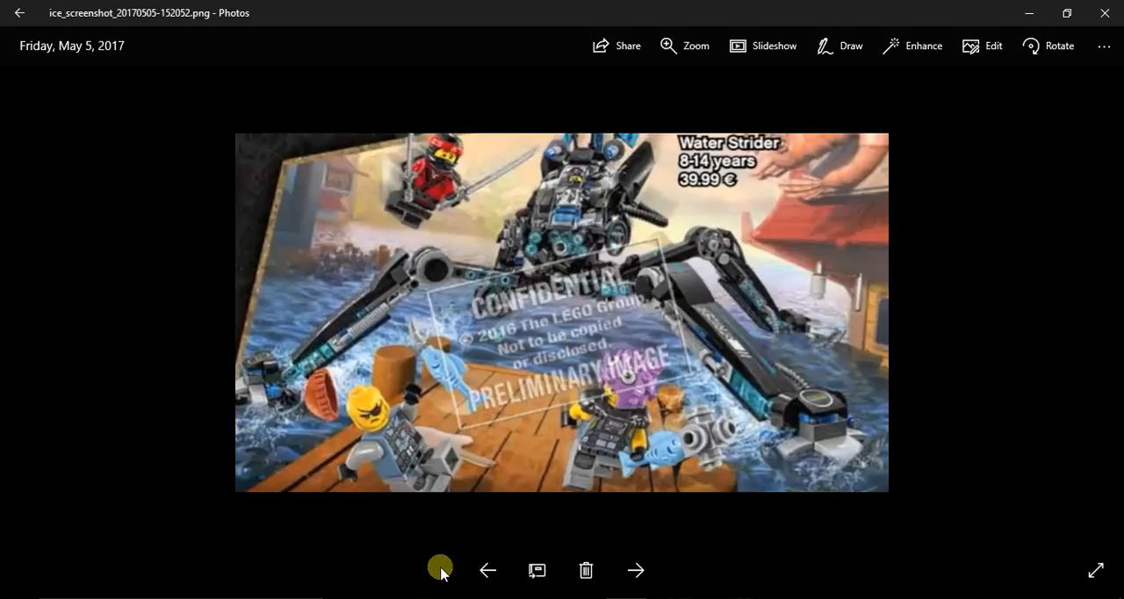
pyautogui.moveTo(505, 332)
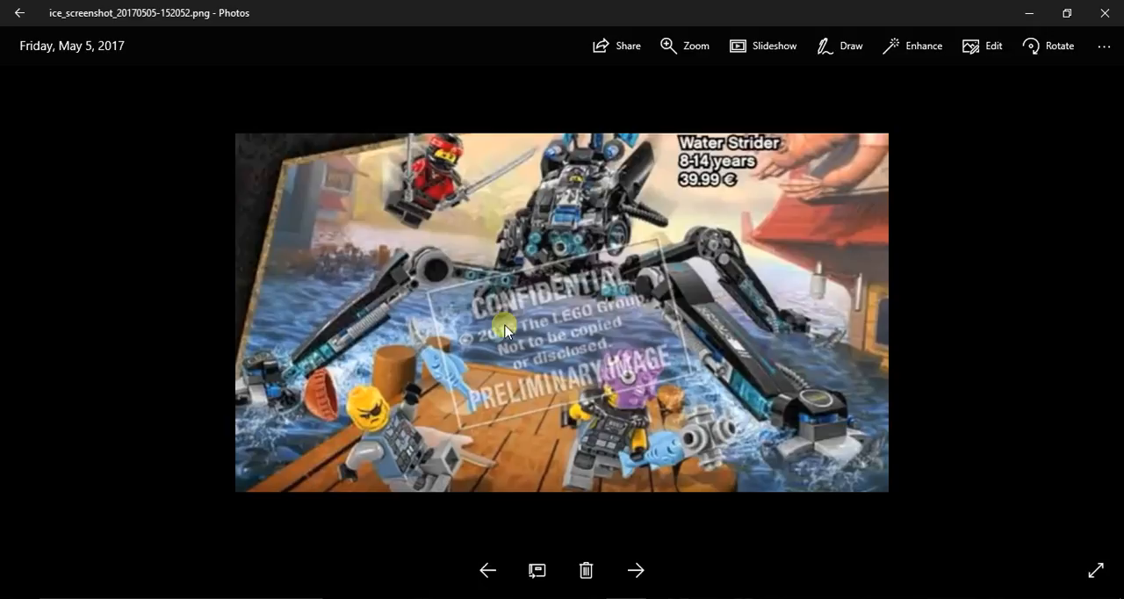
pyautogui.click(487, 570)
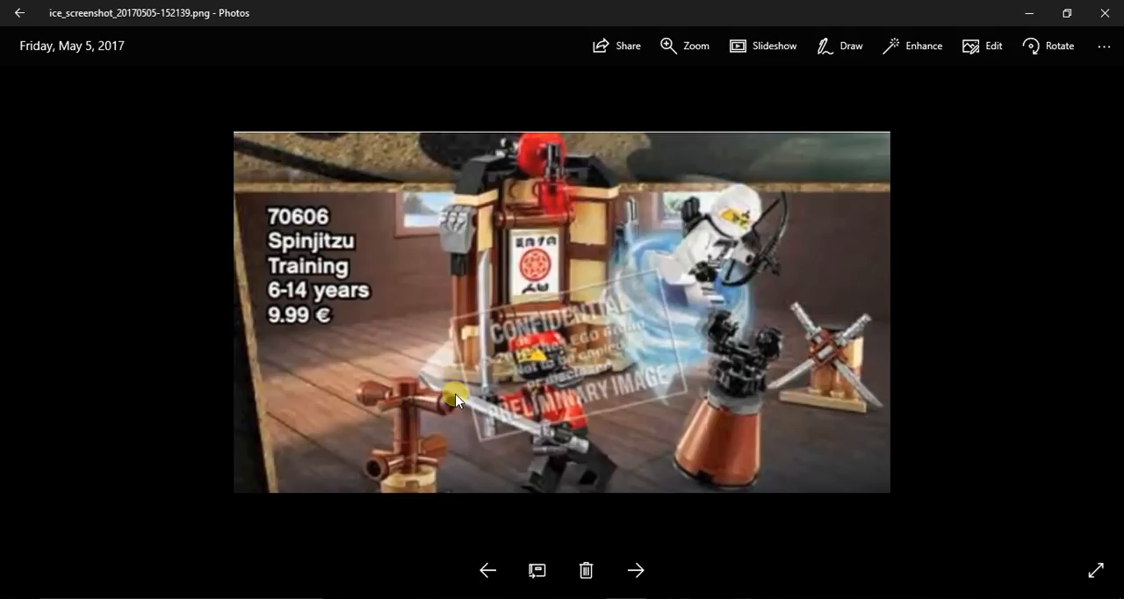
pyautogui.moveTo(560, 288)
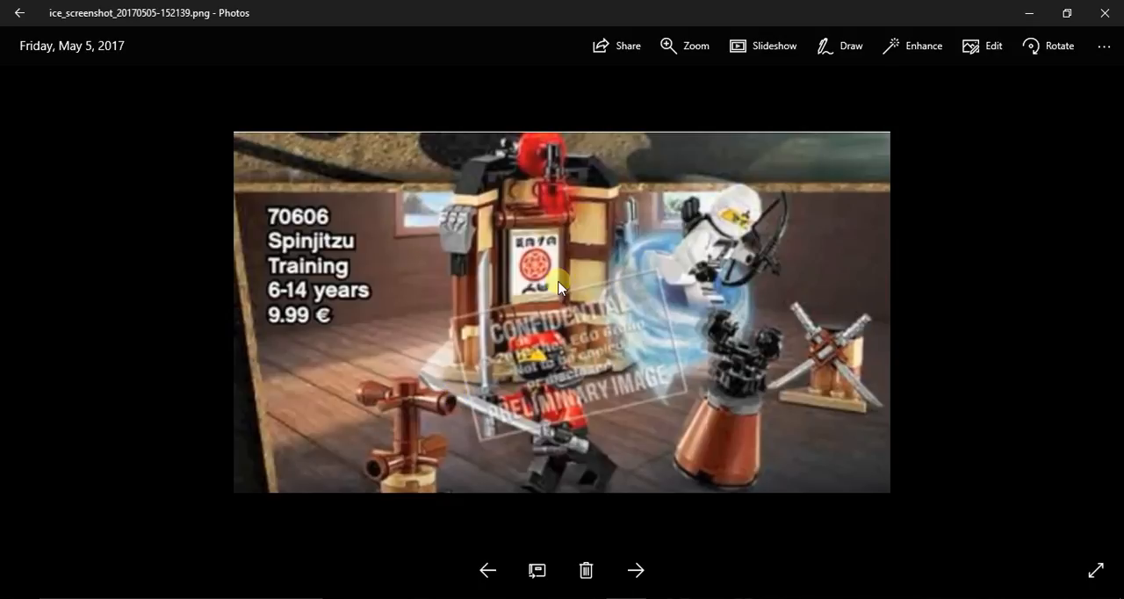
pyautogui.moveTo(737, 386)
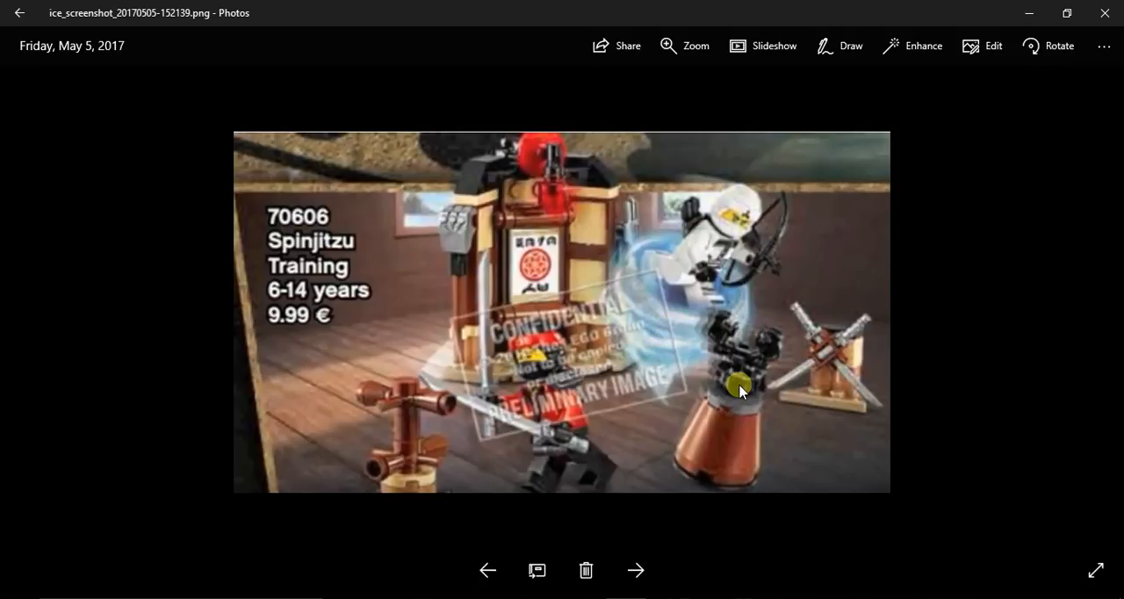
pyautogui.moveTo(759, 338)
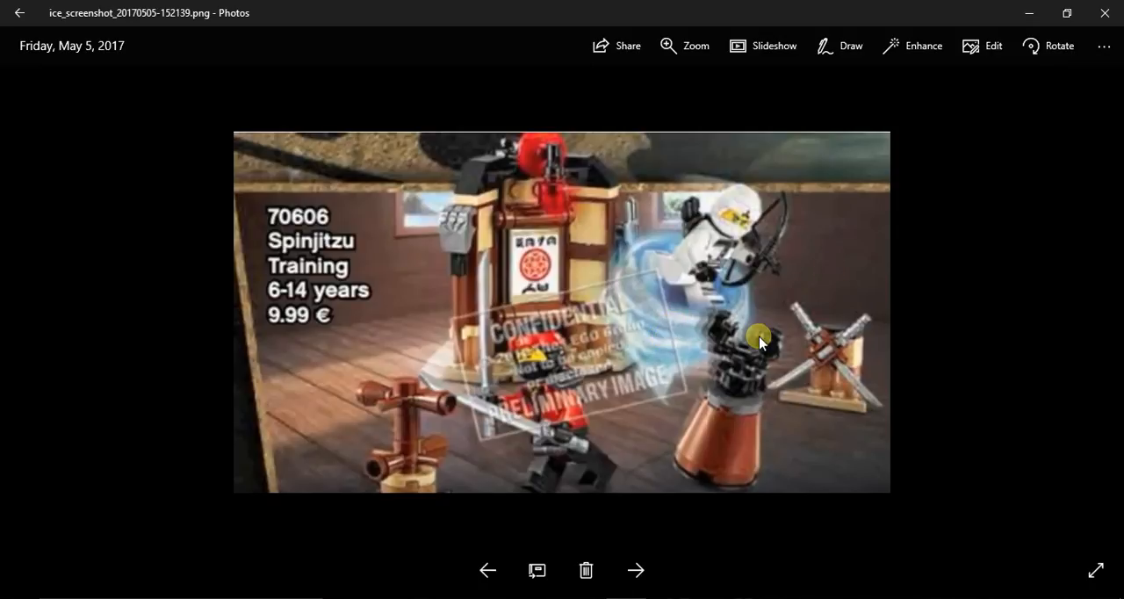
pyautogui.moveTo(746, 246)
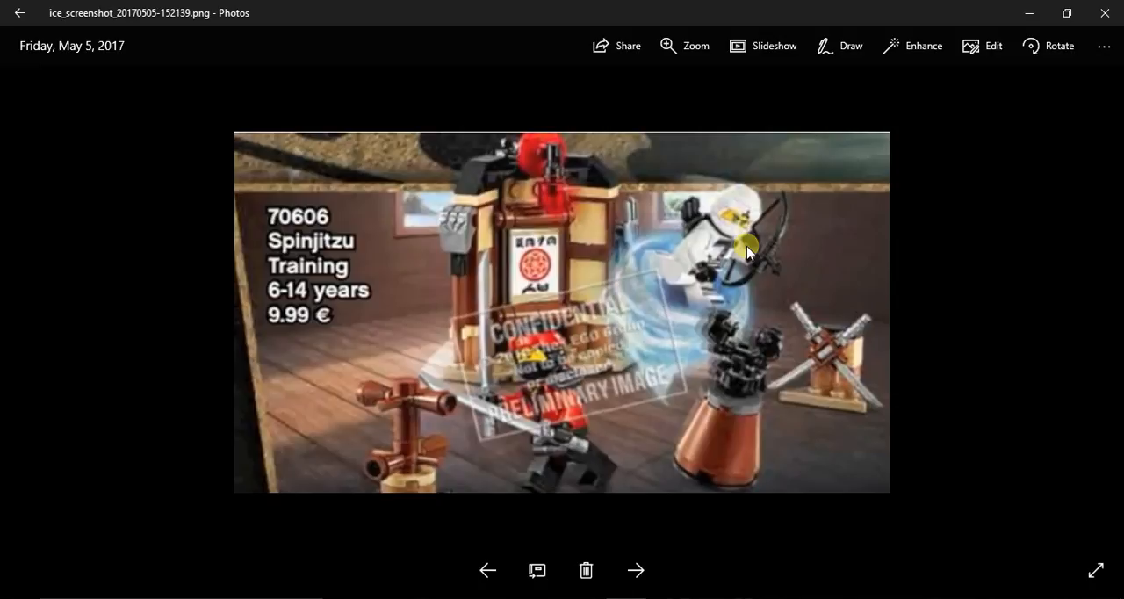
pyautogui.moveTo(685, 337)
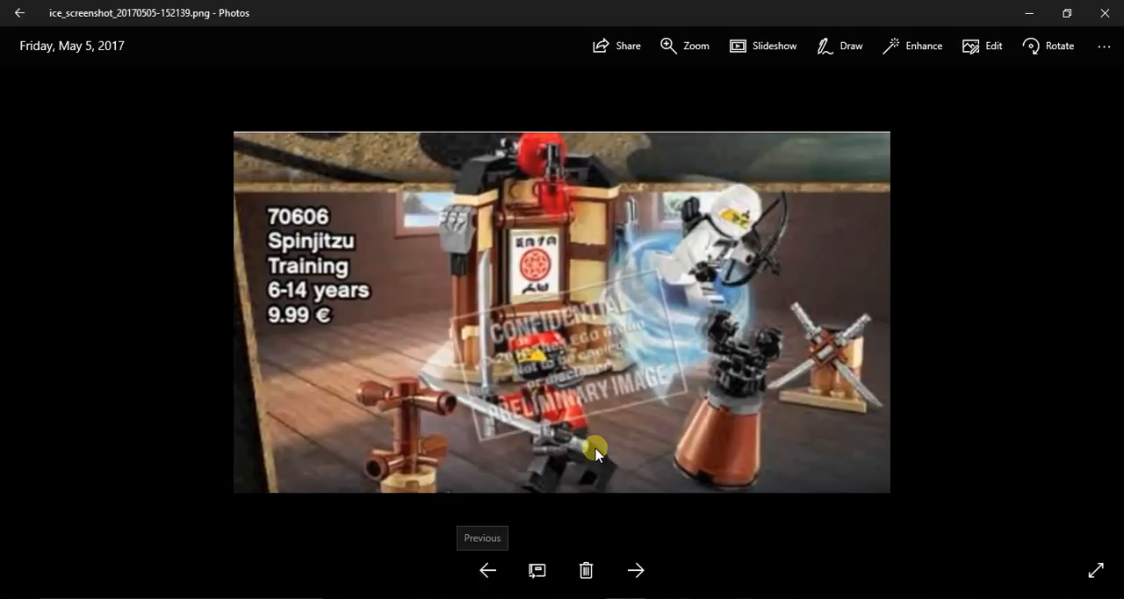
pyautogui.moveTo(776, 310)
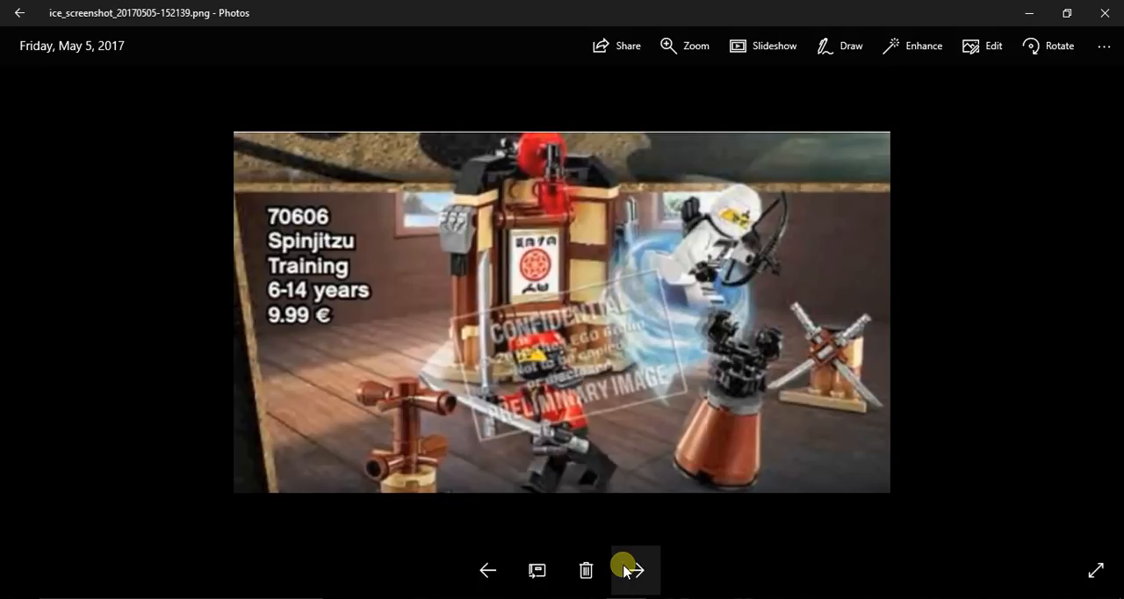
# - Page forward past the Water Strider and Manta Ray Bomber shots, then back to Lightning Jet
pyautogui.click(635, 570)
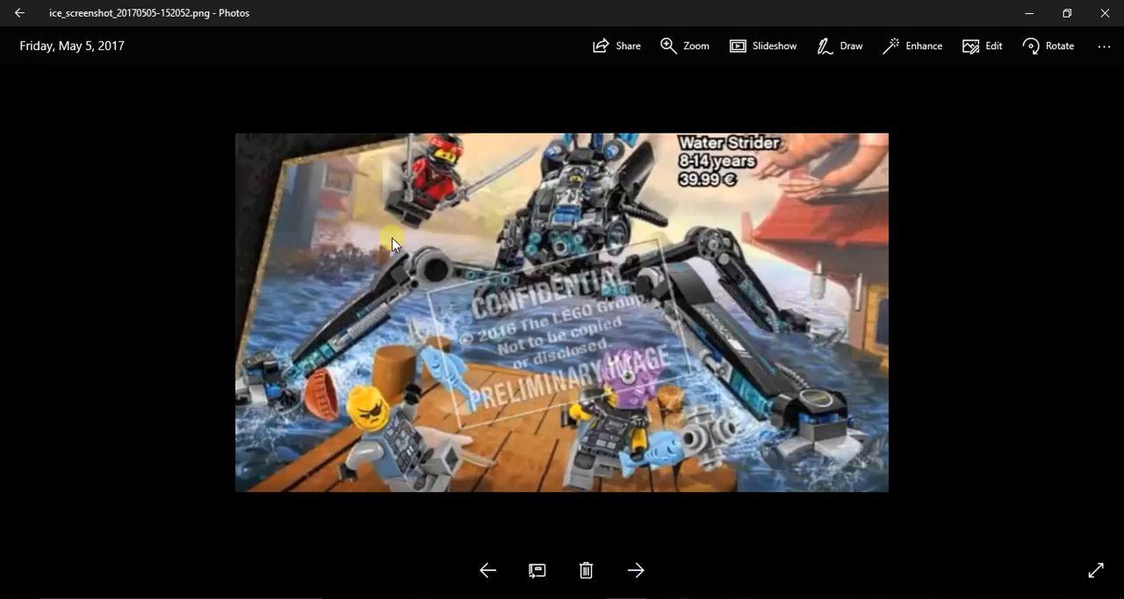
pyautogui.moveTo(727, 193)
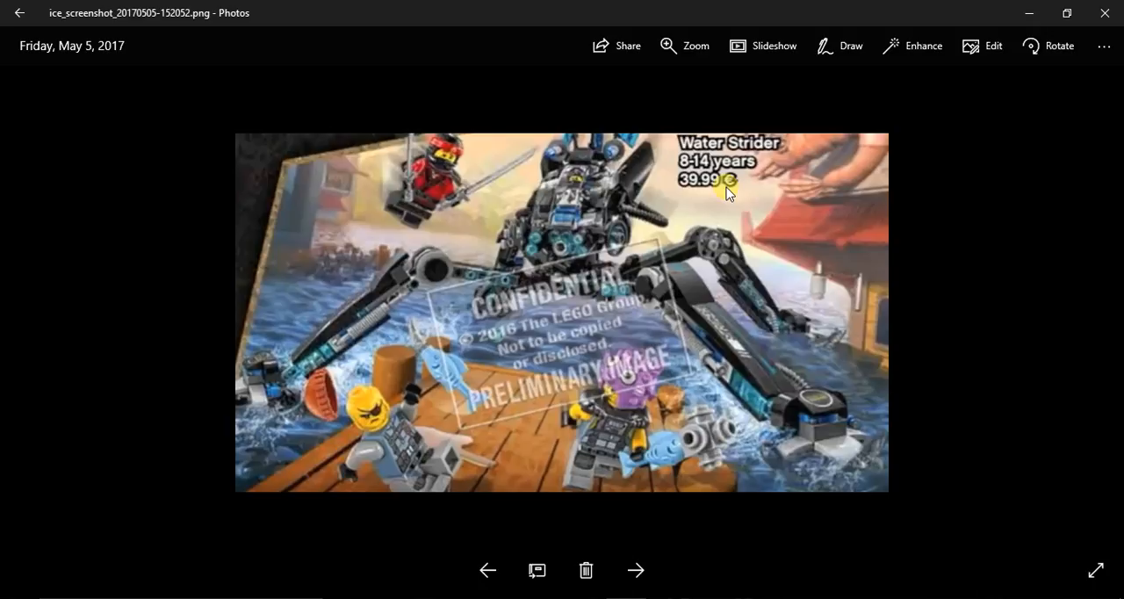
pyautogui.click(635, 569)
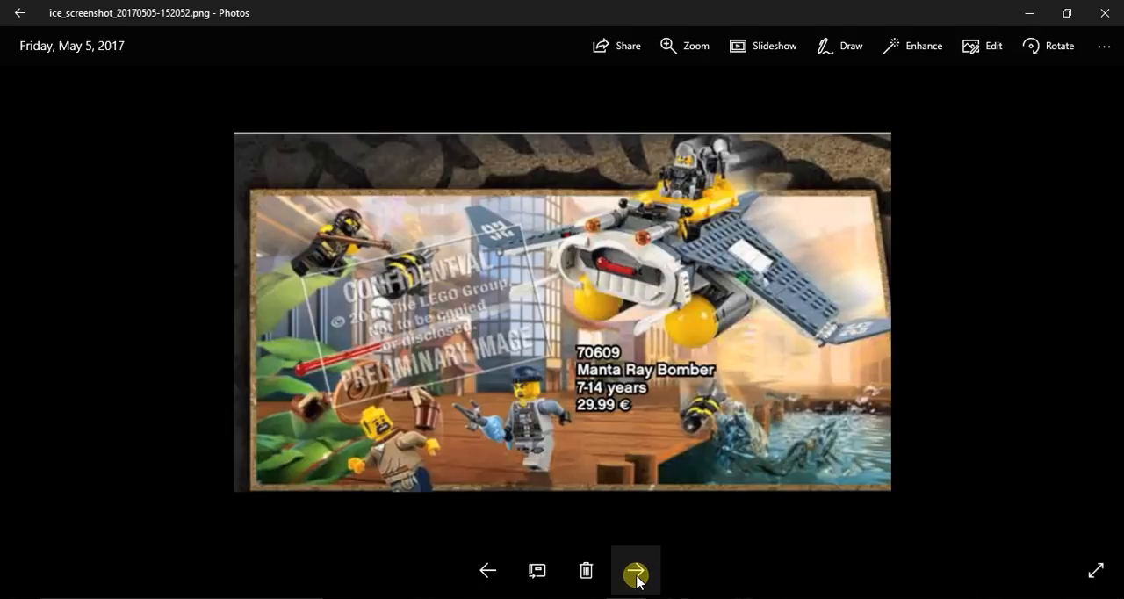
pyautogui.click(635, 569)
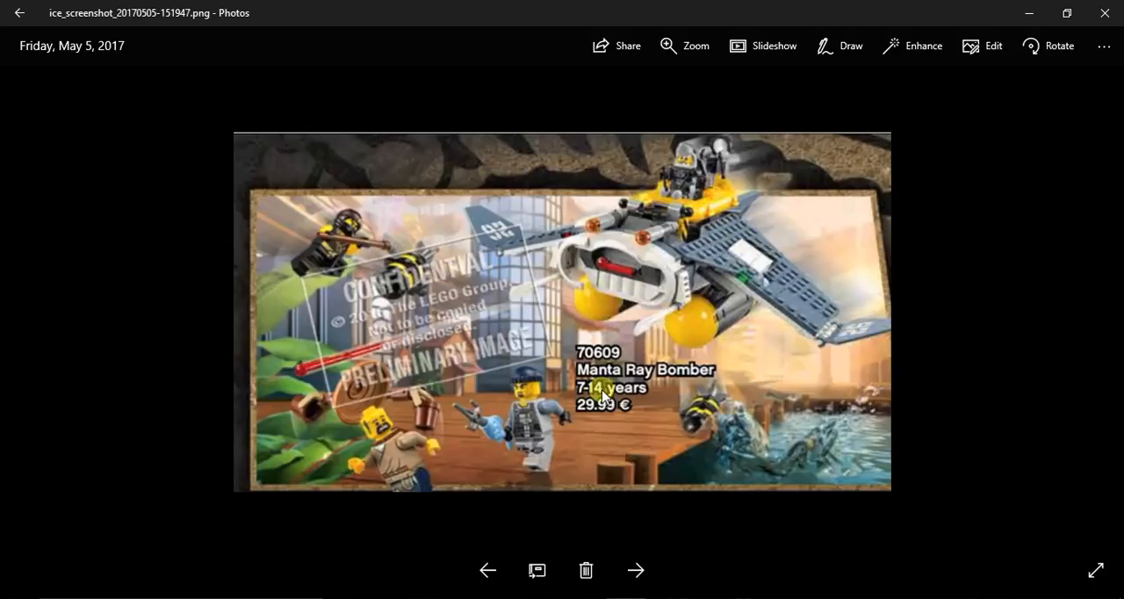
pyautogui.moveTo(487, 569)
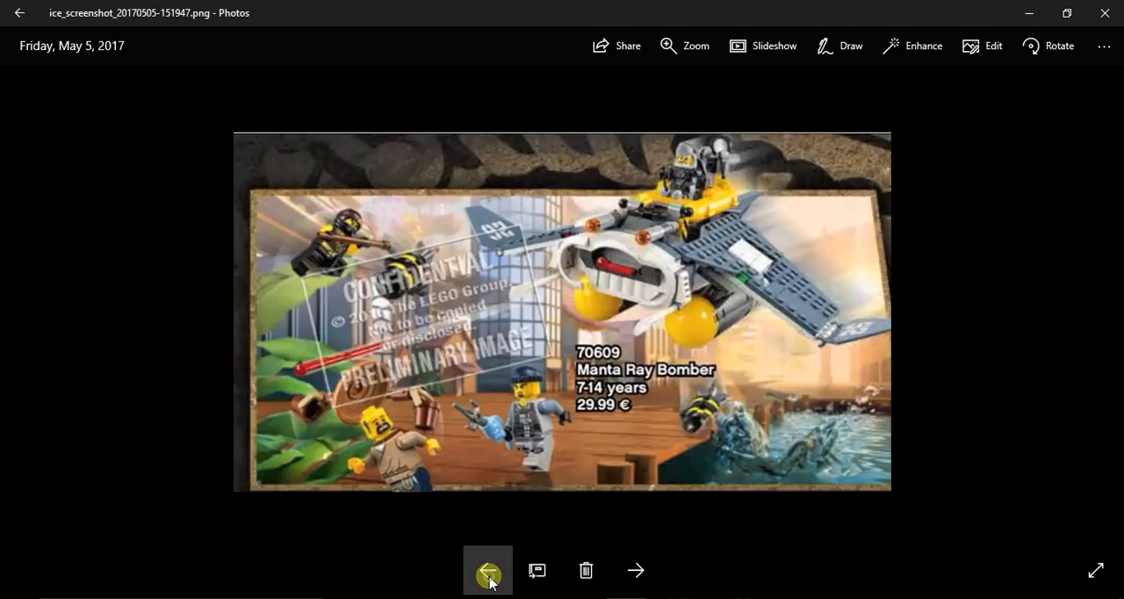
pyautogui.click(486, 570)
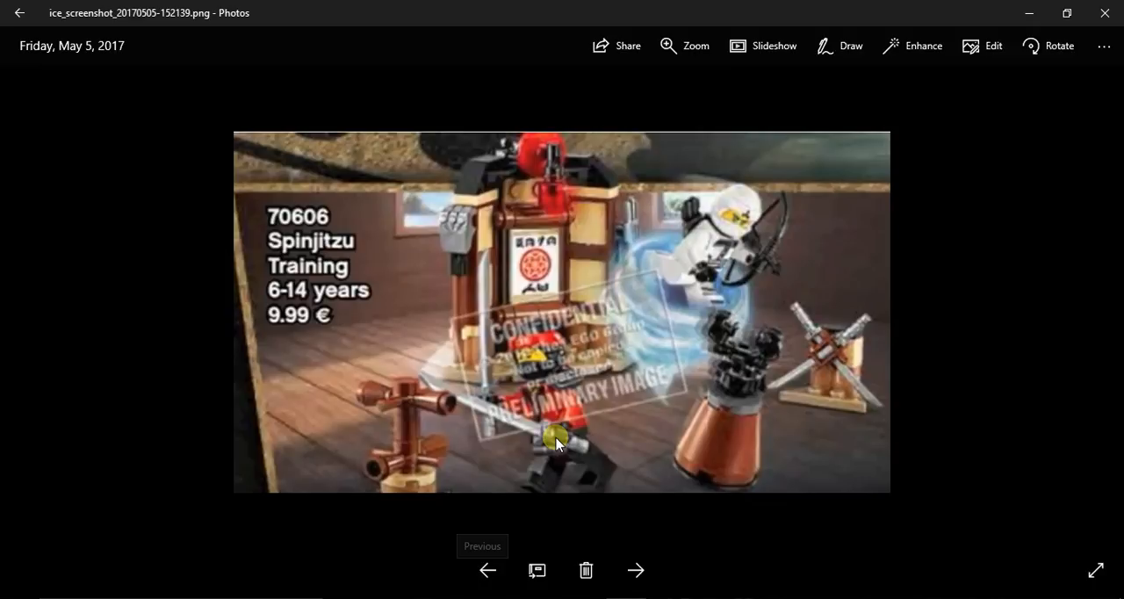
pyautogui.moveTo(480, 528)
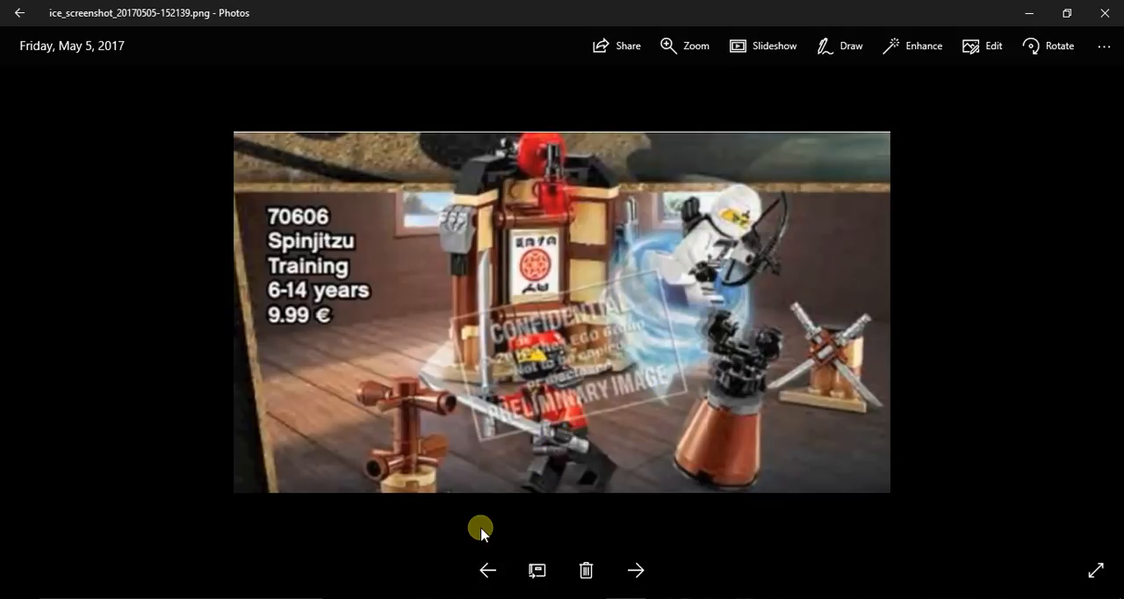
pyautogui.moveTo(488, 569)
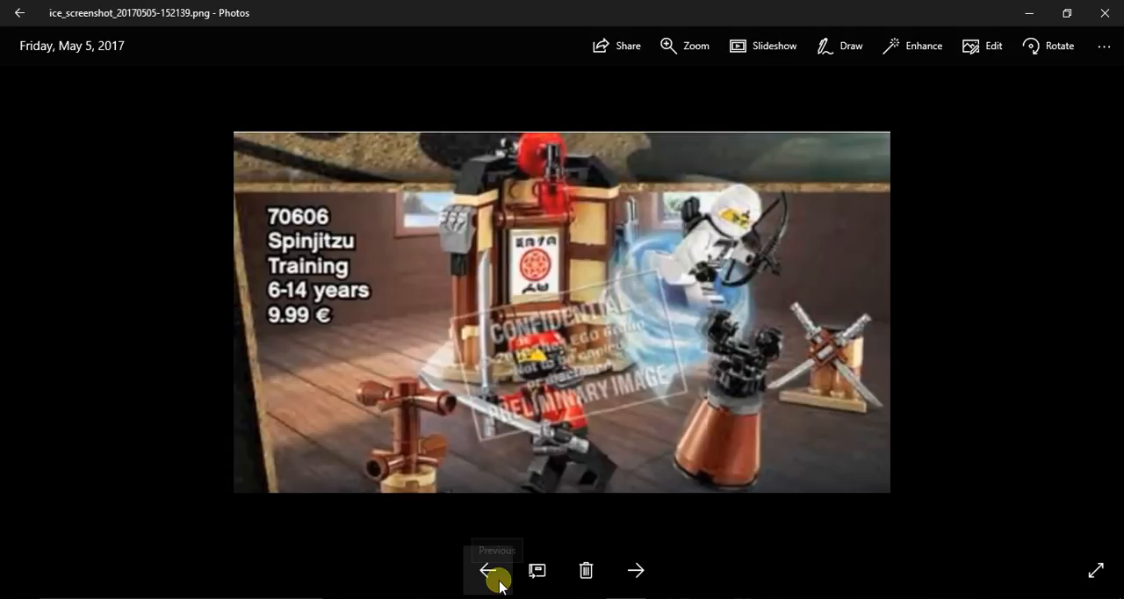
pyautogui.click(488, 570)
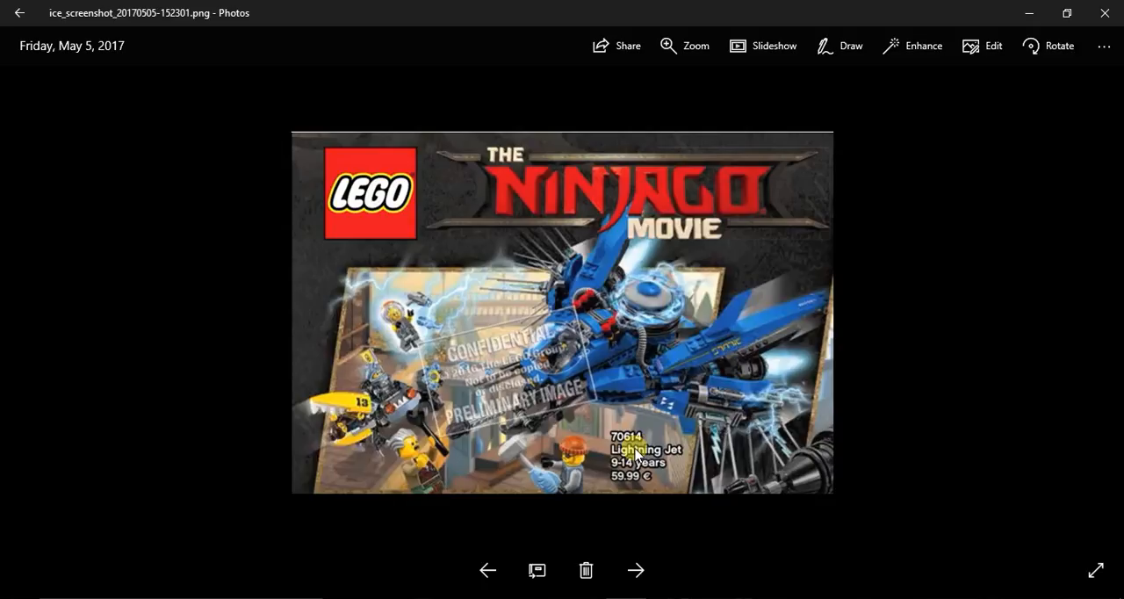
pyautogui.moveTo(417, 299)
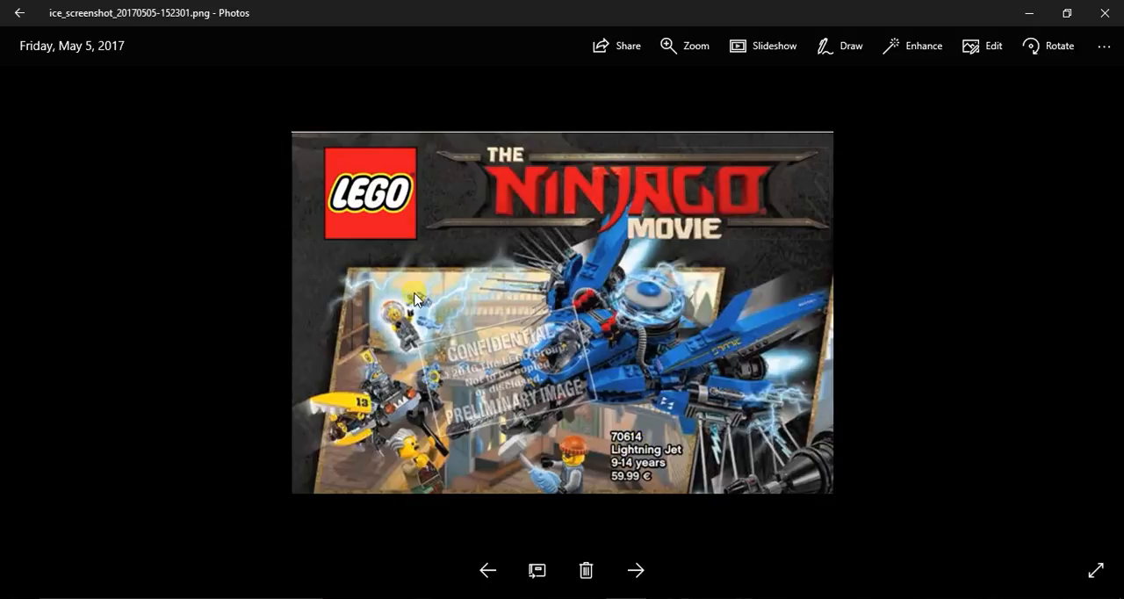
pyautogui.moveTo(388, 477)
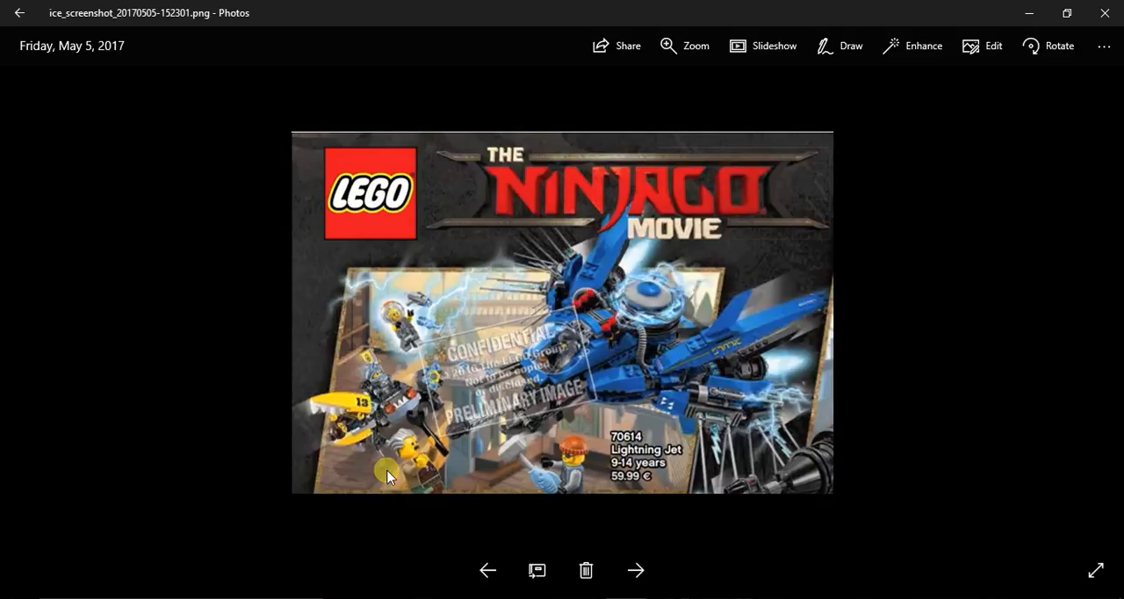
pyautogui.moveTo(397, 481)
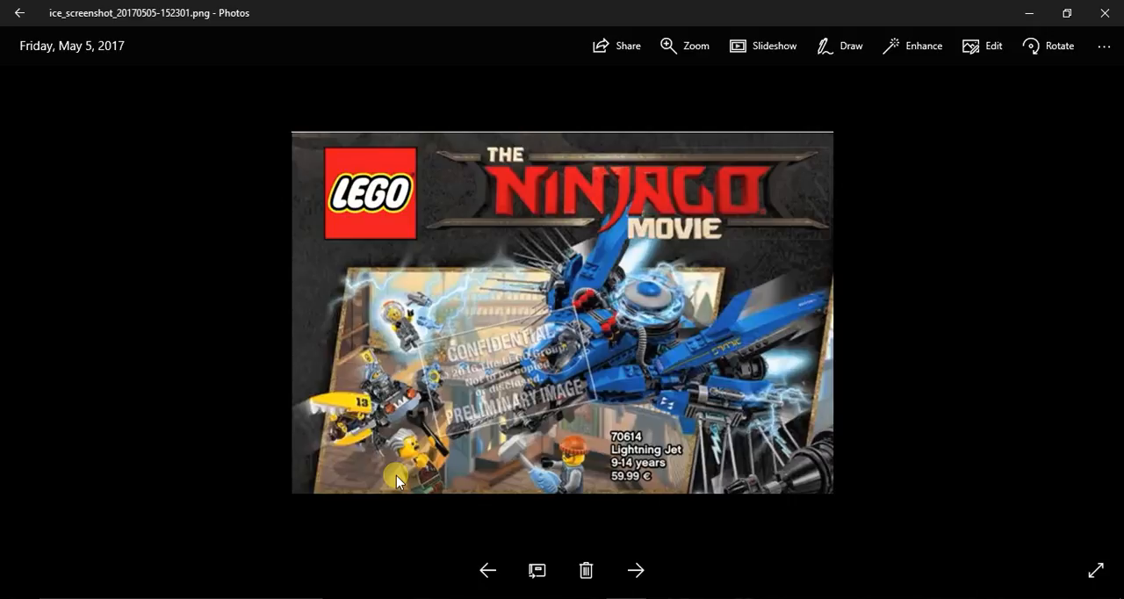
pyautogui.moveTo(540, 500)
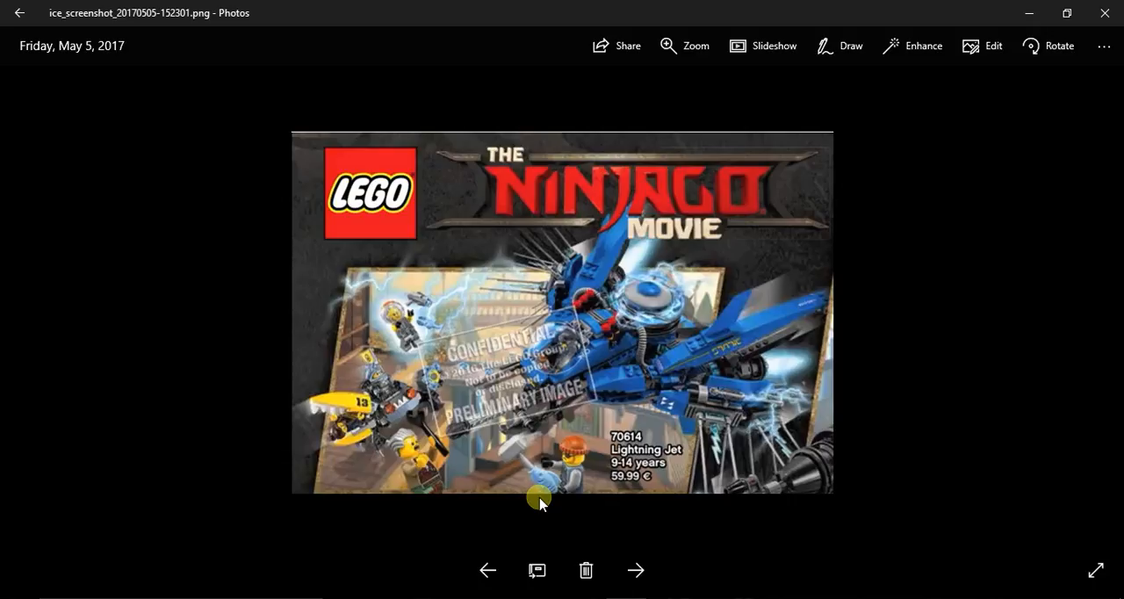
pyautogui.moveTo(421, 308)
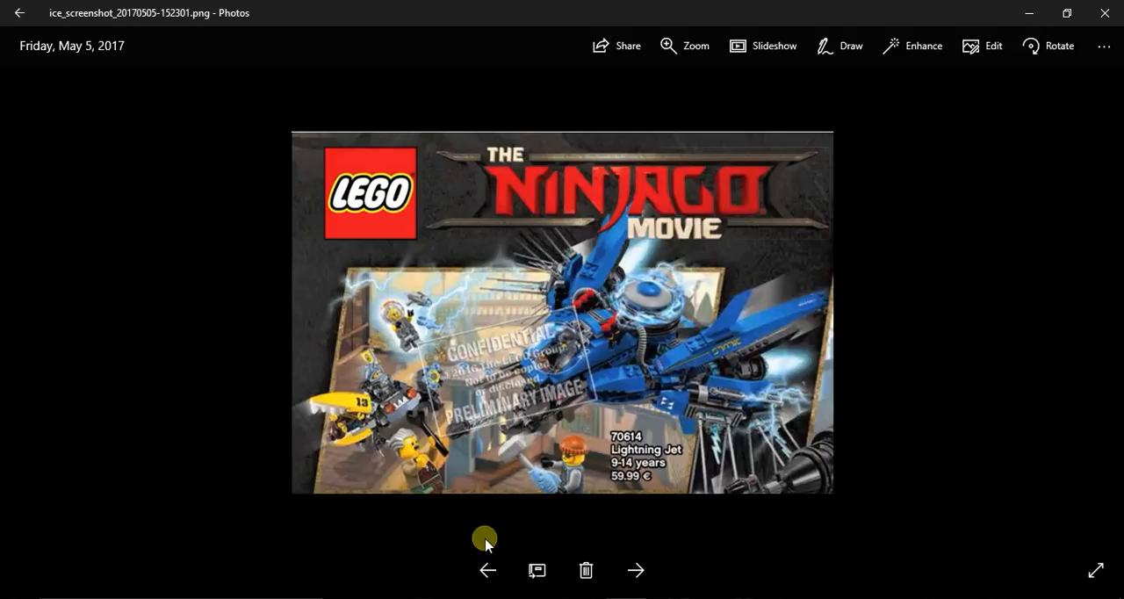
pyautogui.moveTo(553, 474)
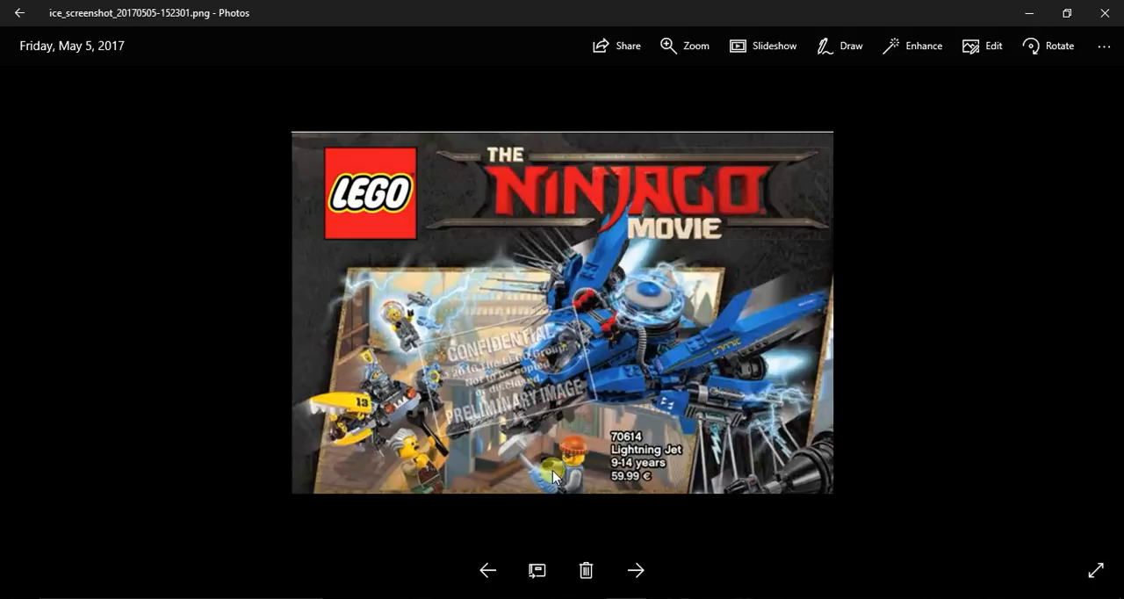
pyautogui.moveTo(631, 362)
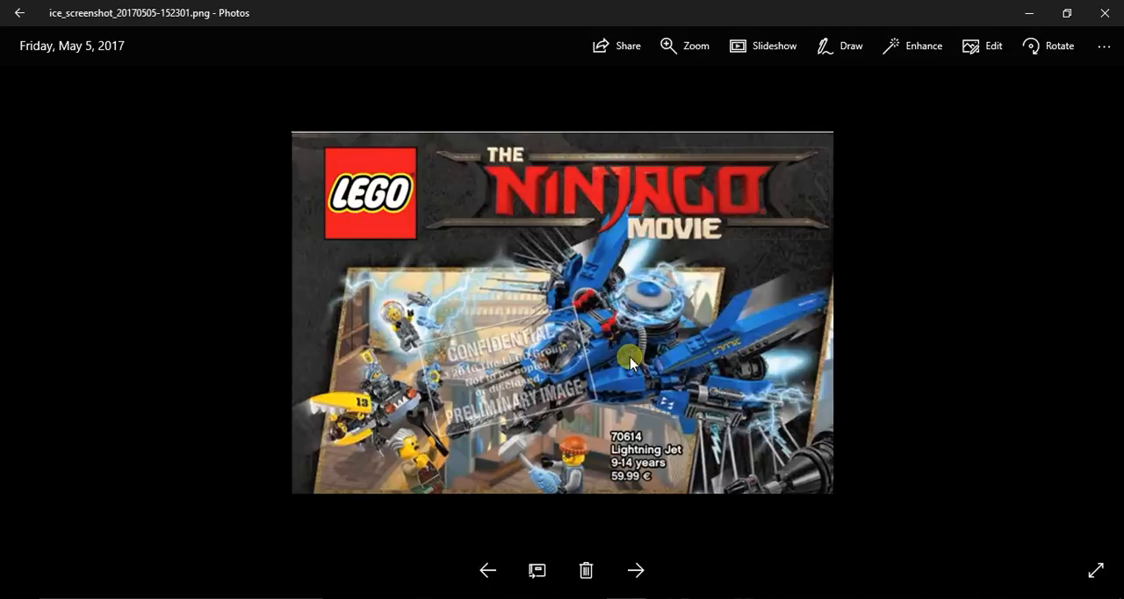
pyautogui.moveTo(619, 265)
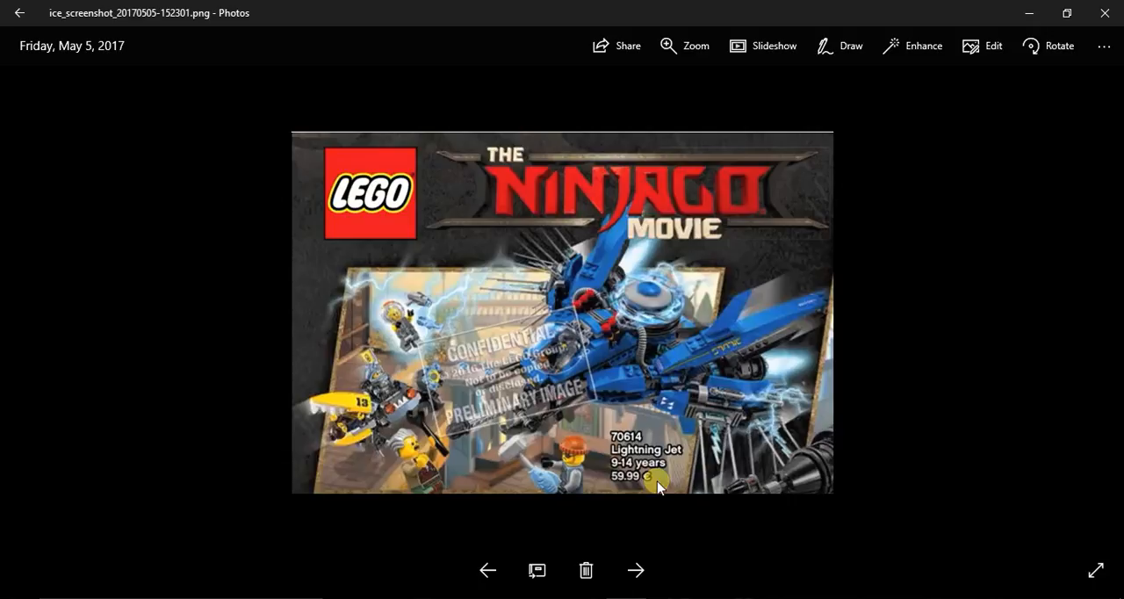
pyautogui.moveTo(630, 463)
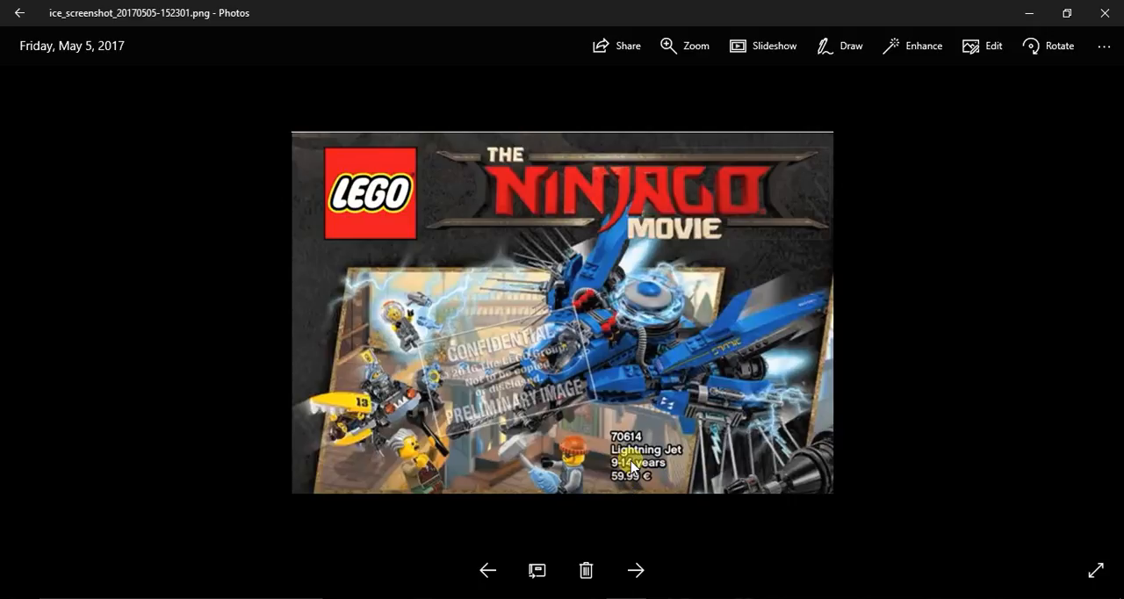
pyautogui.moveTo(557, 526)
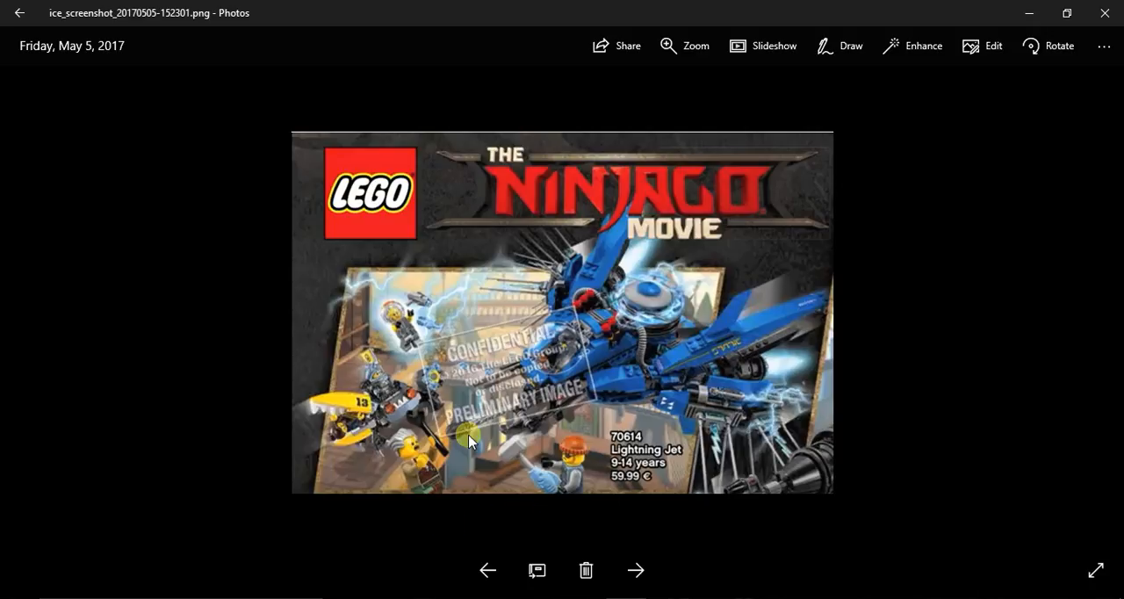
pyautogui.moveTo(487, 570)
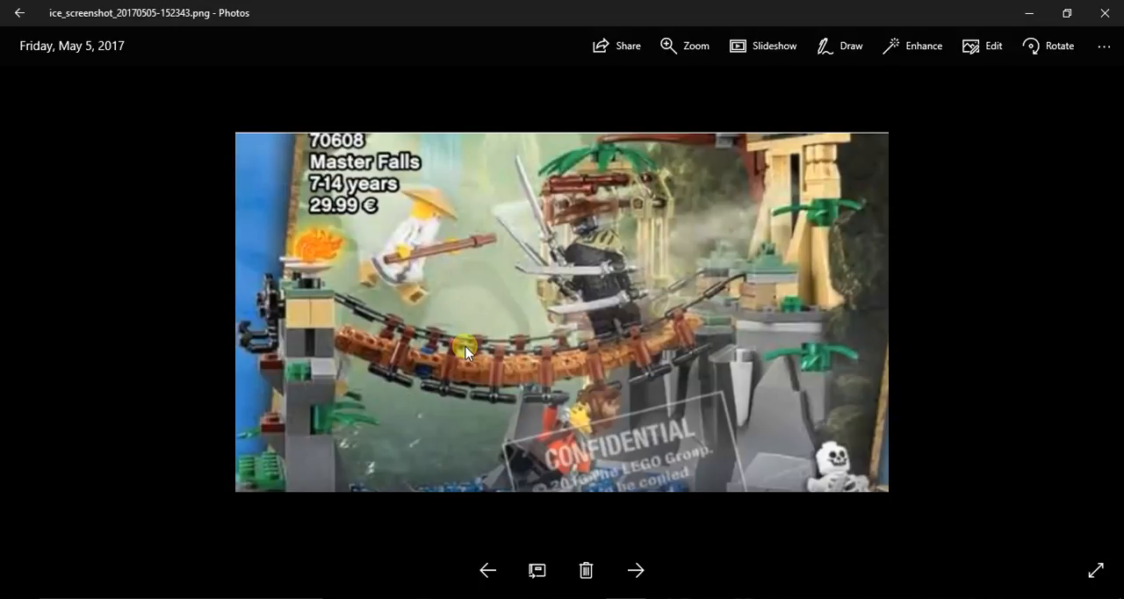
pyautogui.moveTo(373, 197)
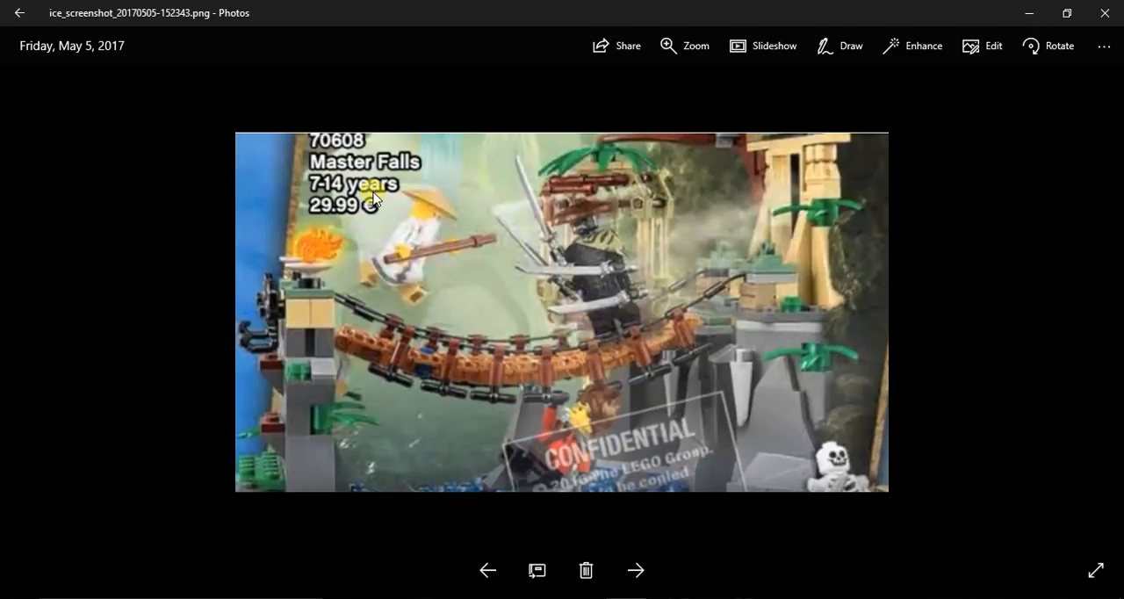
pyautogui.moveTo(382, 263)
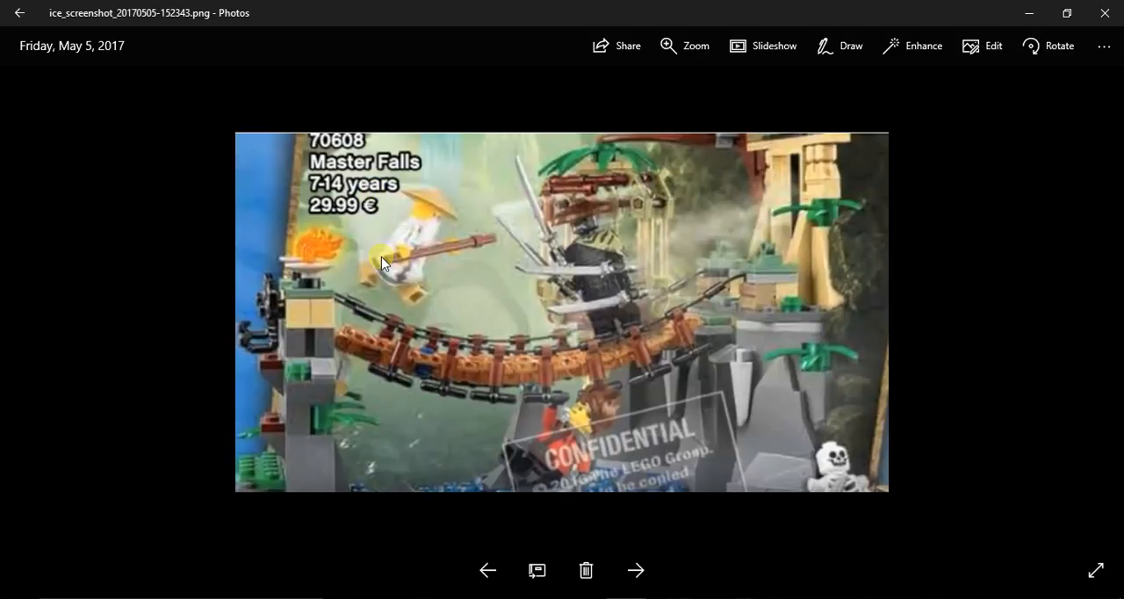
pyautogui.moveTo(505, 346)
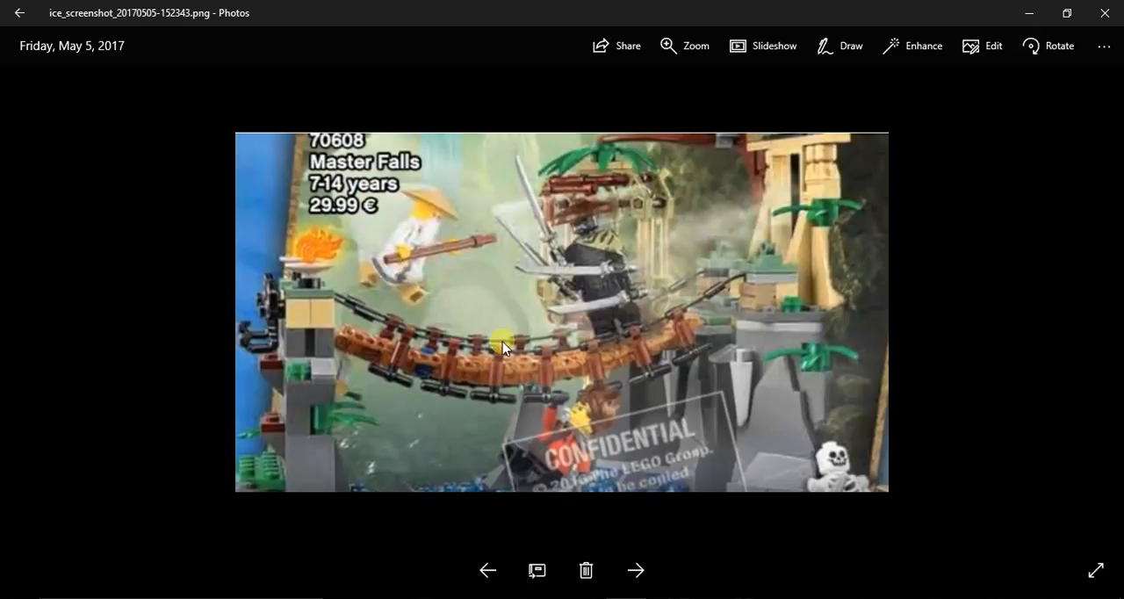
pyautogui.moveTo(622, 287)
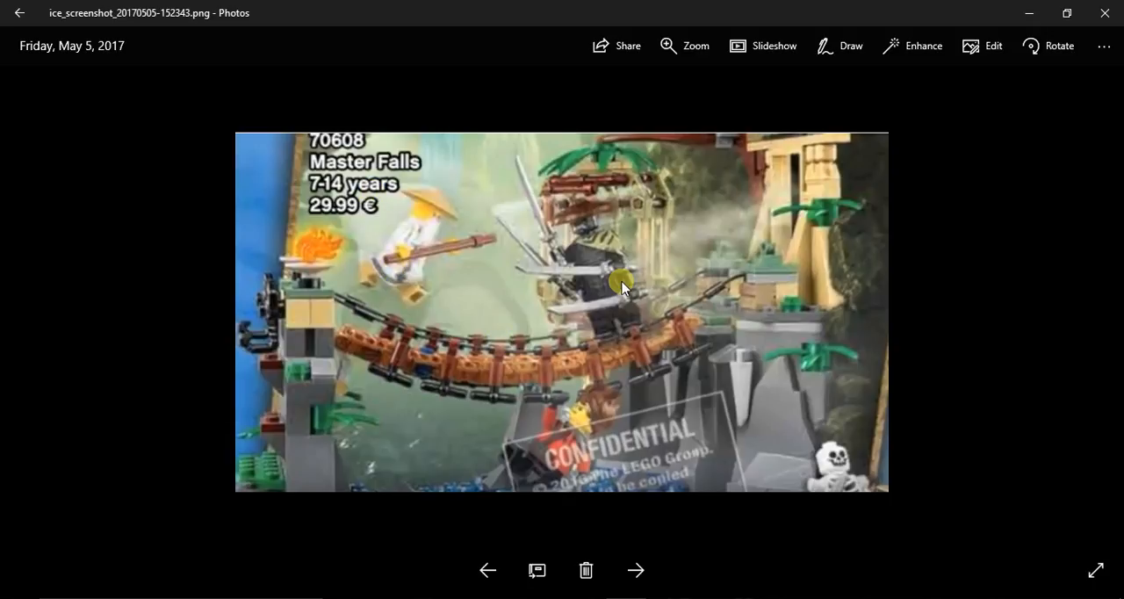
pyautogui.moveTo(604, 282)
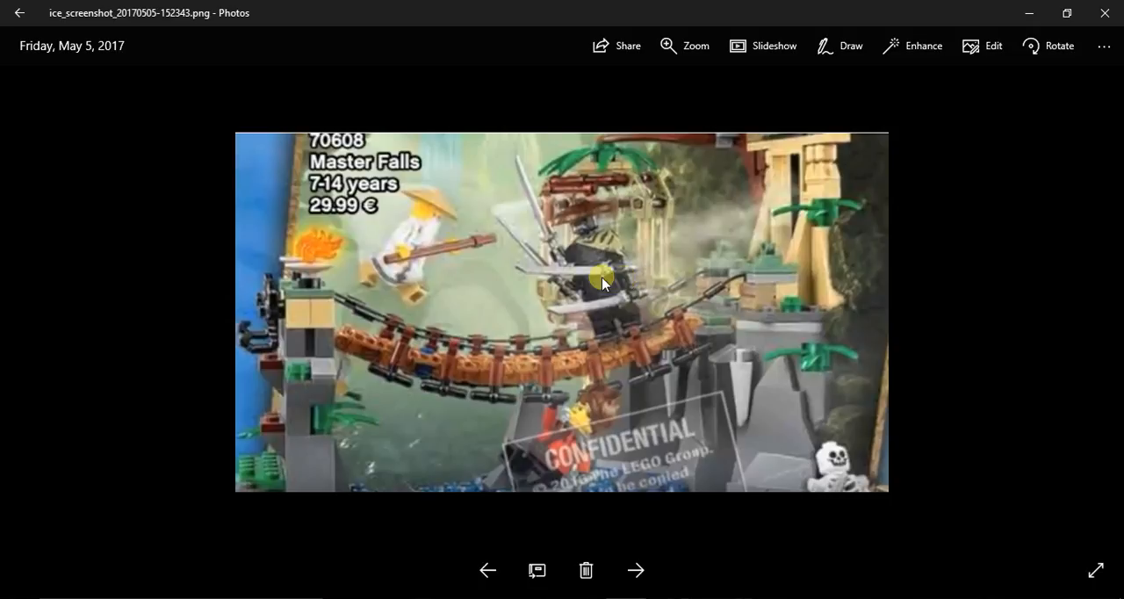
pyautogui.moveTo(558, 326)
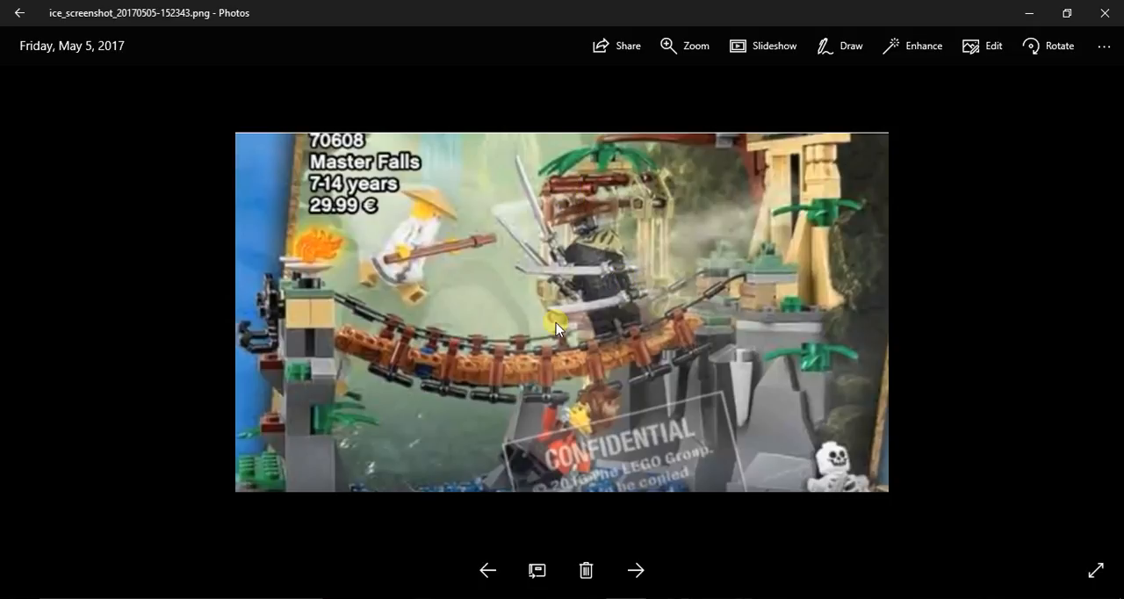
pyautogui.moveTo(455, 281)
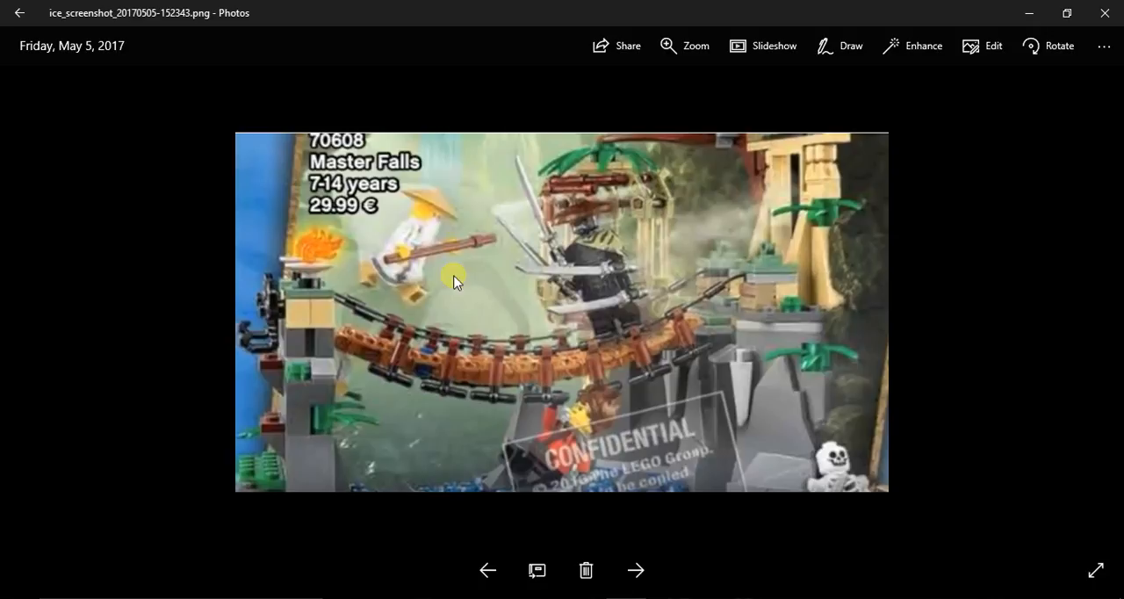
pyautogui.moveTo(593, 420)
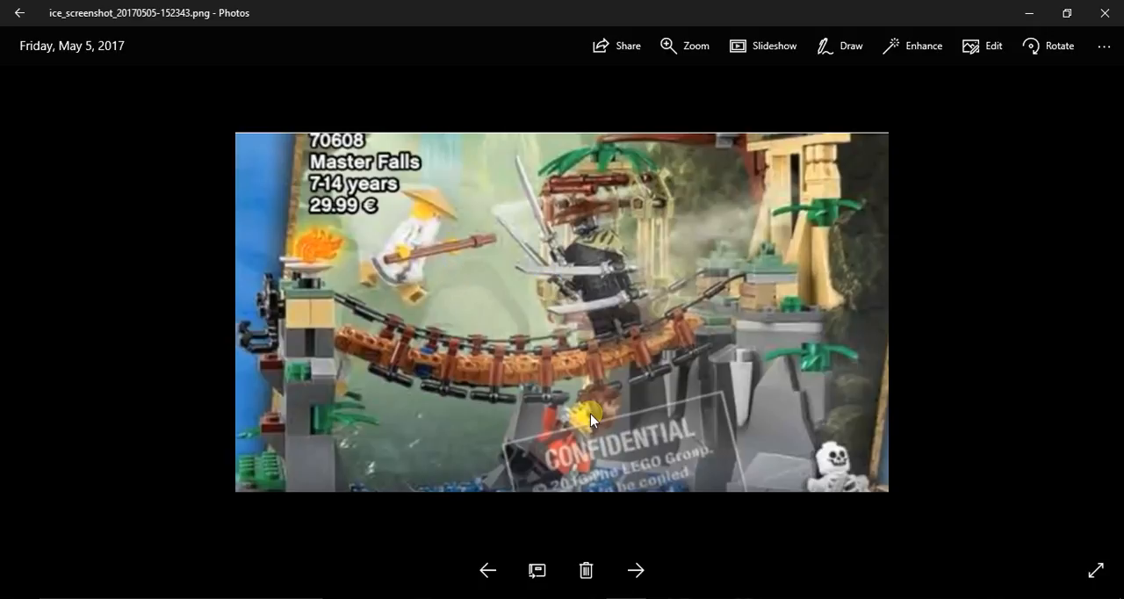
pyautogui.moveTo(592, 381)
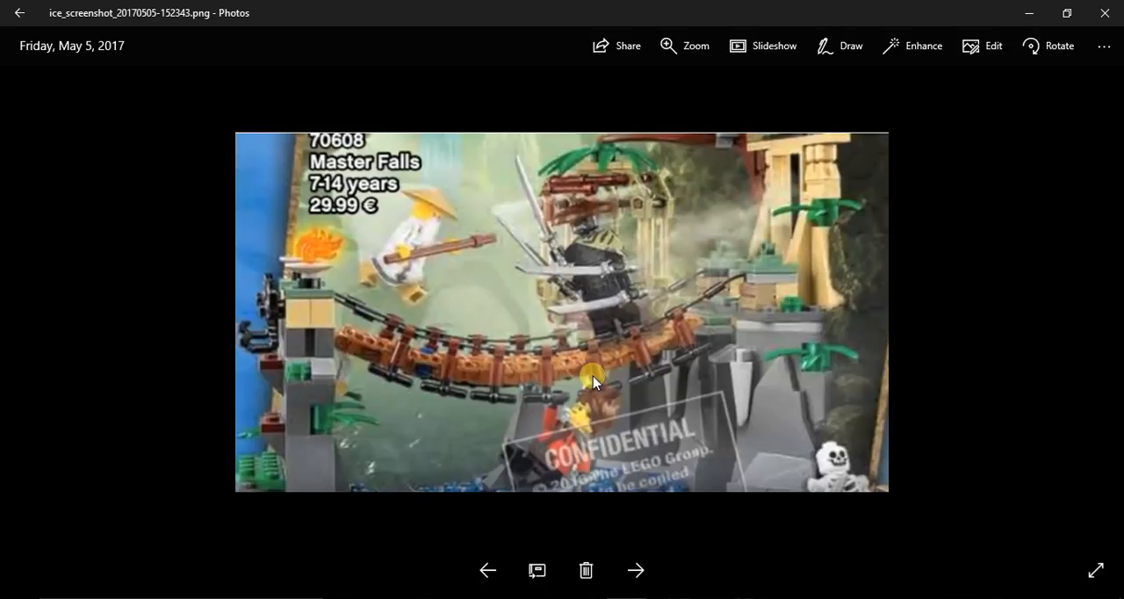
pyautogui.moveTo(614, 406)
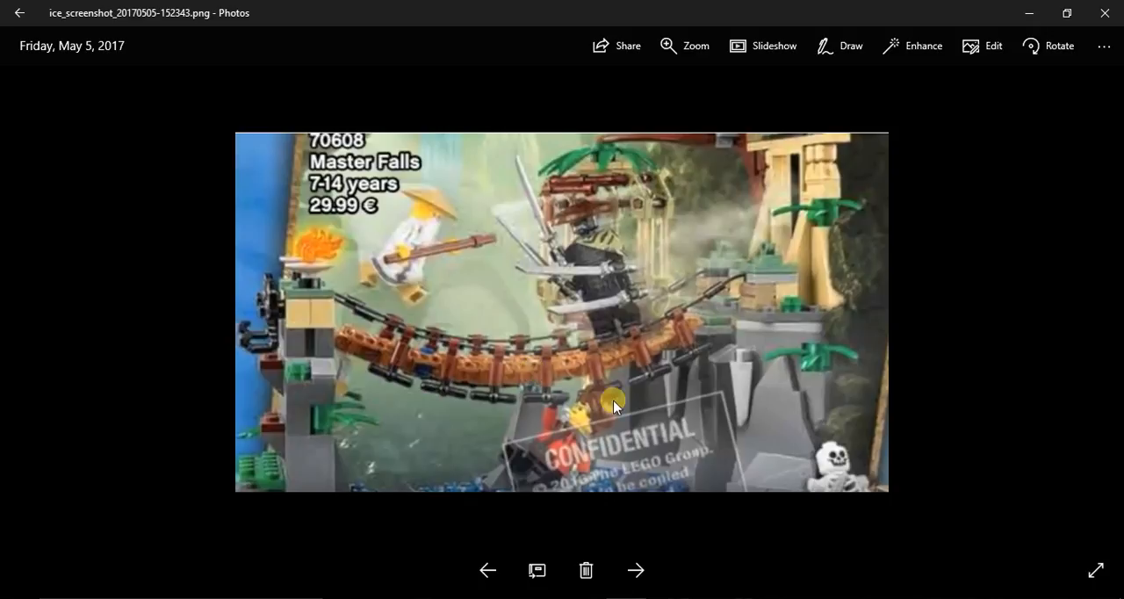
pyautogui.moveTo(578, 430)
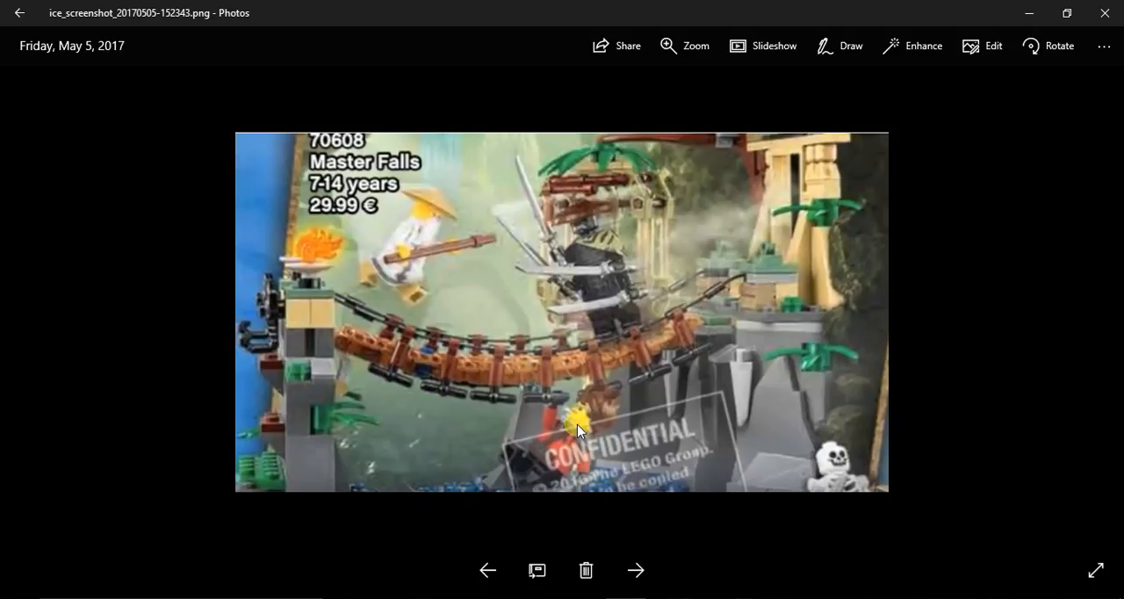
pyautogui.moveTo(485, 353)
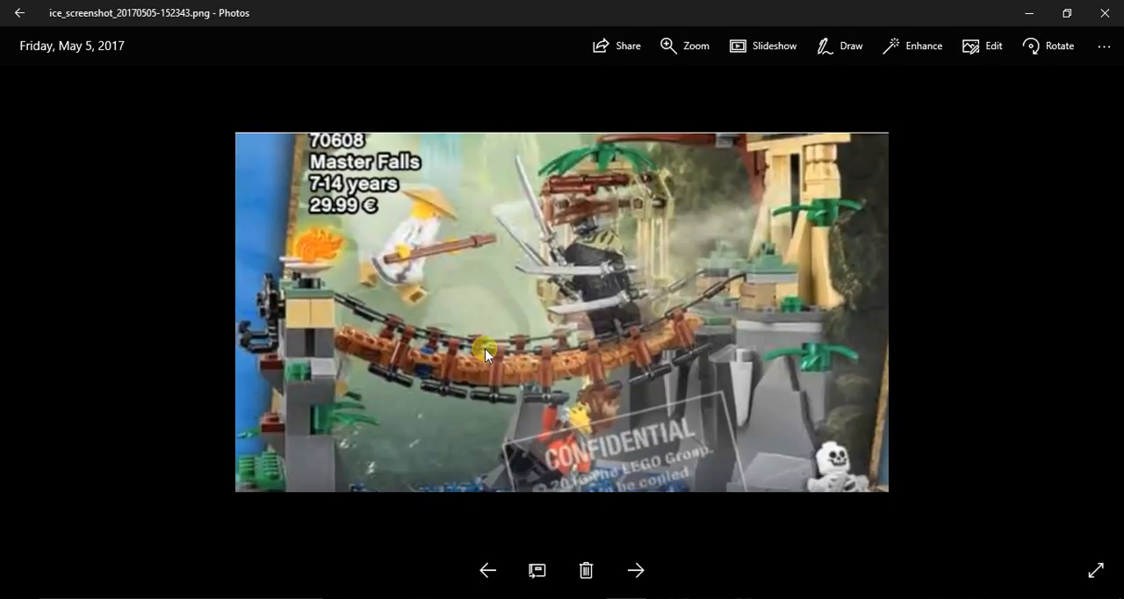
pyautogui.moveTo(736, 430)
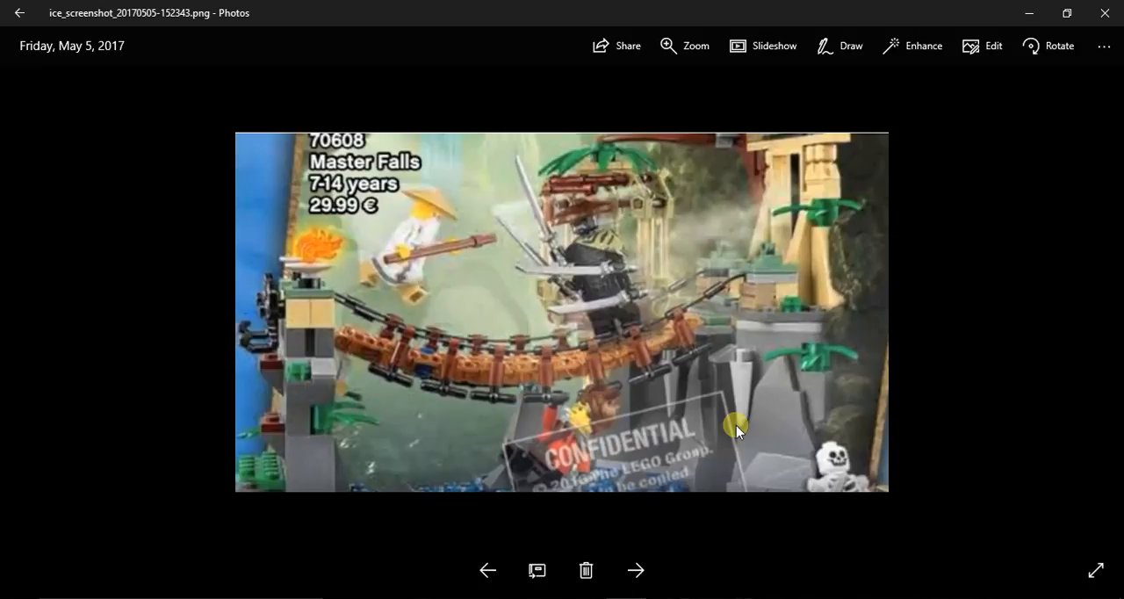
pyautogui.moveTo(549, 204)
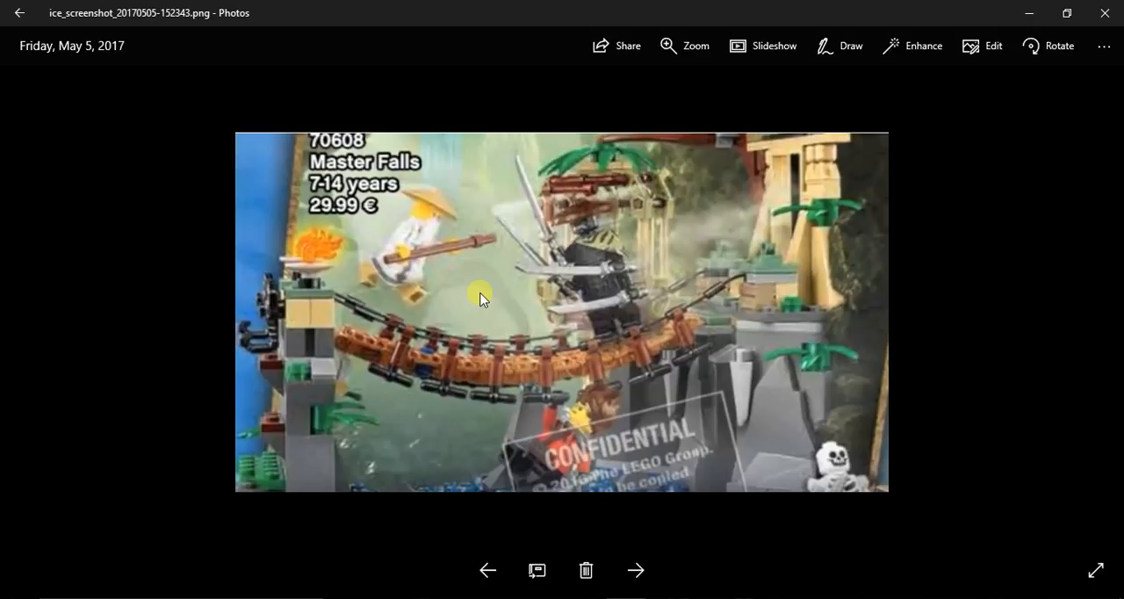
pyautogui.moveTo(609, 257)
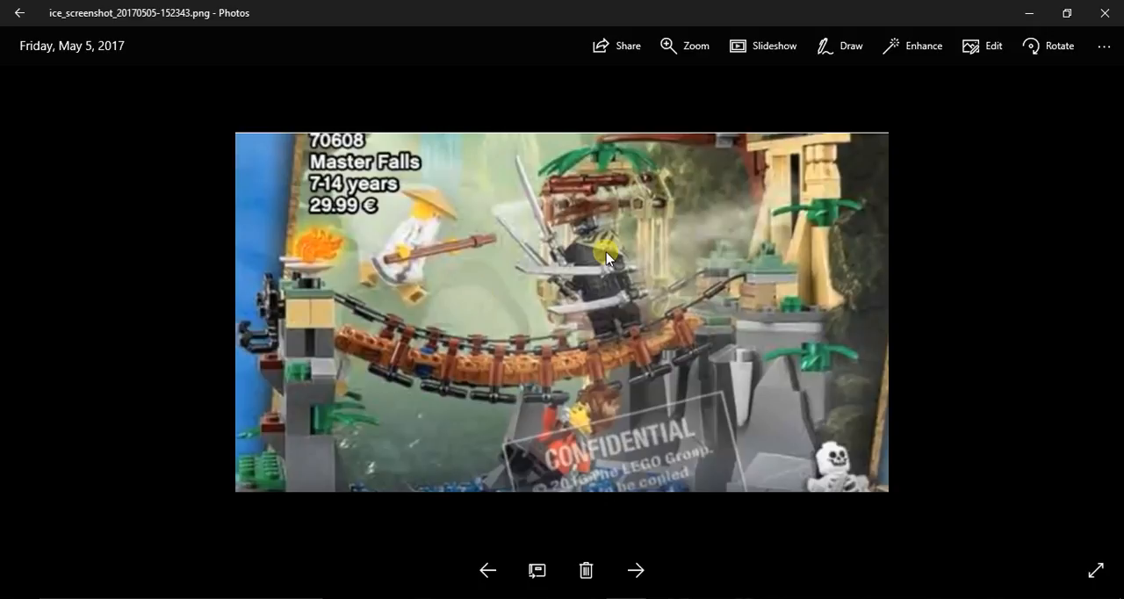
pyautogui.moveTo(614, 257)
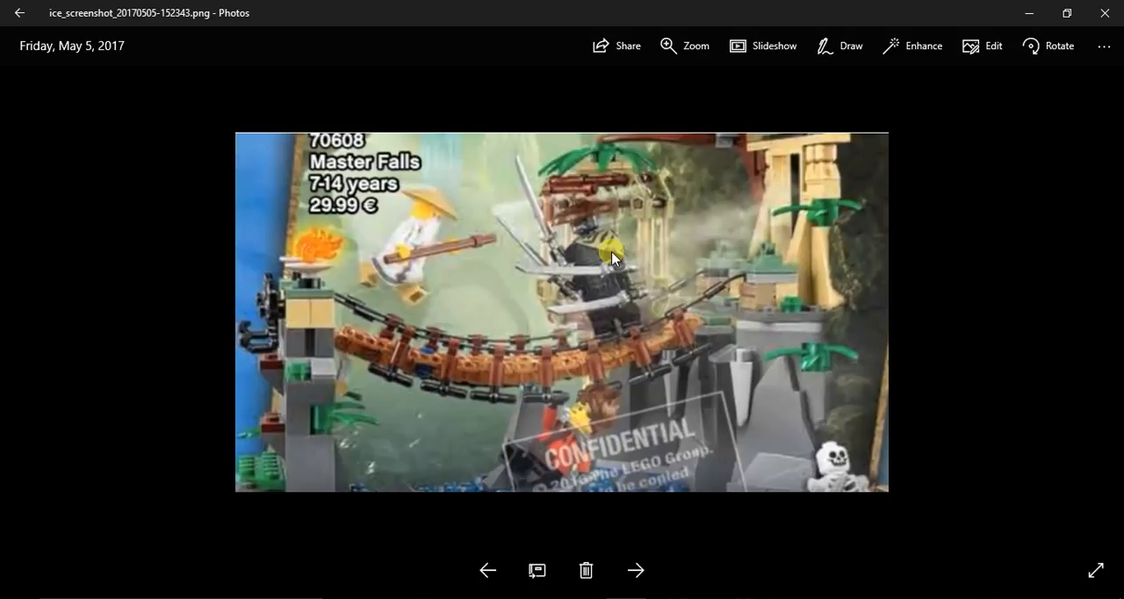
pyautogui.moveTo(625, 432)
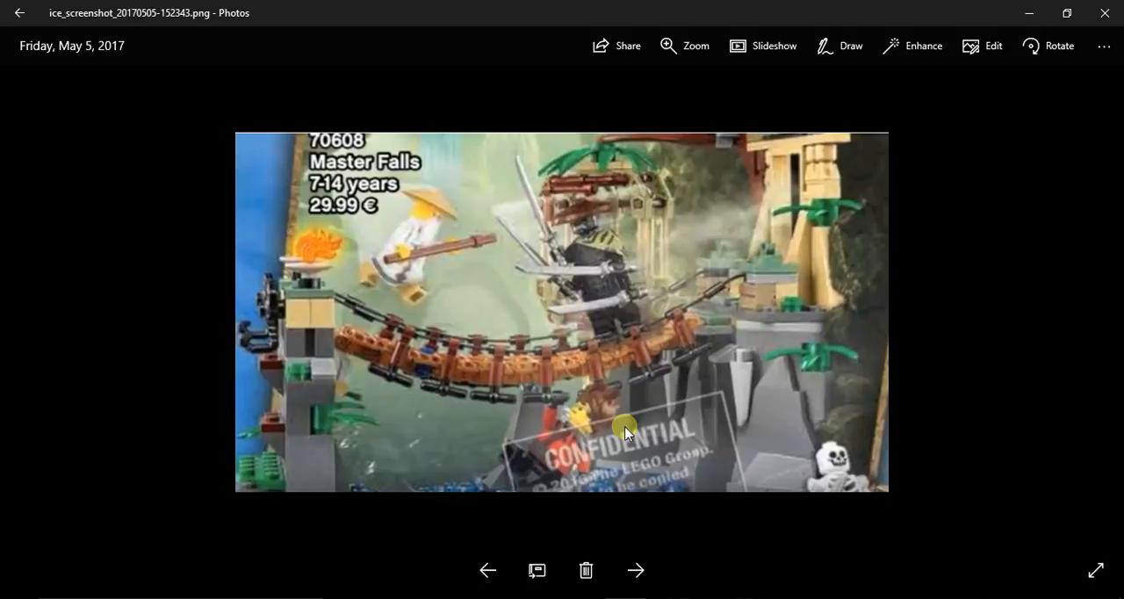
pyautogui.moveTo(489, 570)
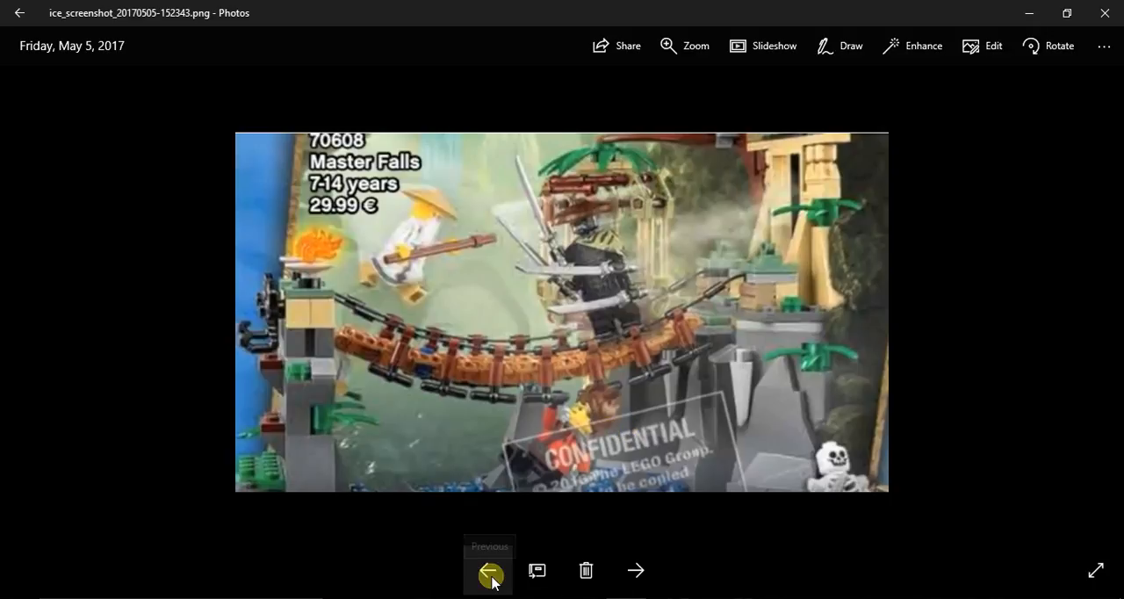
pyautogui.moveTo(488, 569)
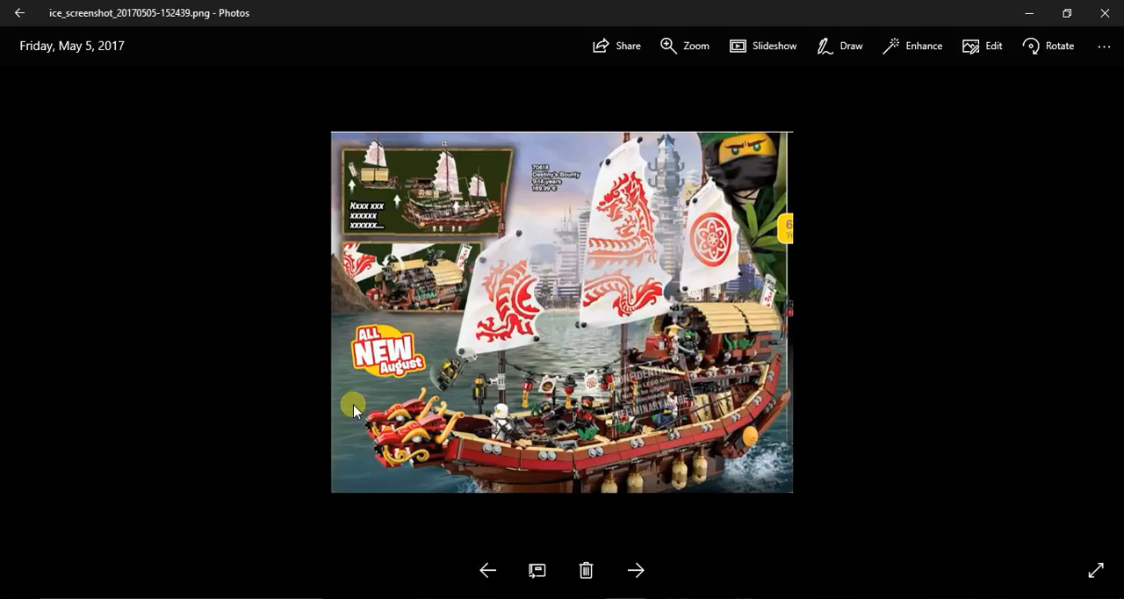
pyautogui.moveTo(331, 316)
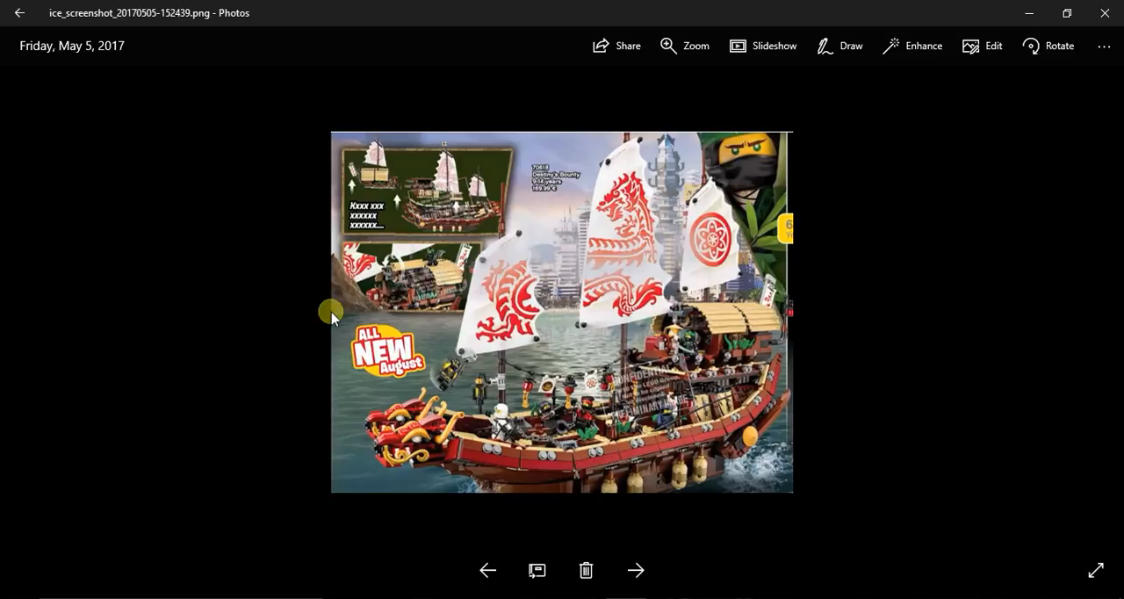
pyautogui.moveTo(390, 423)
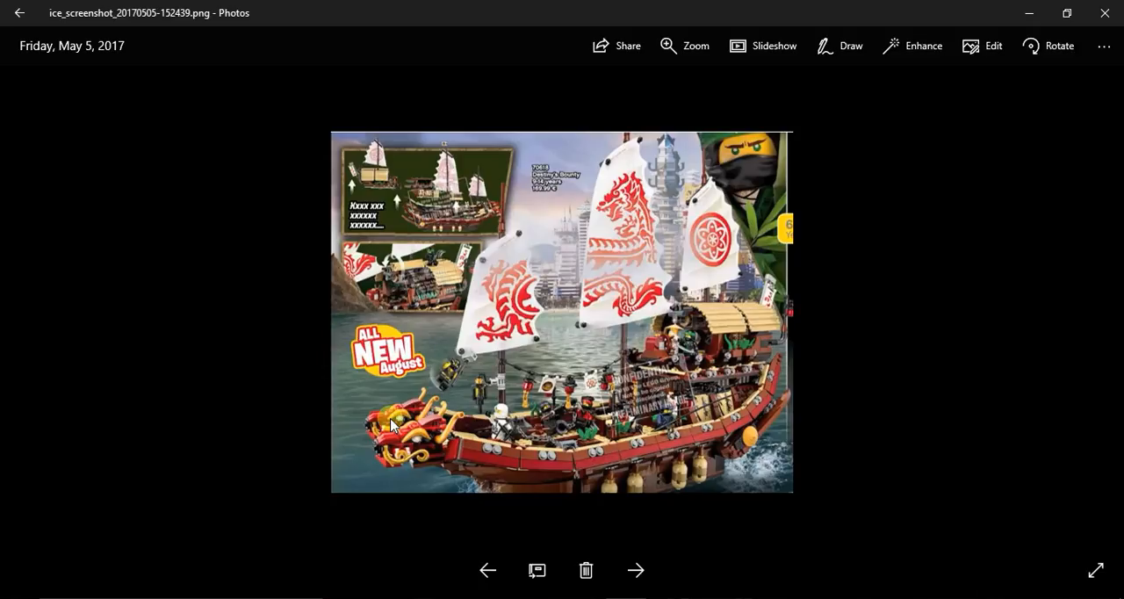
pyautogui.moveTo(580, 237)
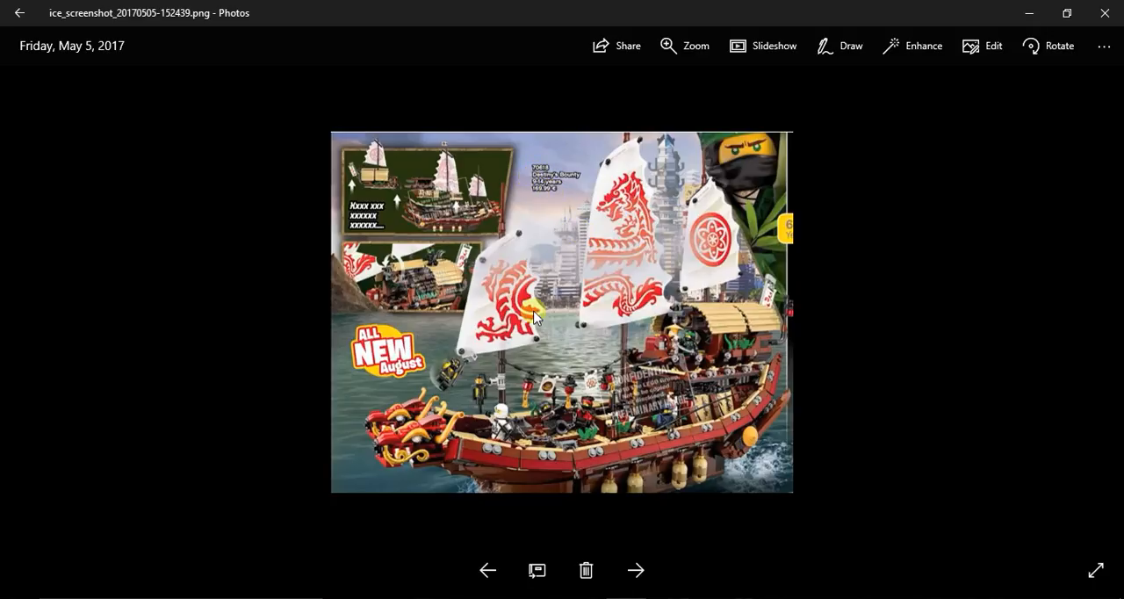
pyautogui.moveTo(469, 360)
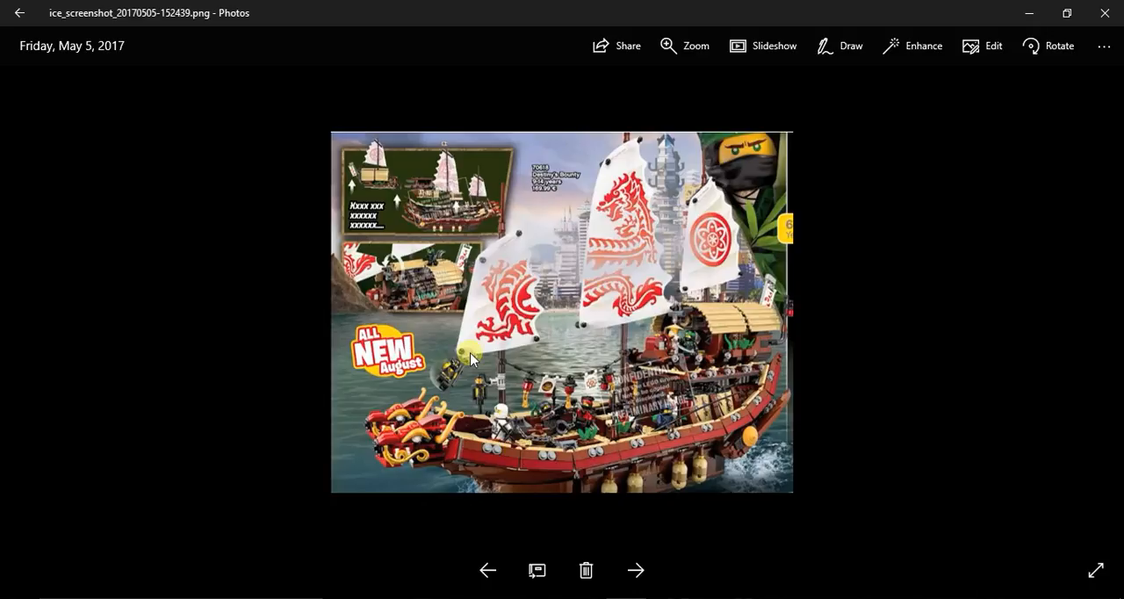
pyautogui.moveTo(488, 326)
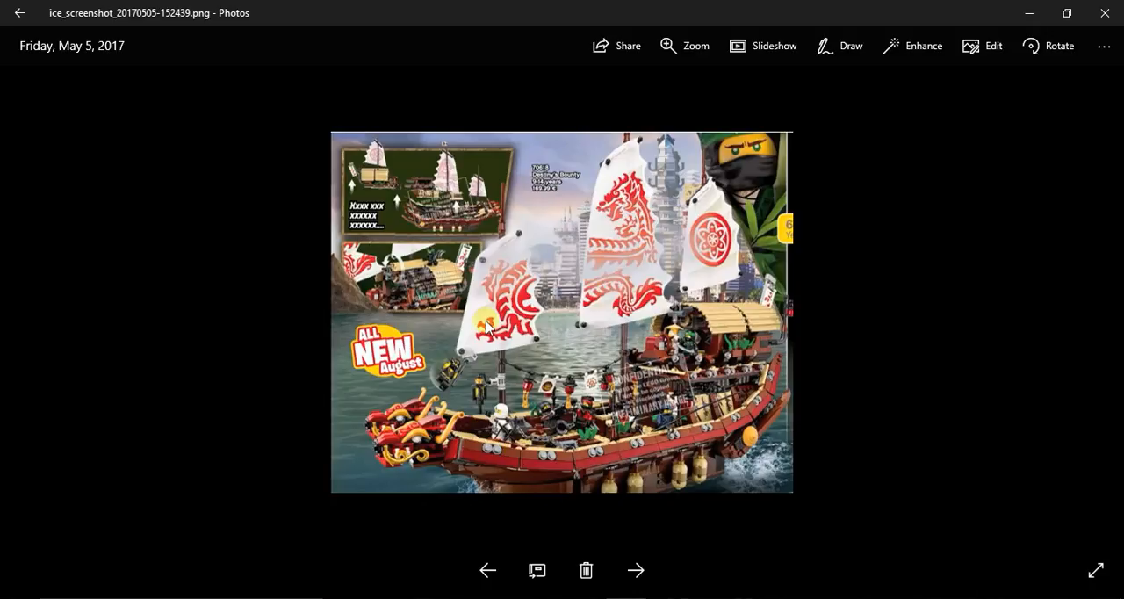
pyautogui.moveTo(487, 431)
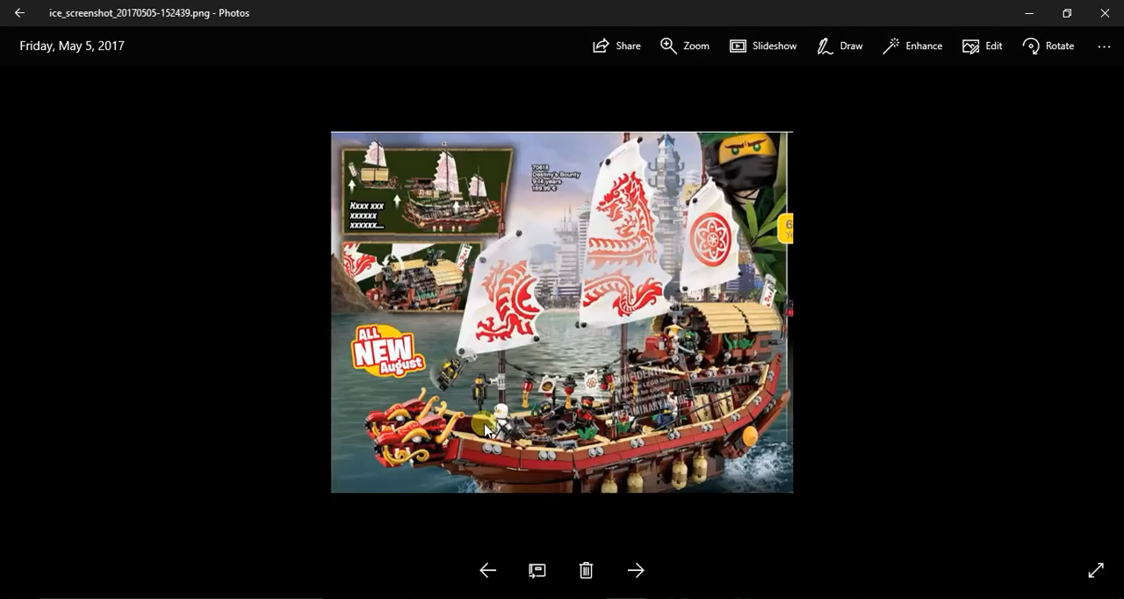
pyautogui.moveTo(625, 450)
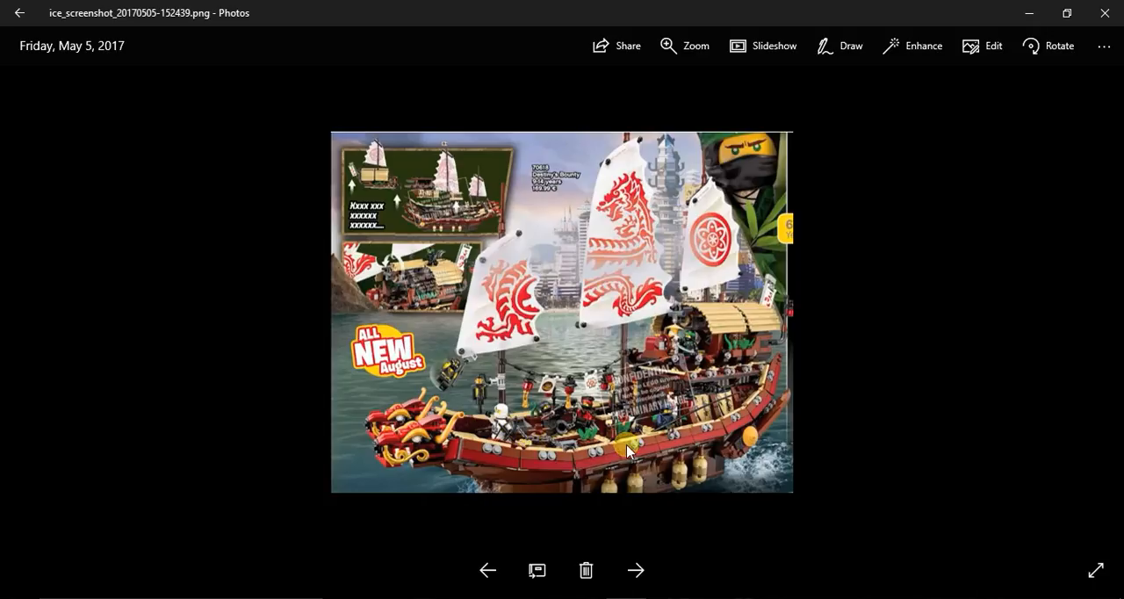
pyautogui.moveTo(604, 385)
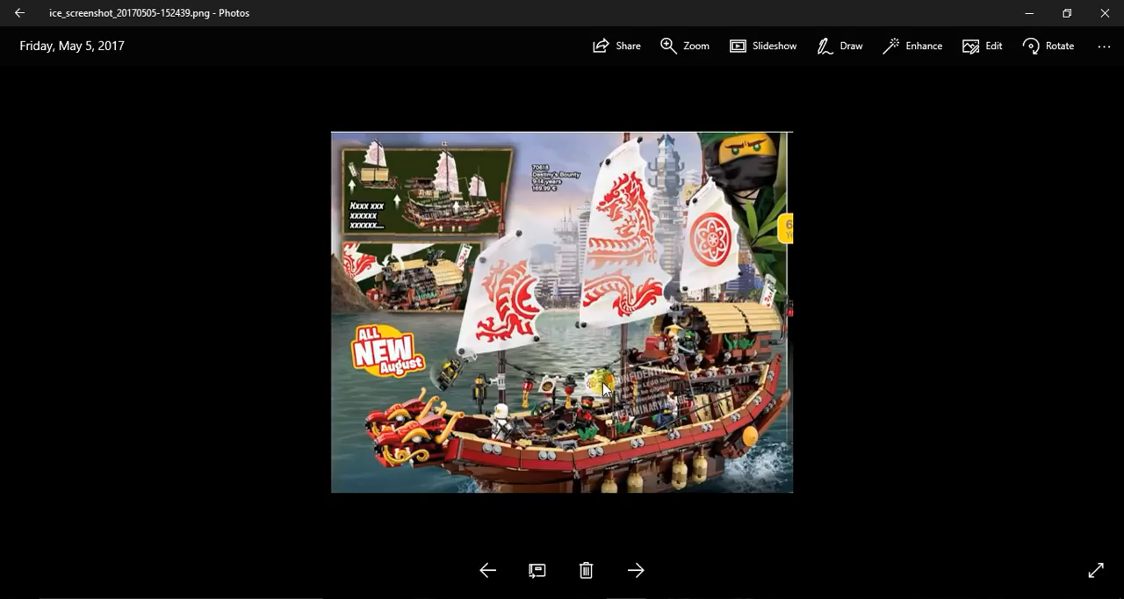
pyautogui.moveTo(399, 386)
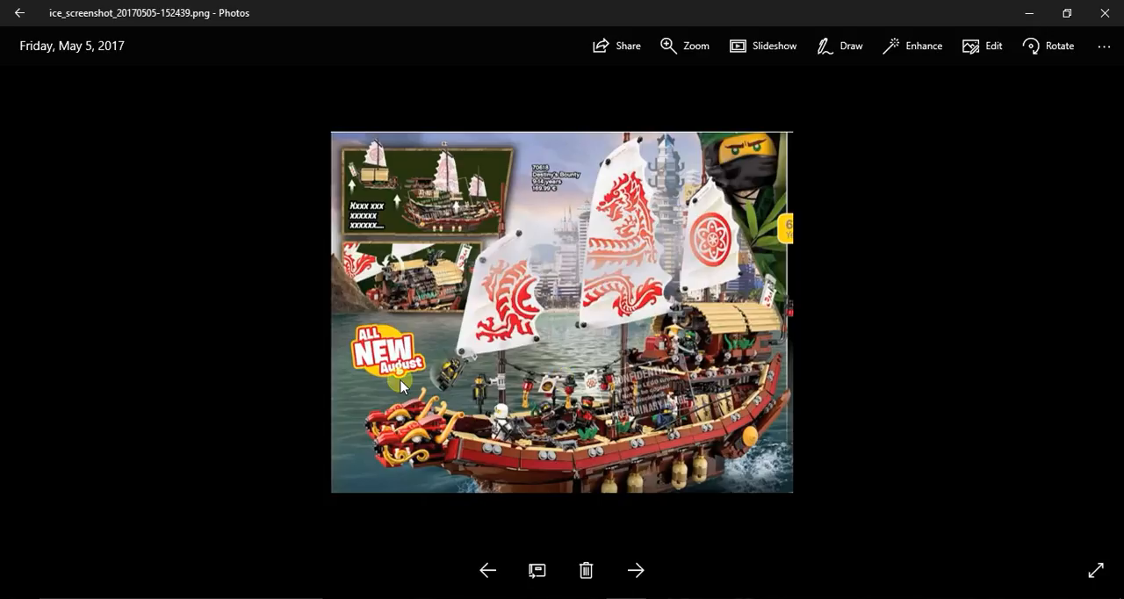
pyautogui.moveTo(611, 338)
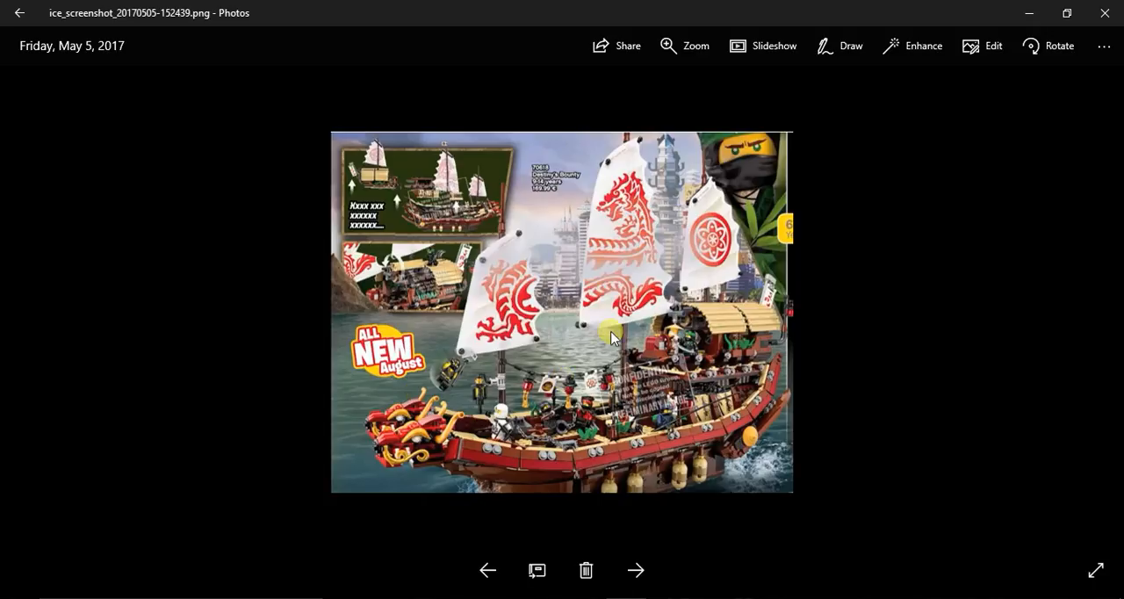
pyautogui.moveTo(714, 369)
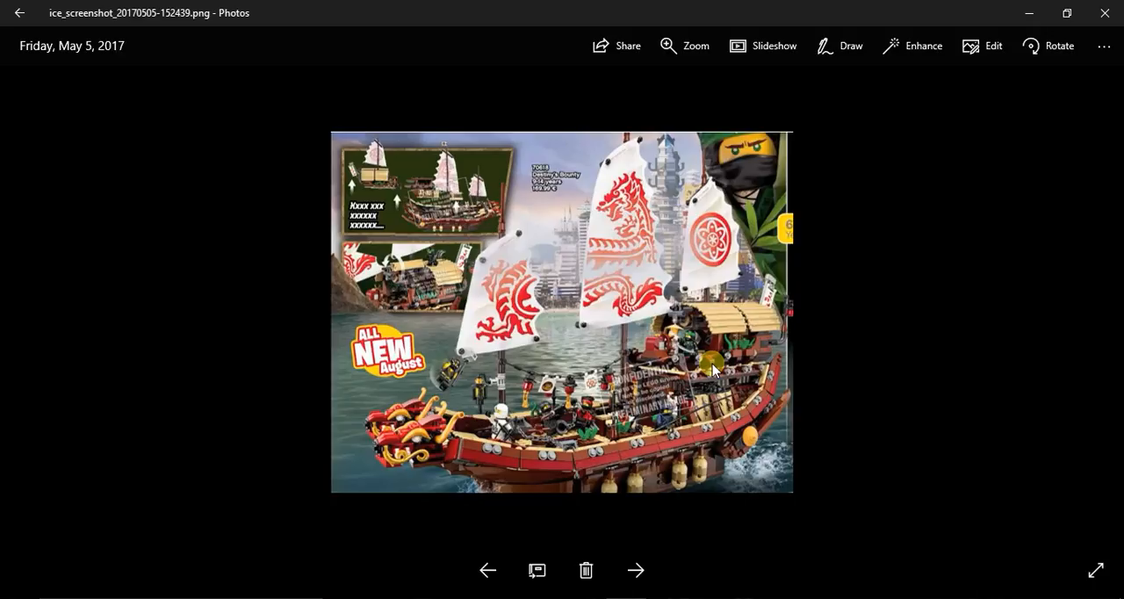
pyautogui.moveTo(706, 332)
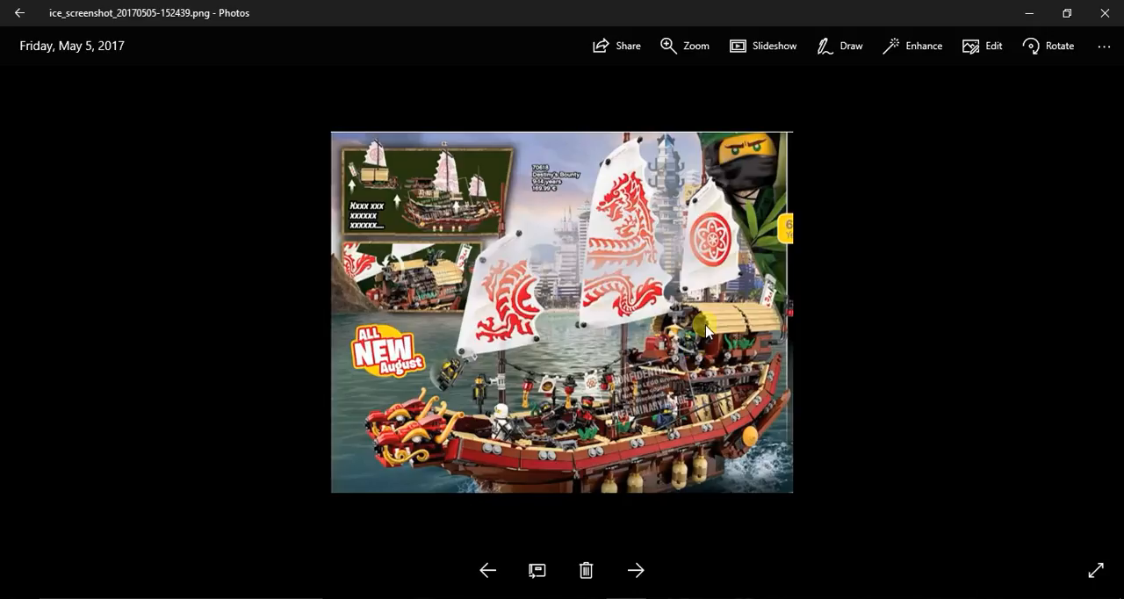
pyautogui.moveTo(505, 413)
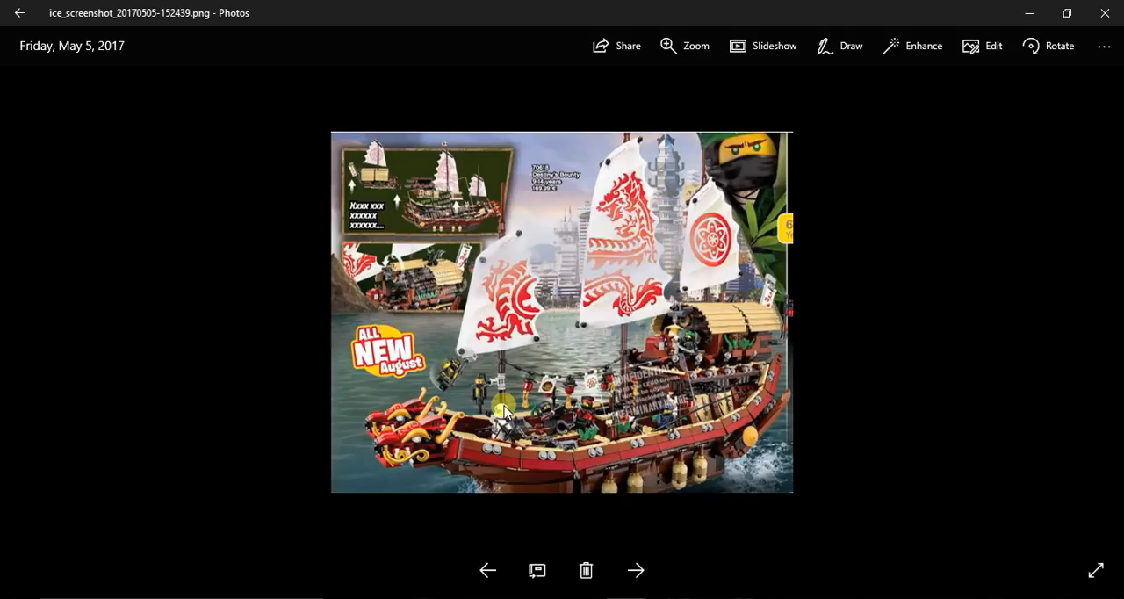
pyautogui.moveTo(516, 373)
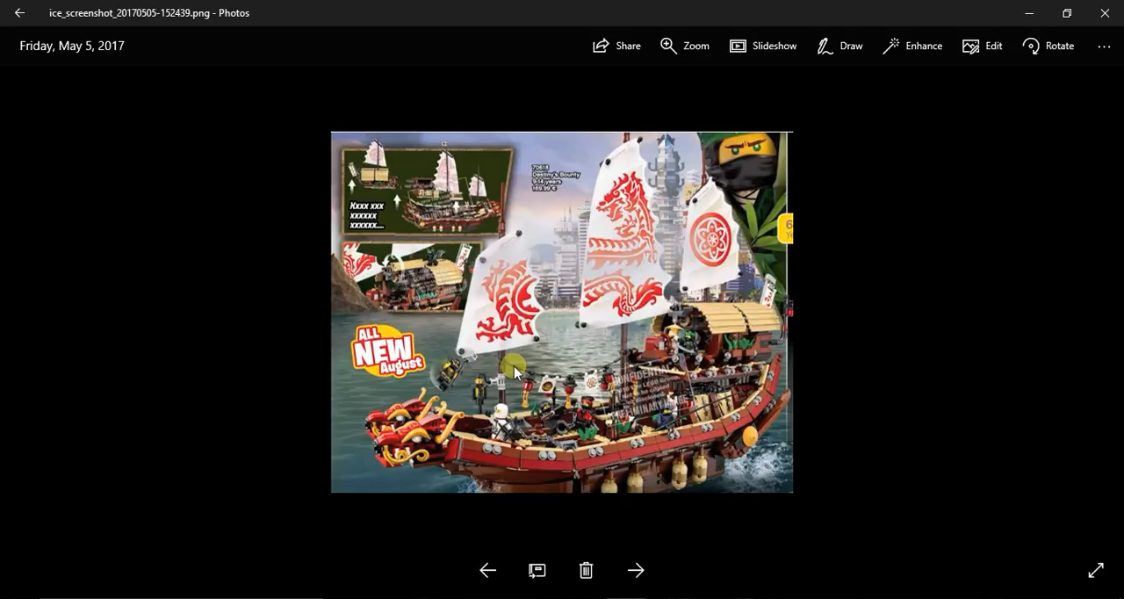
pyautogui.moveTo(746, 325)
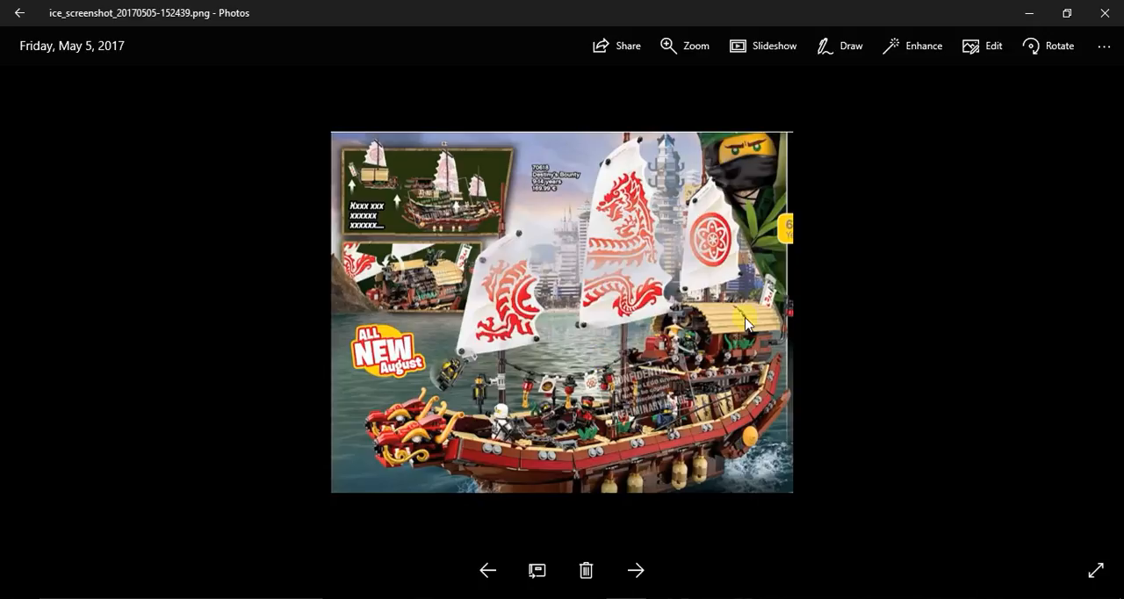
pyautogui.moveTo(702, 367)
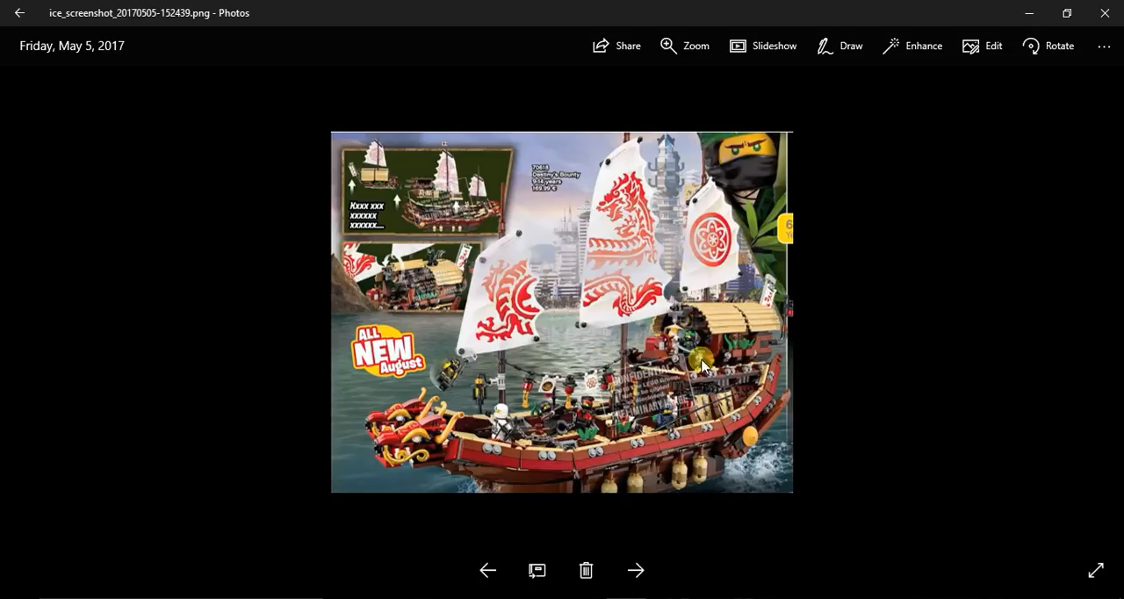
pyautogui.moveTo(529, 231)
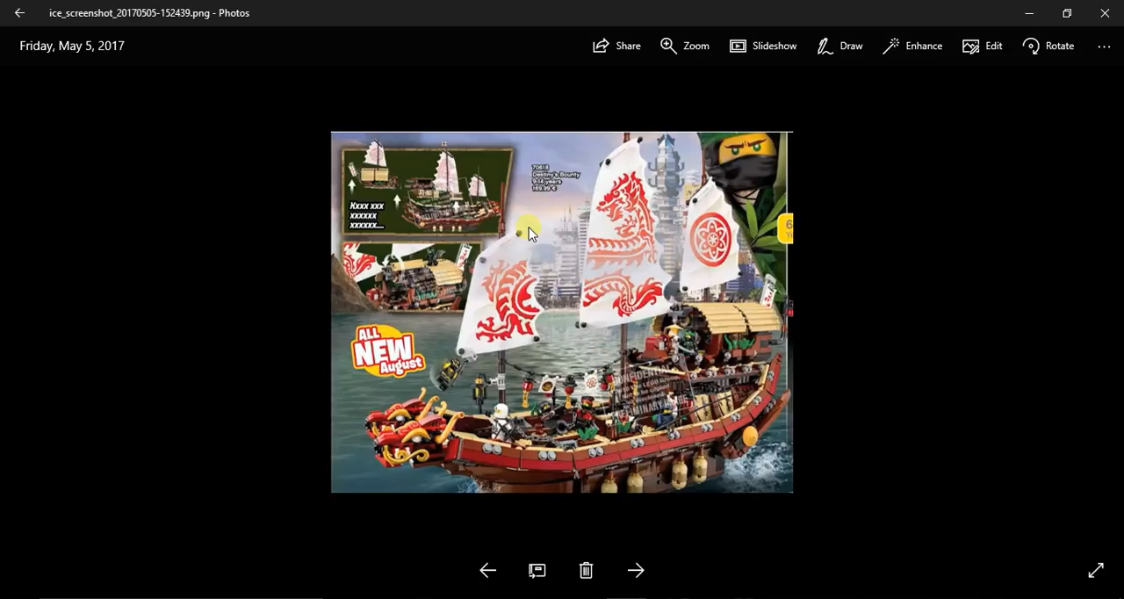
pyautogui.moveTo(457, 399)
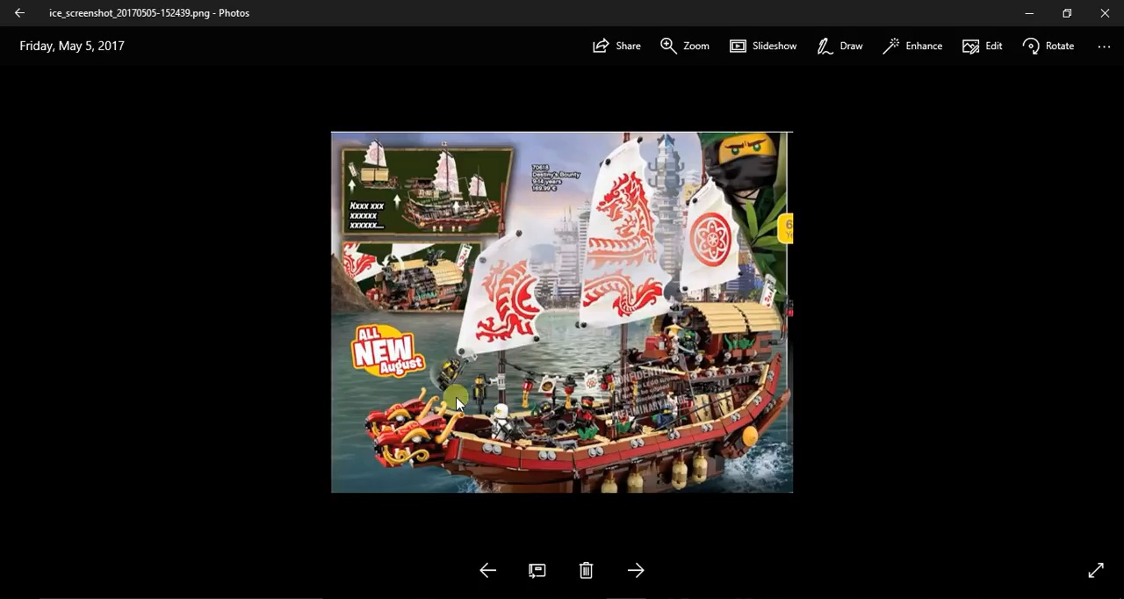
pyautogui.moveTo(615, 450)
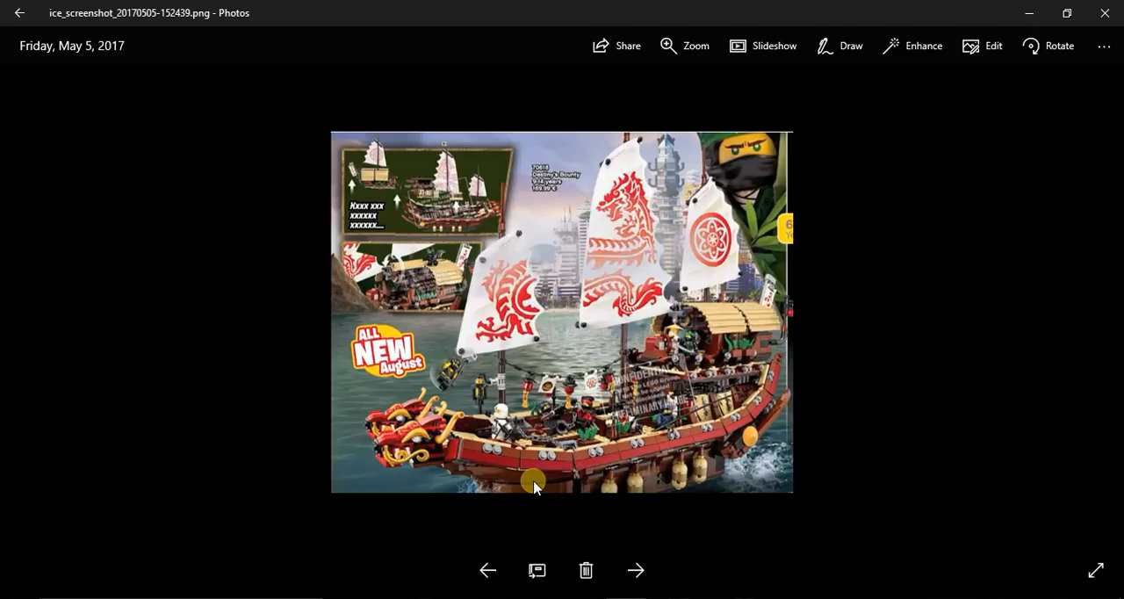
pyautogui.moveTo(525, 493)
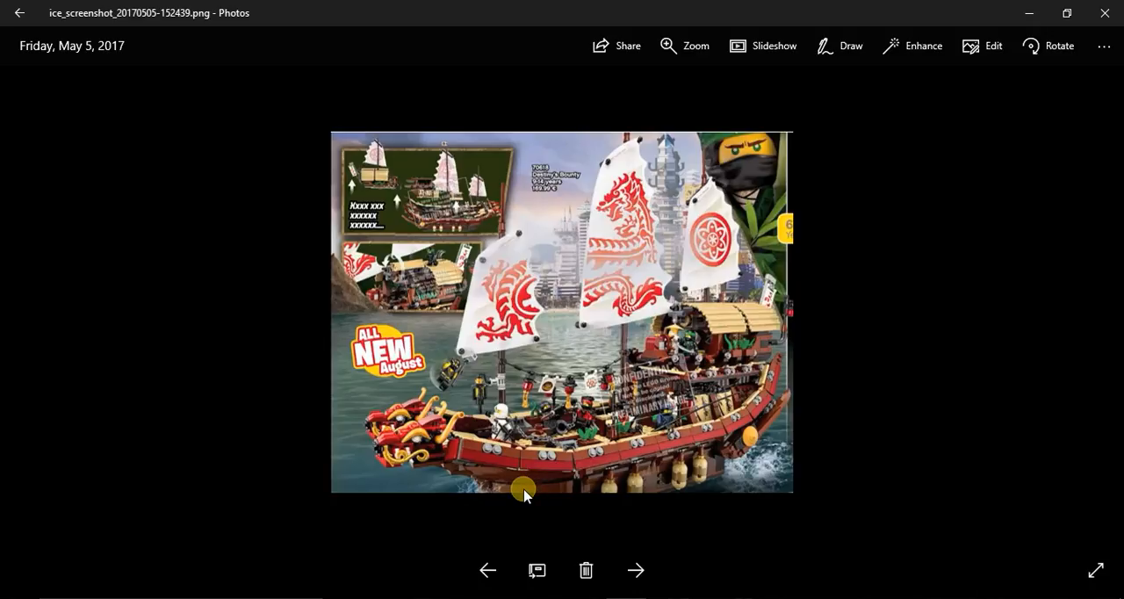
pyautogui.moveTo(476, 509)
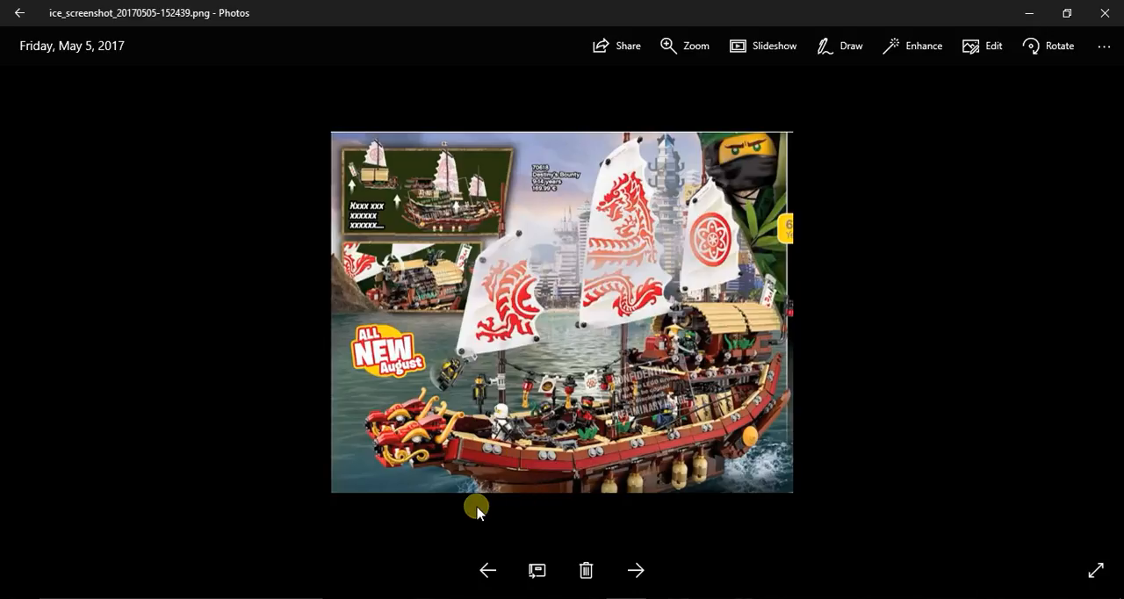
pyautogui.moveTo(404, 433)
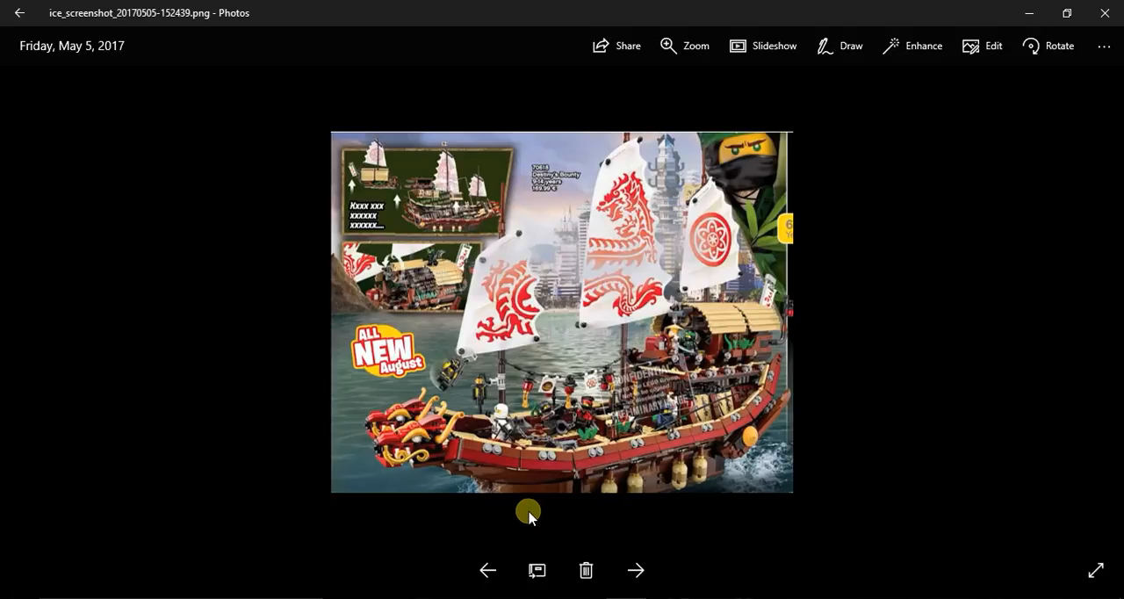
pyautogui.moveTo(489, 569)
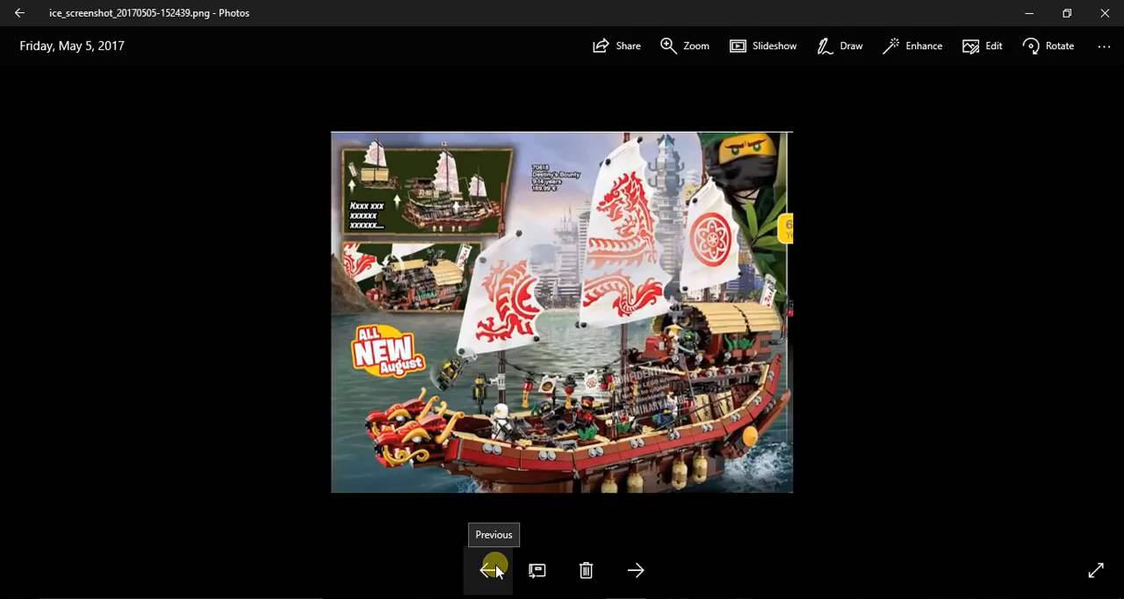
pyautogui.moveTo(590, 465)
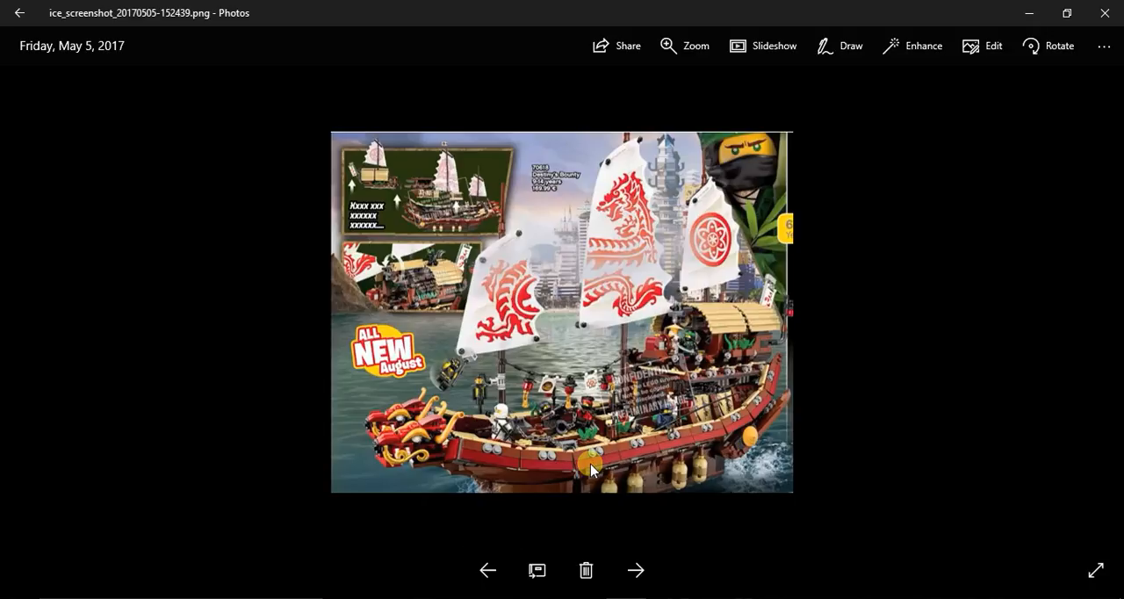
pyautogui.moveTo(694, 335)
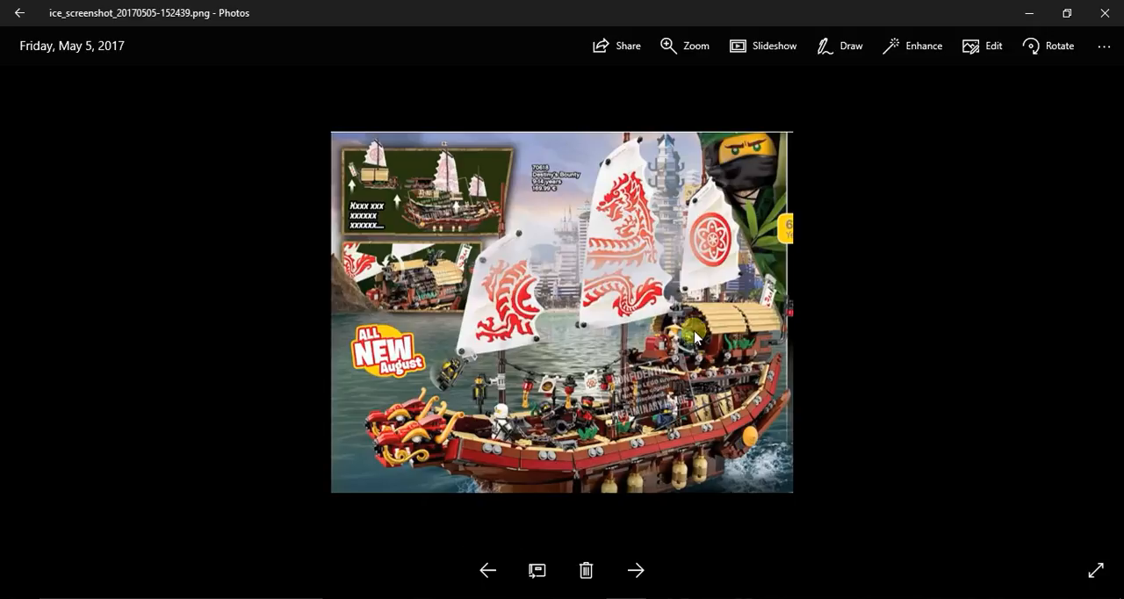
pyautogui.moveTo(517, 424)
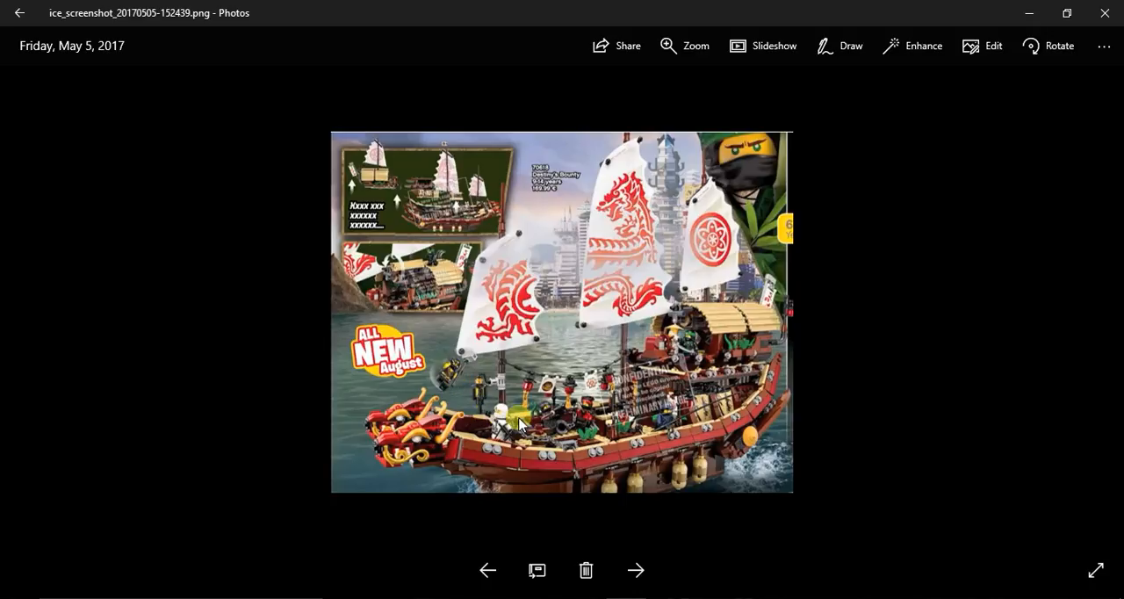
pyautogui.moveTo(663, 428)
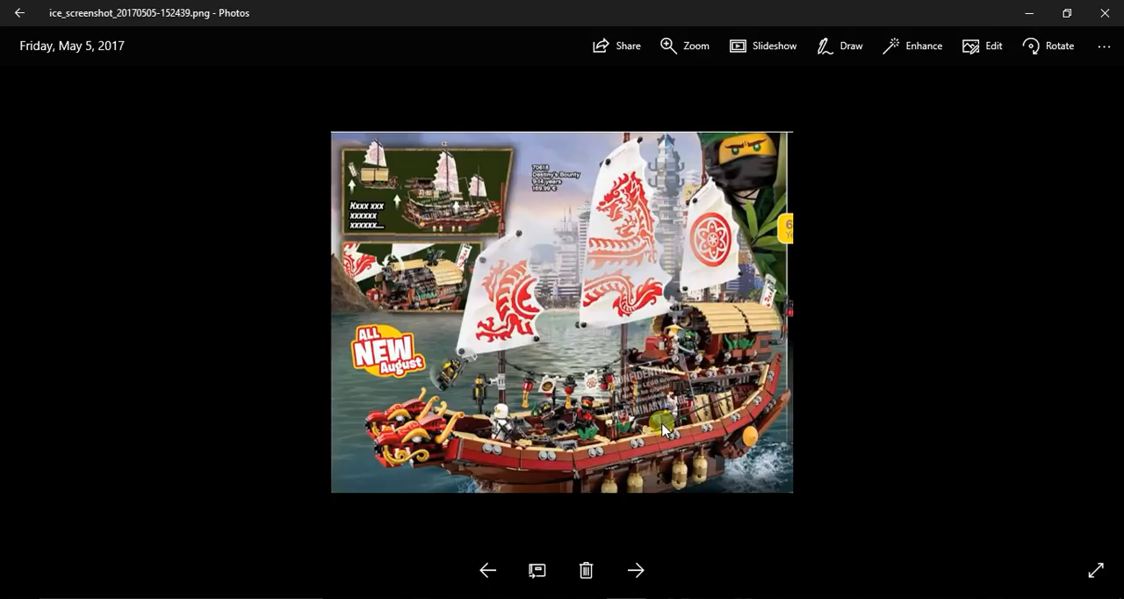
pyautogui.moveTo(672, 338)
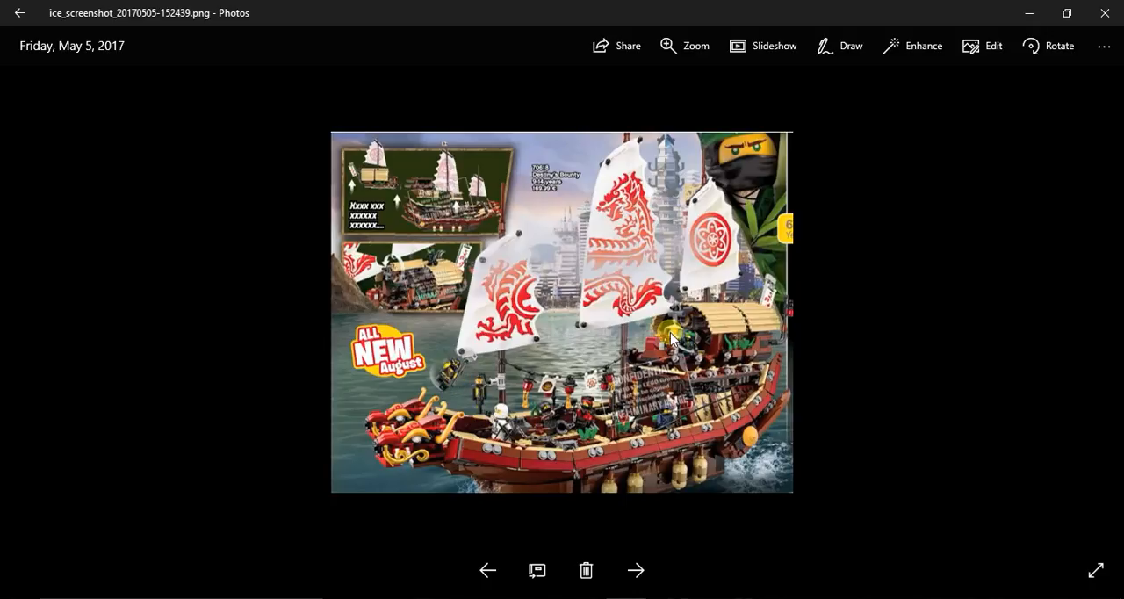
pyautogui.moveTo(488, 570)
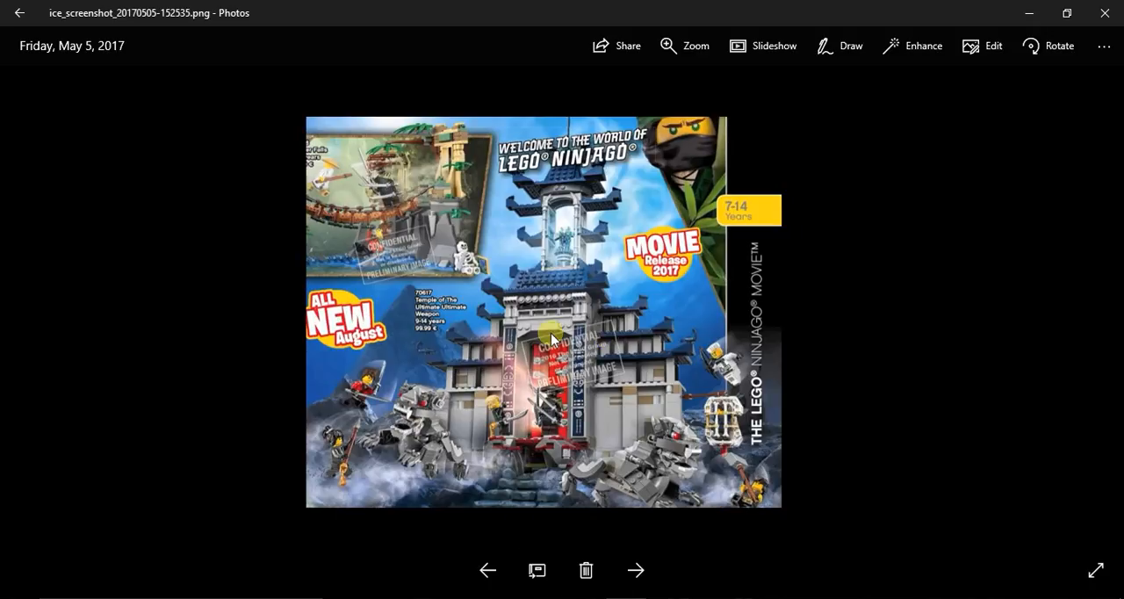
pyautogui.moveTo(421, 303)
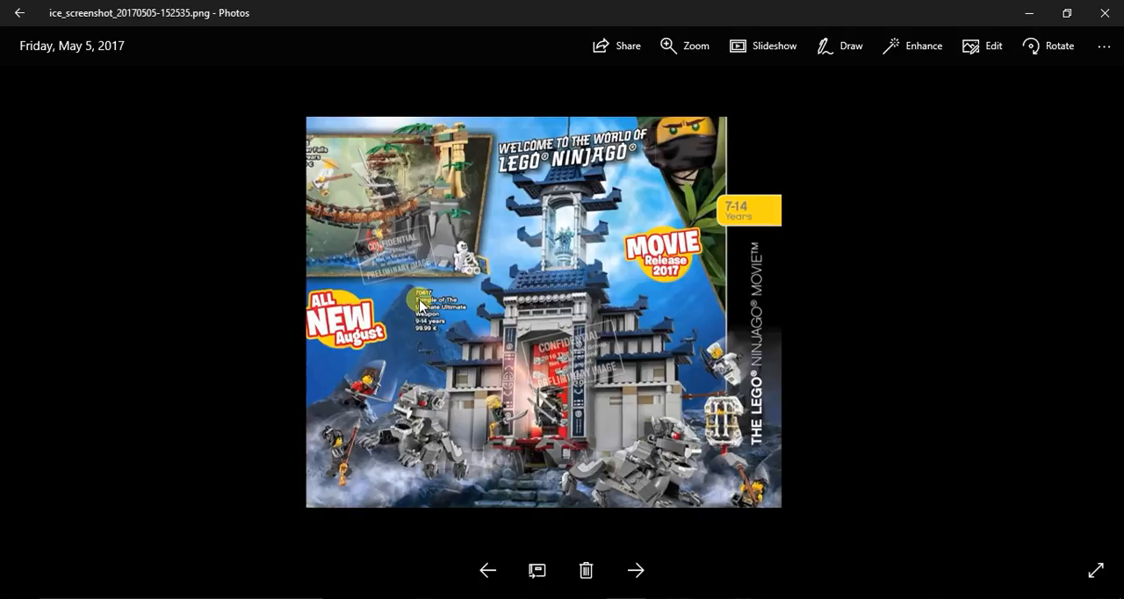
pyautogui.moveTo(450, 305)
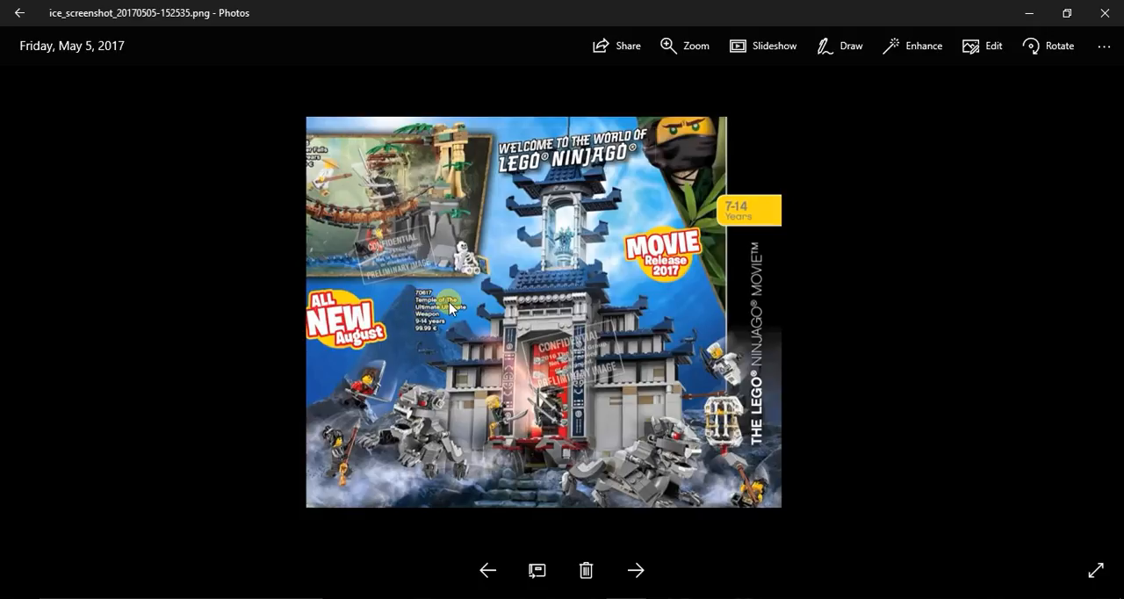
pyautogui.moveTo(410, 341)
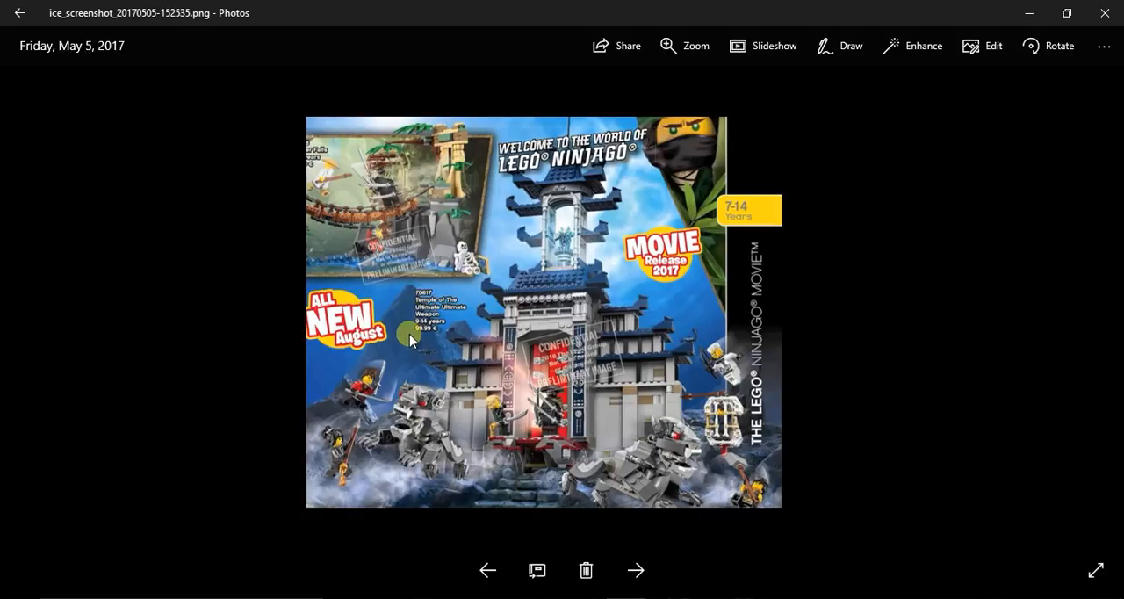
pyautogui.moveTo(411, 366)
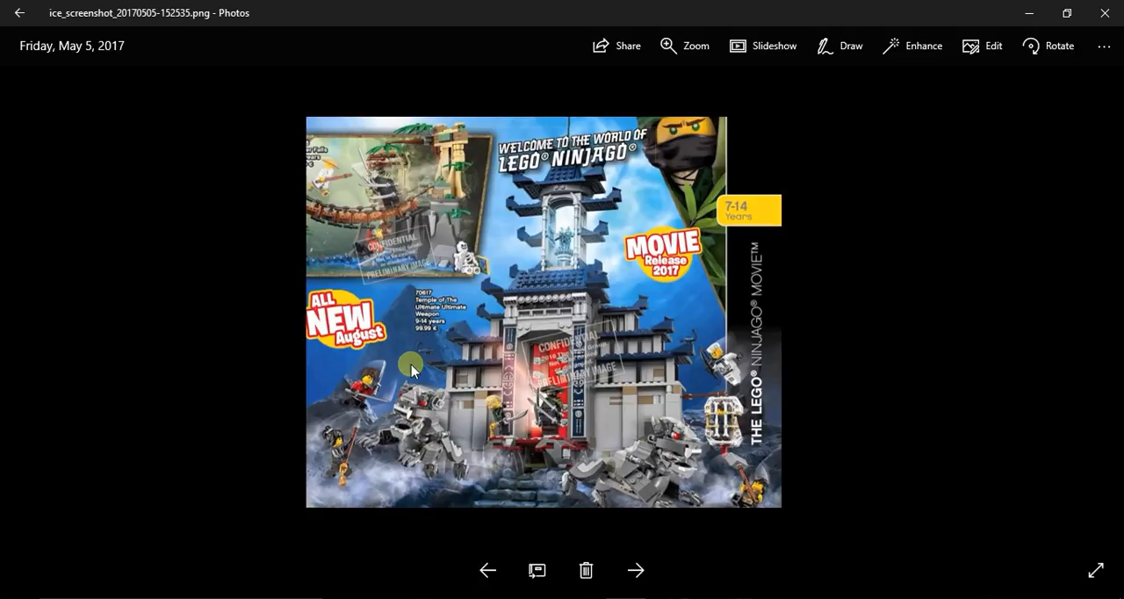
pyautogui.moveTo(770, 448)
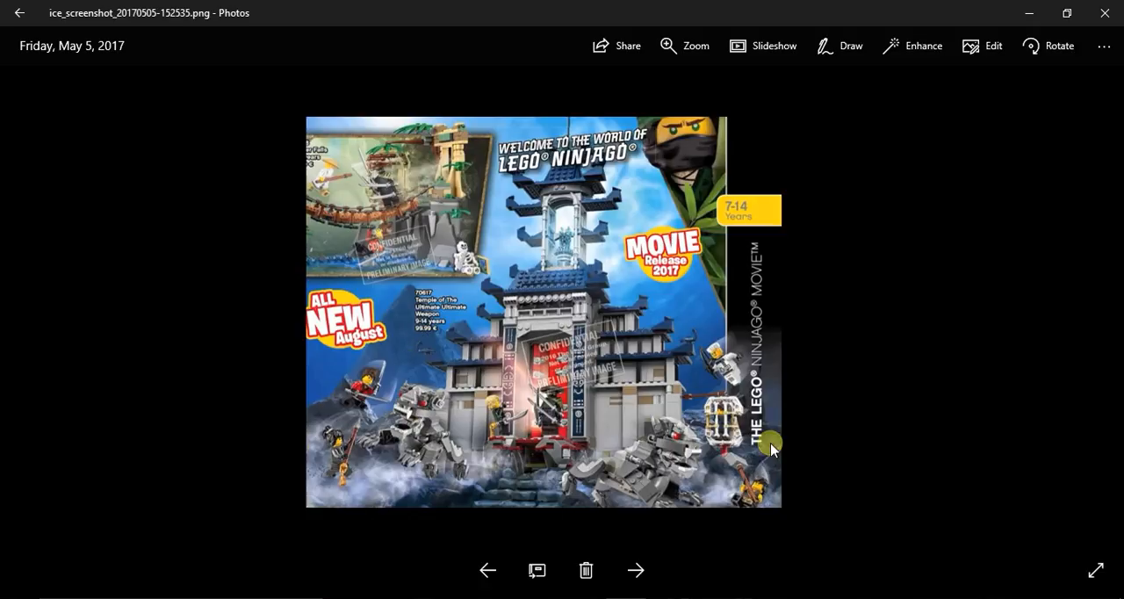
pyautogui.moveTo(669, 345)
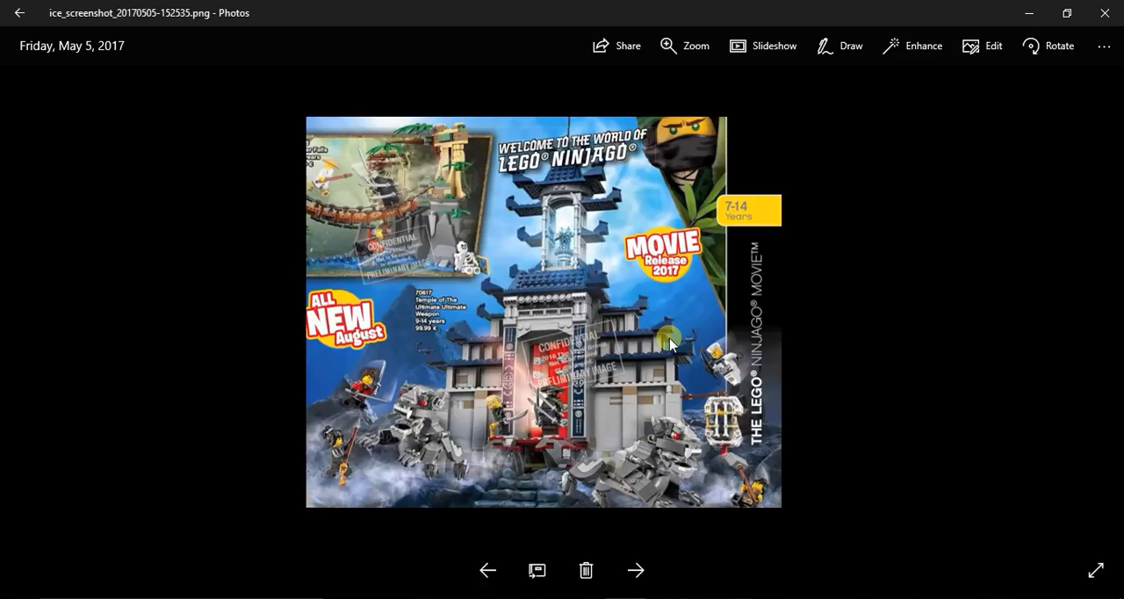
pyautogui.moveTo(733, 393)
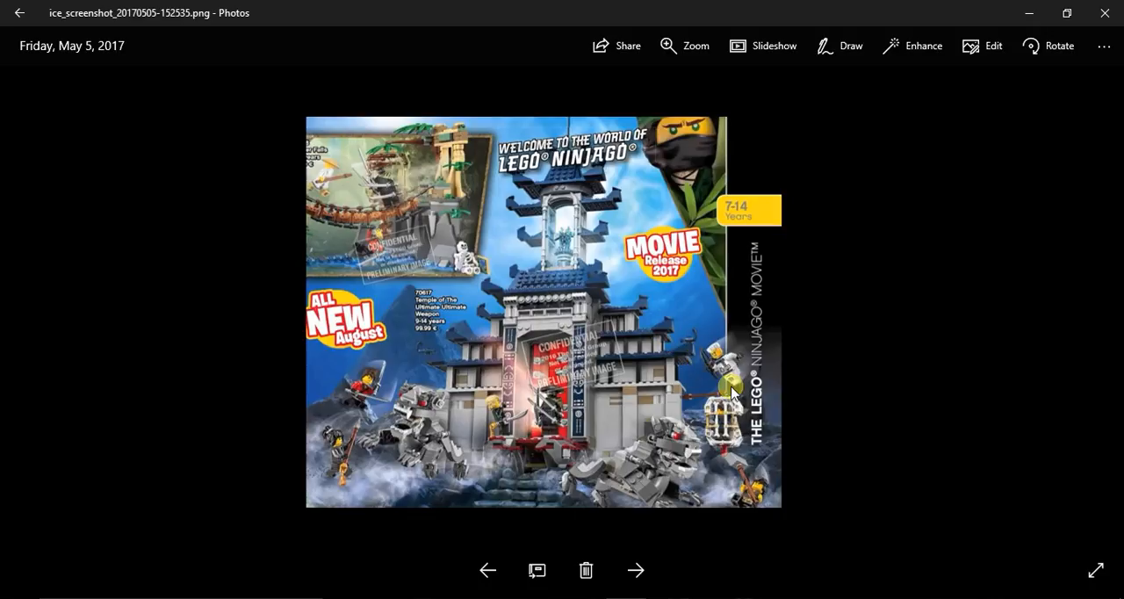
pyautogui.moveTo(349, 430)
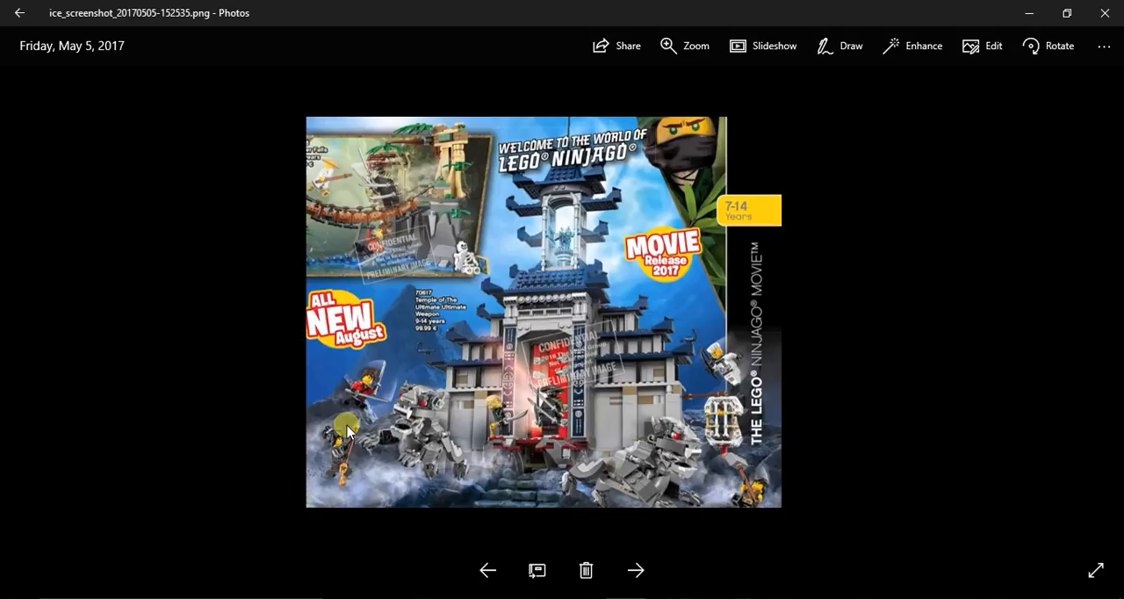
pyautogui.moveTo(504, 316)
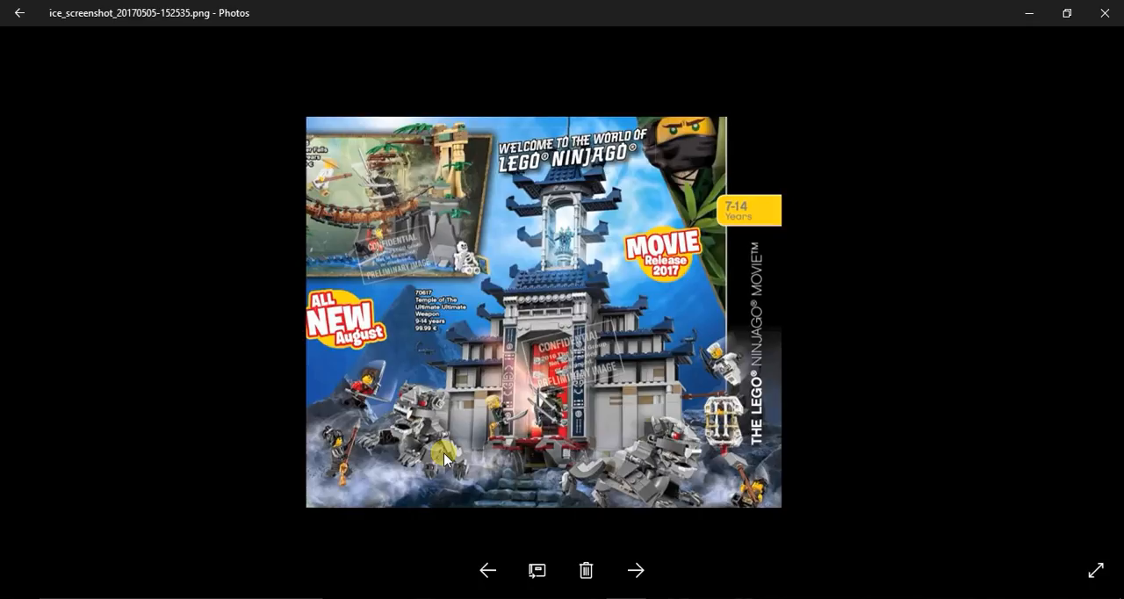
pyautogui.moveTo(736, 505)
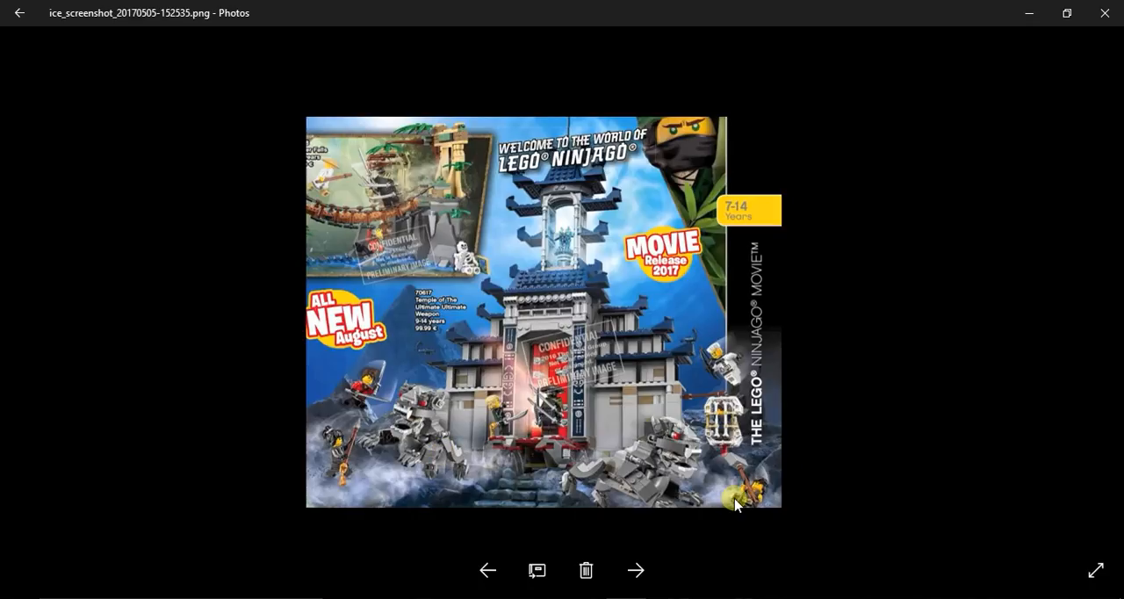
pyautogui.moveTo(680, 417)
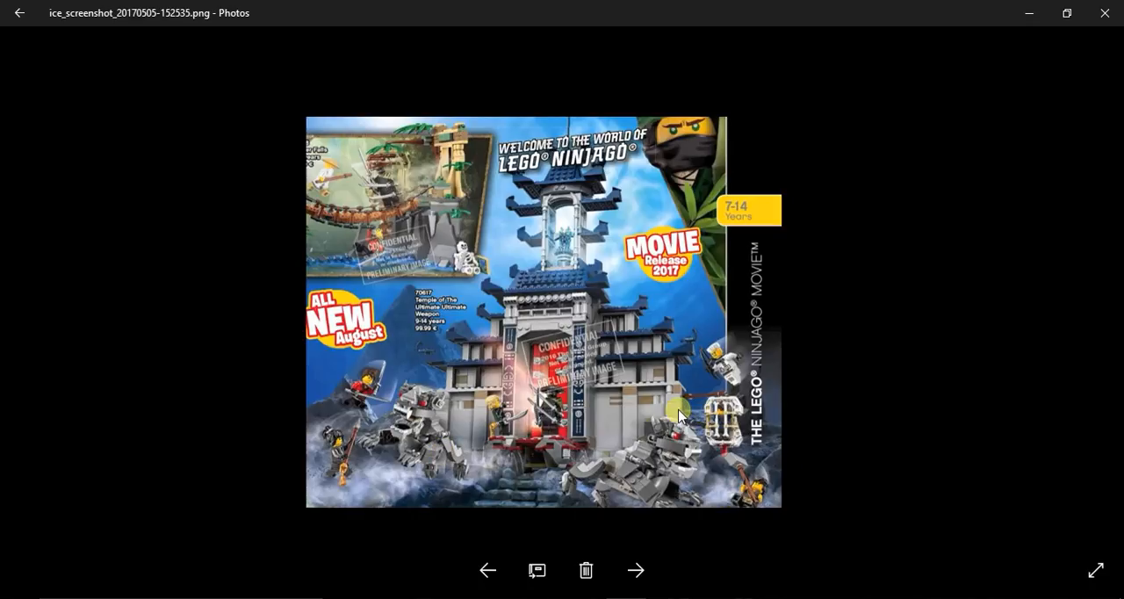
pyautogui.moveTo(523, 466)
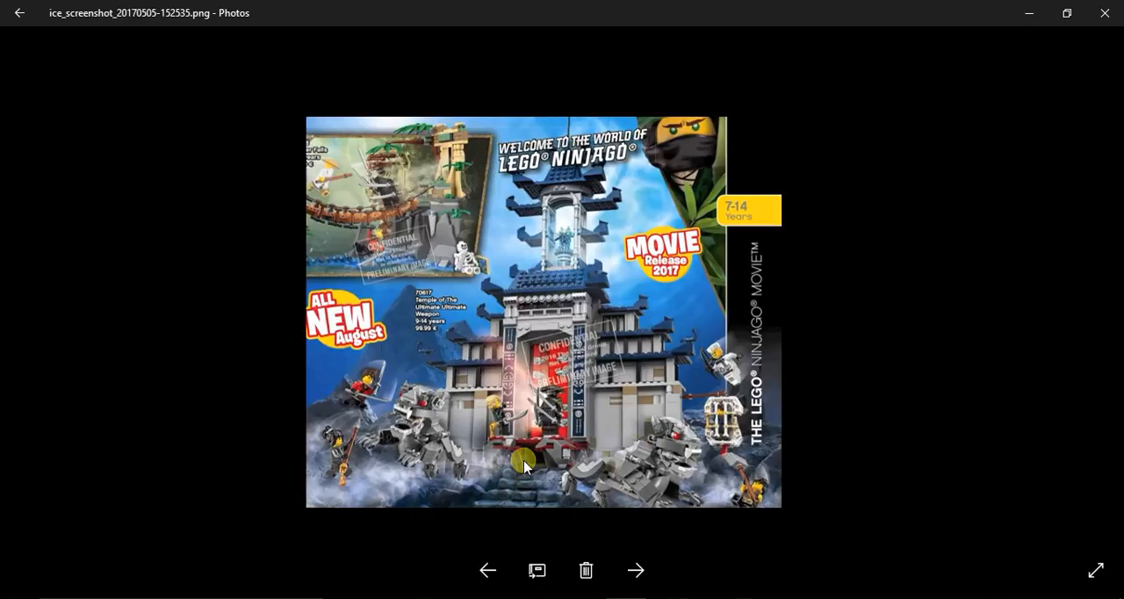
pyautogui.moveTo(394, 271)
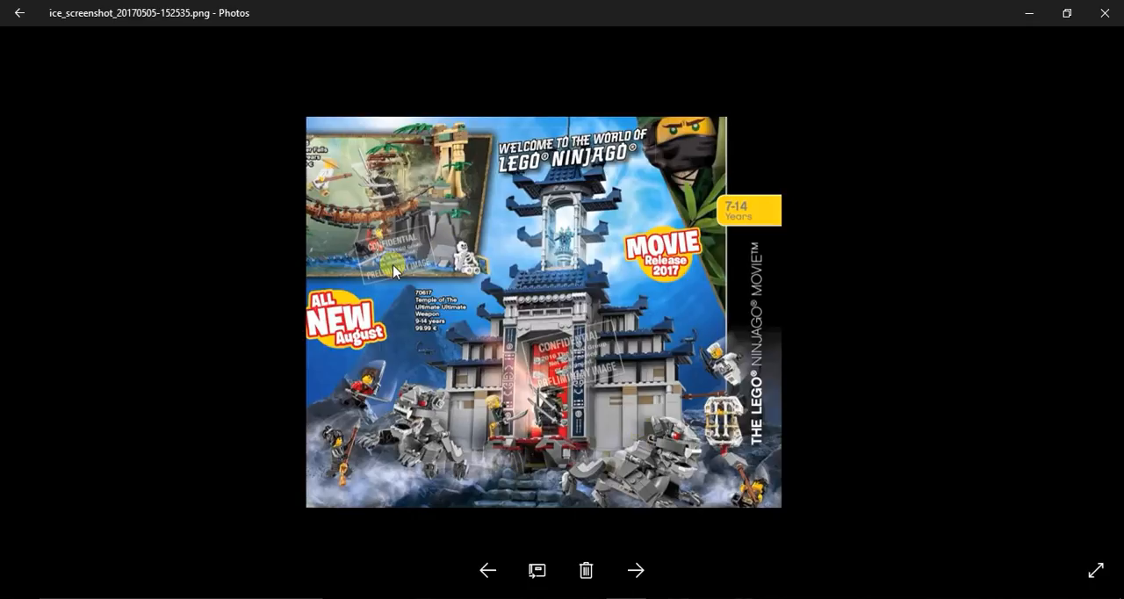
pyautogui.moveTo(533, 434)
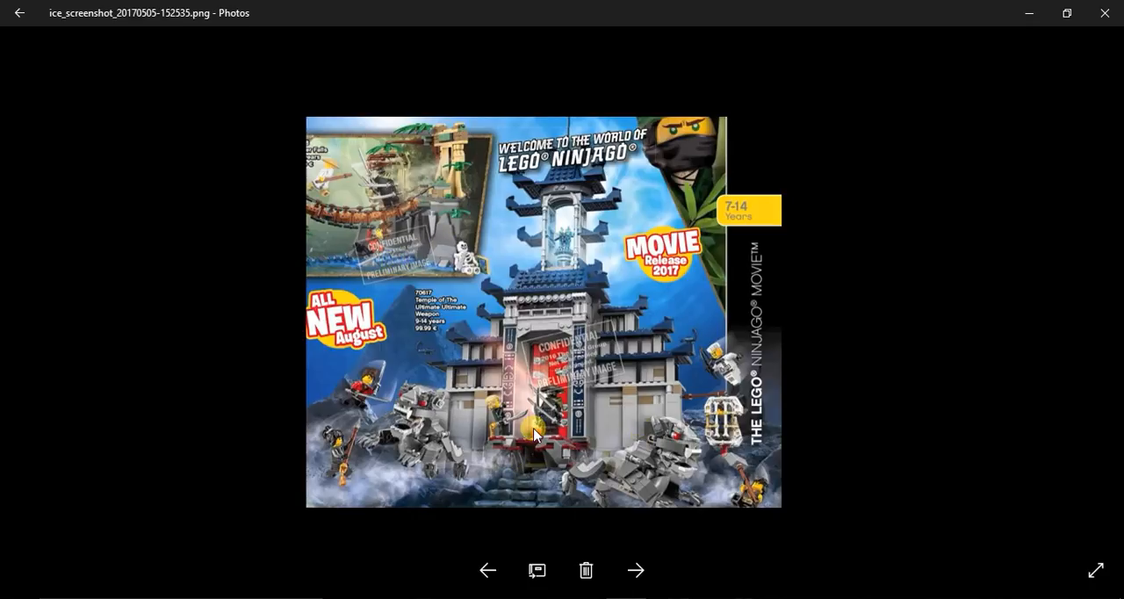
pyautogui.moveTo(654, 391)
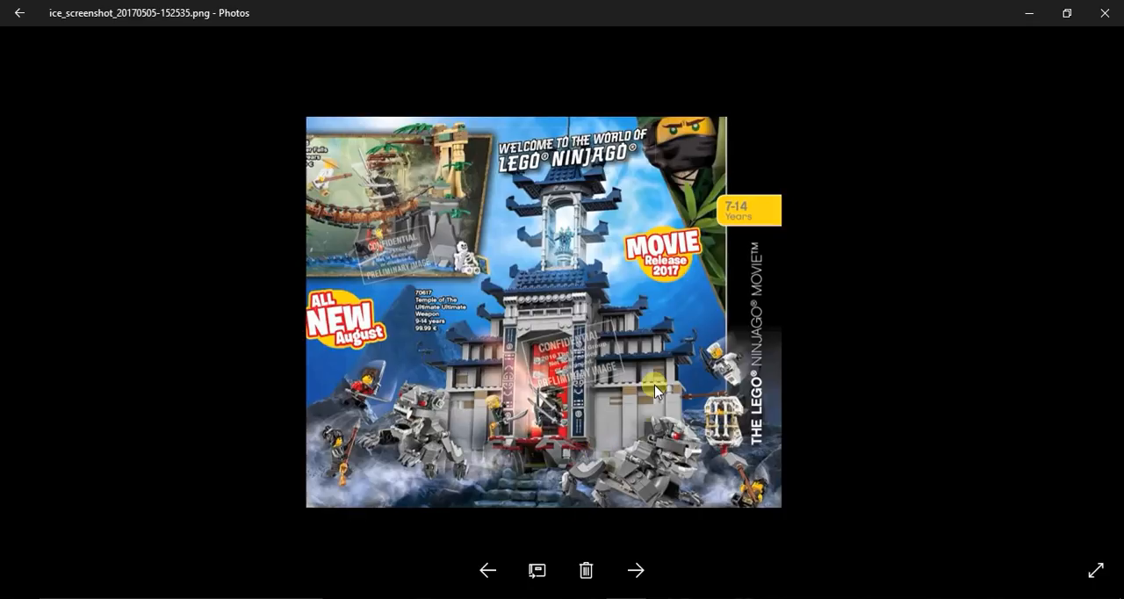
pyautogui.moveTo(772, 461)
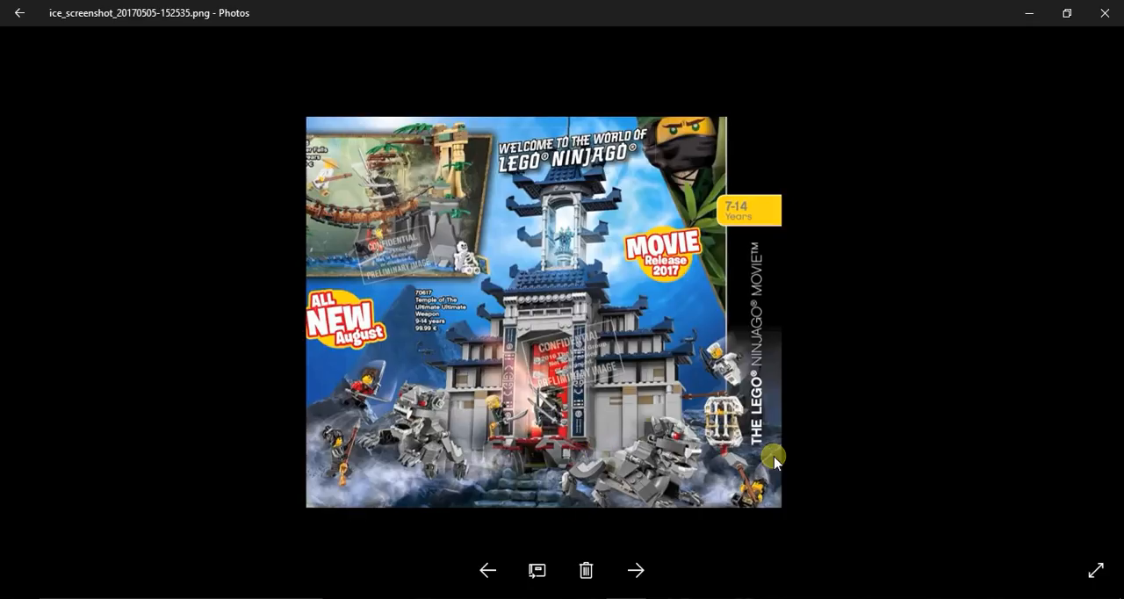
pyautogui.moveTo(554, 384)
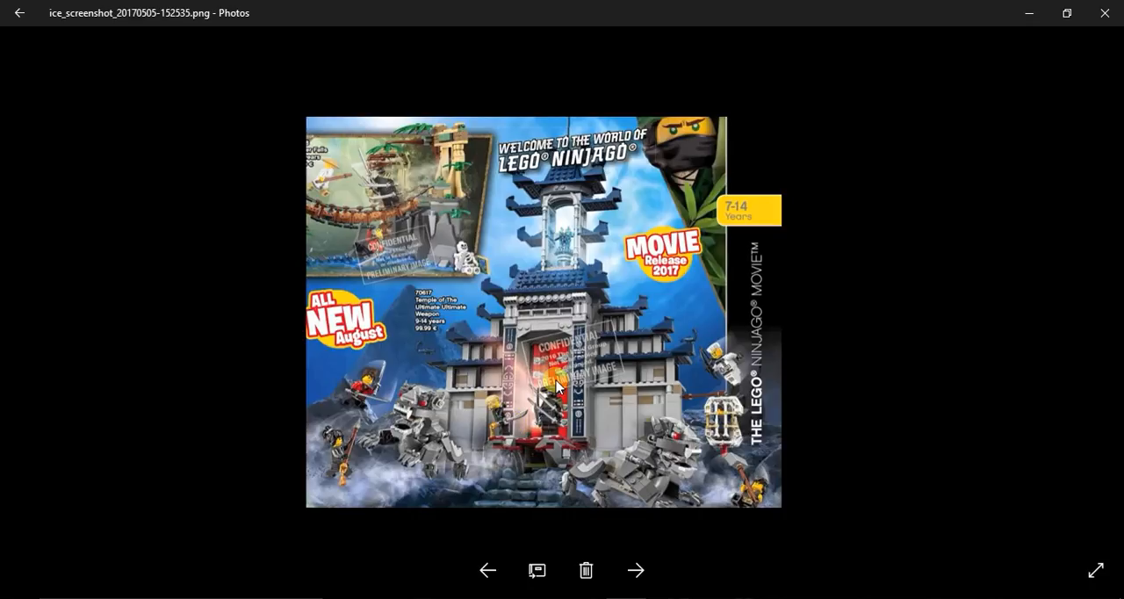
pyautogui.moveTo(485, 424)
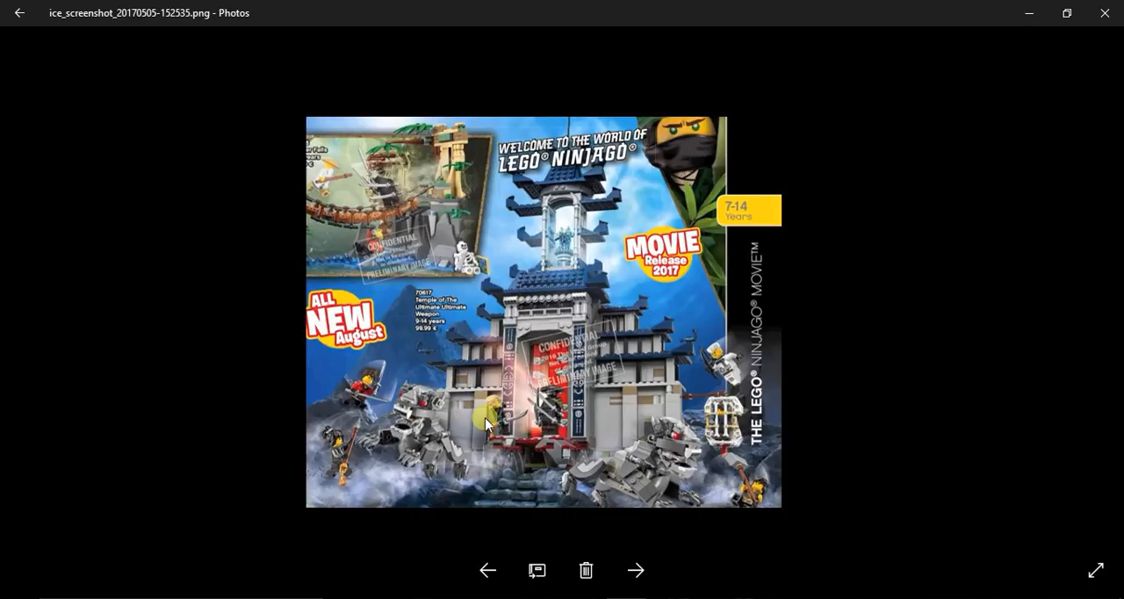
pyautogui.moveTo(667, 386)
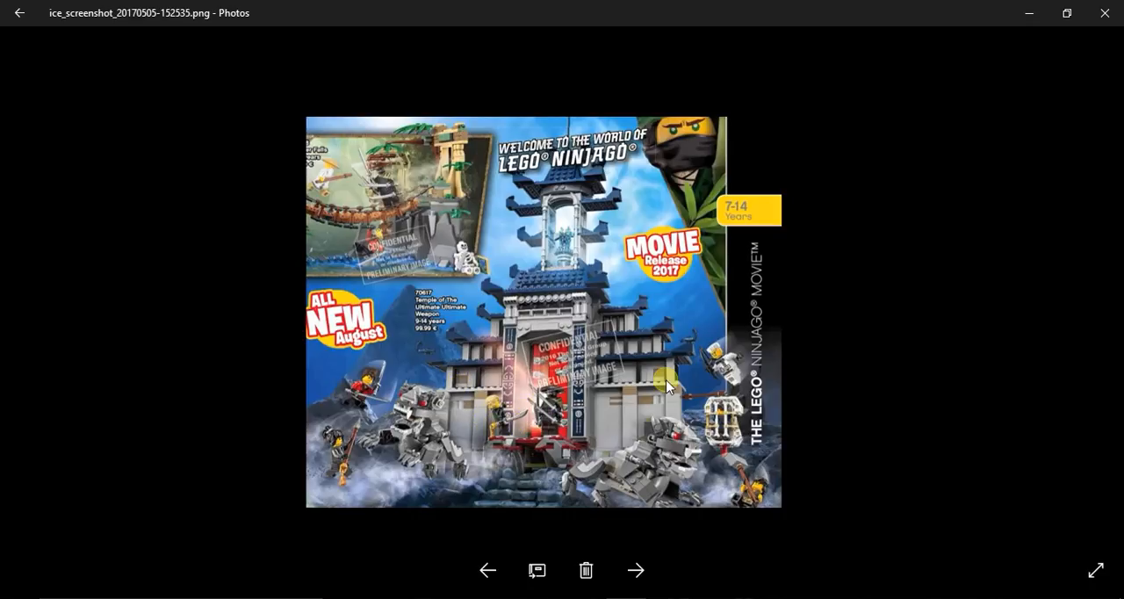
pyautogui.moveTo(810, 335)
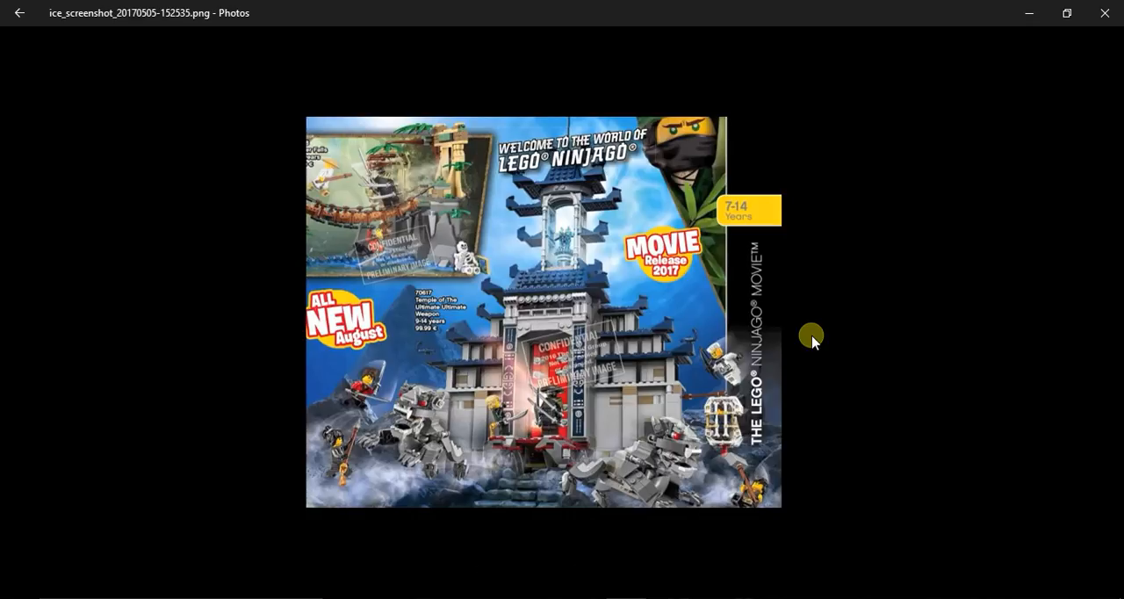
pyautogui.moveTo(676, 443)
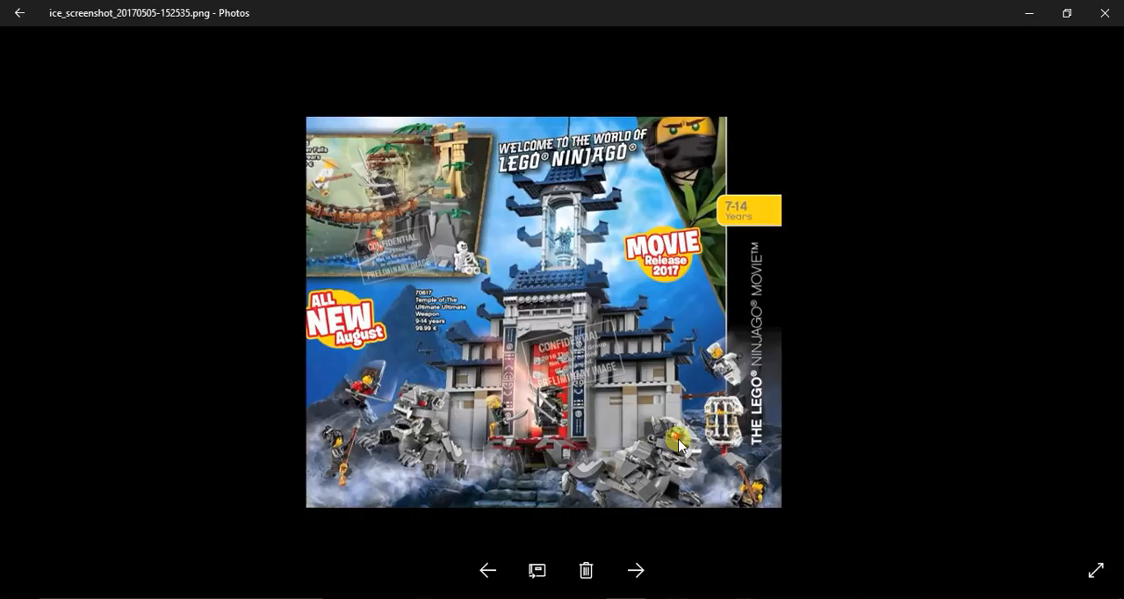
pyautogui.moveTo(672, 452)
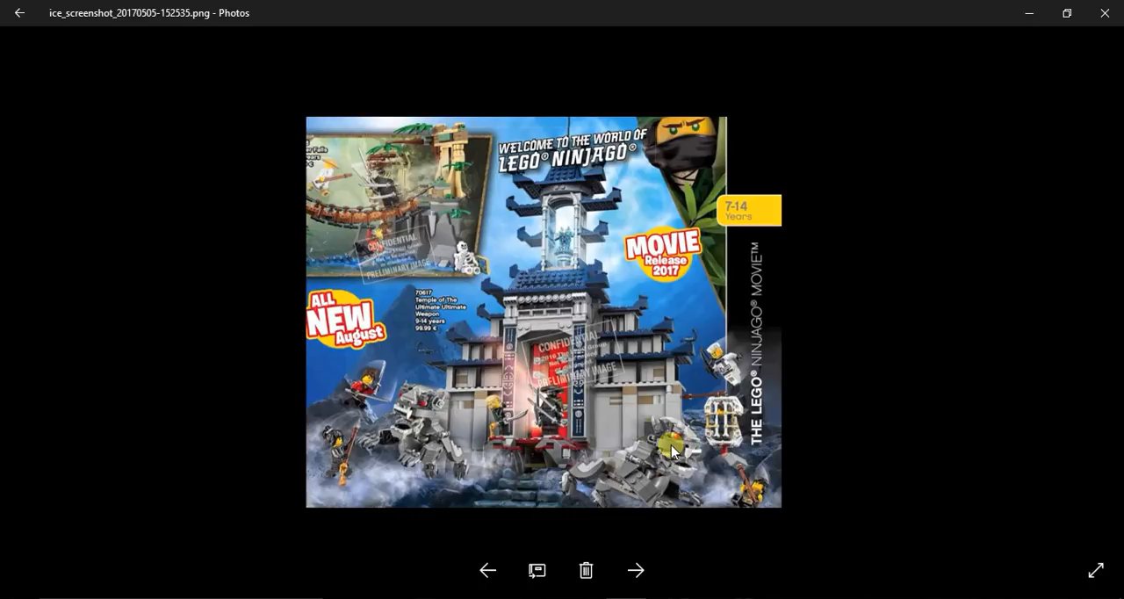
pyautogui.moveTo(707, 373)
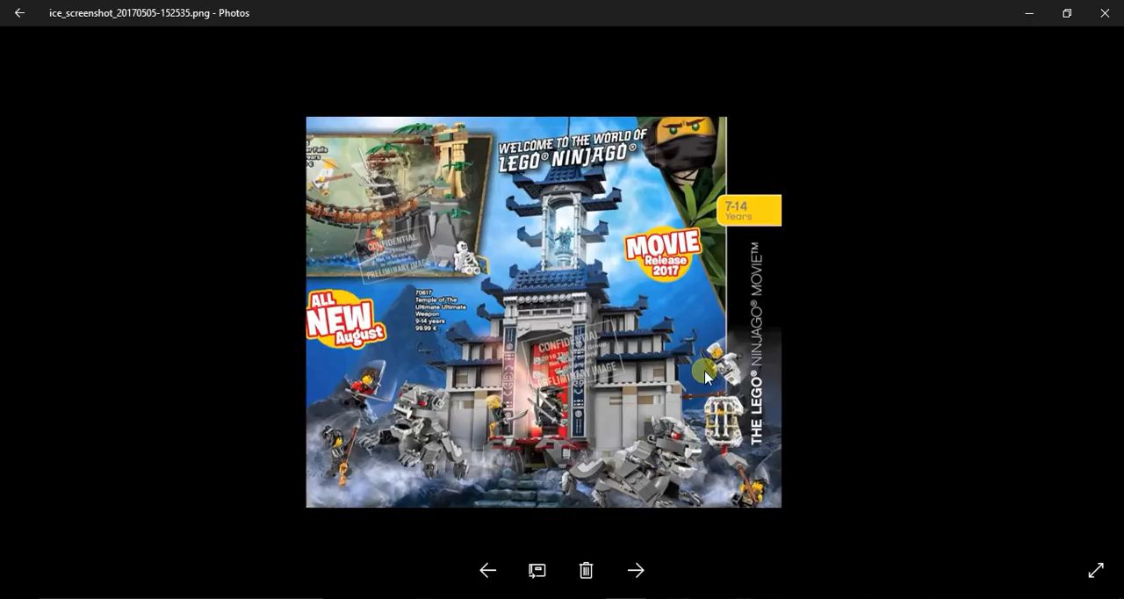
pyautogui.moveTo(431, 353)
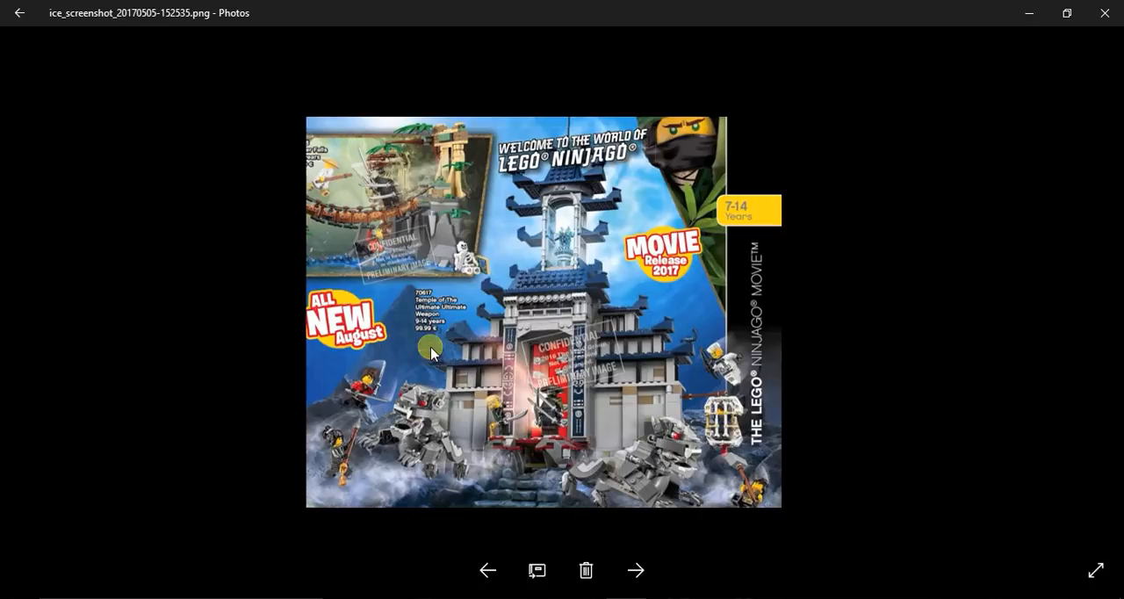
pyautogui.moveTo(470, 448)
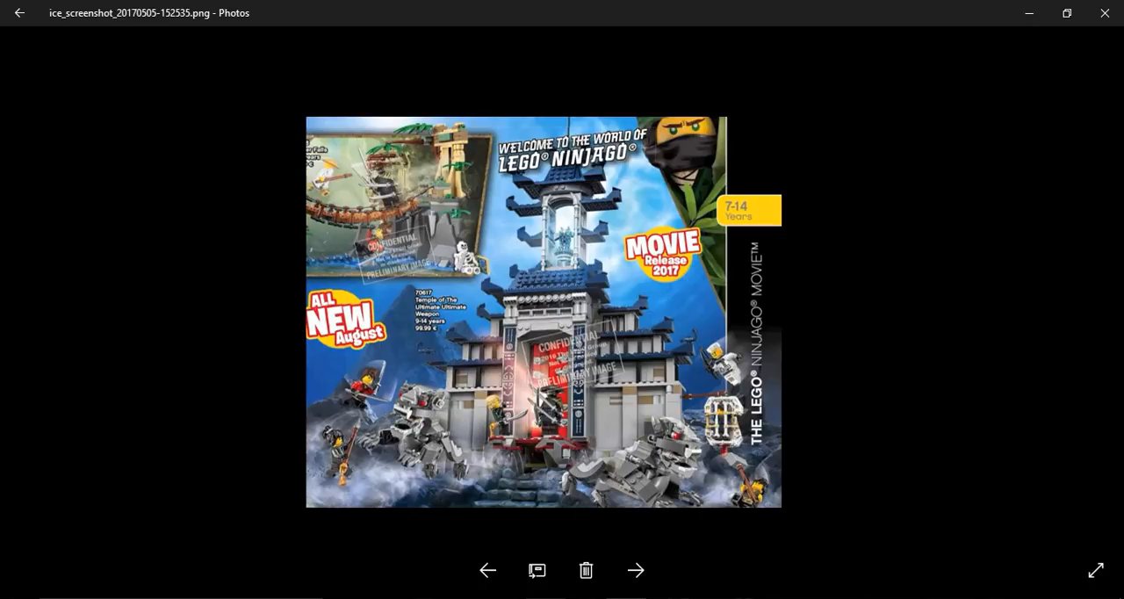
pyautogui.click(636, 570)
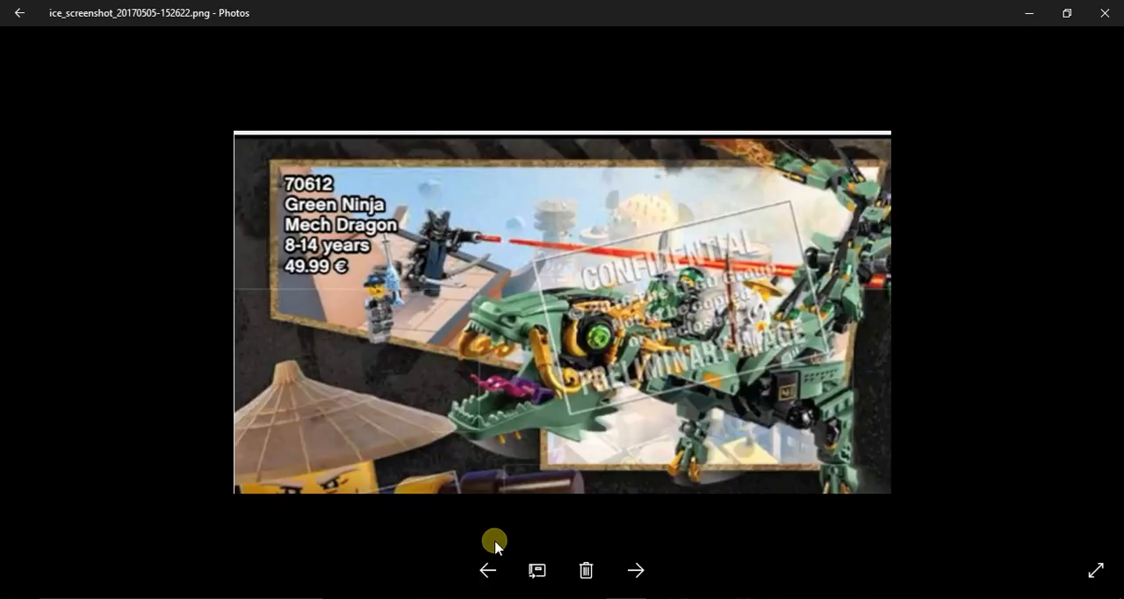
pyautogui.click(487, 570)
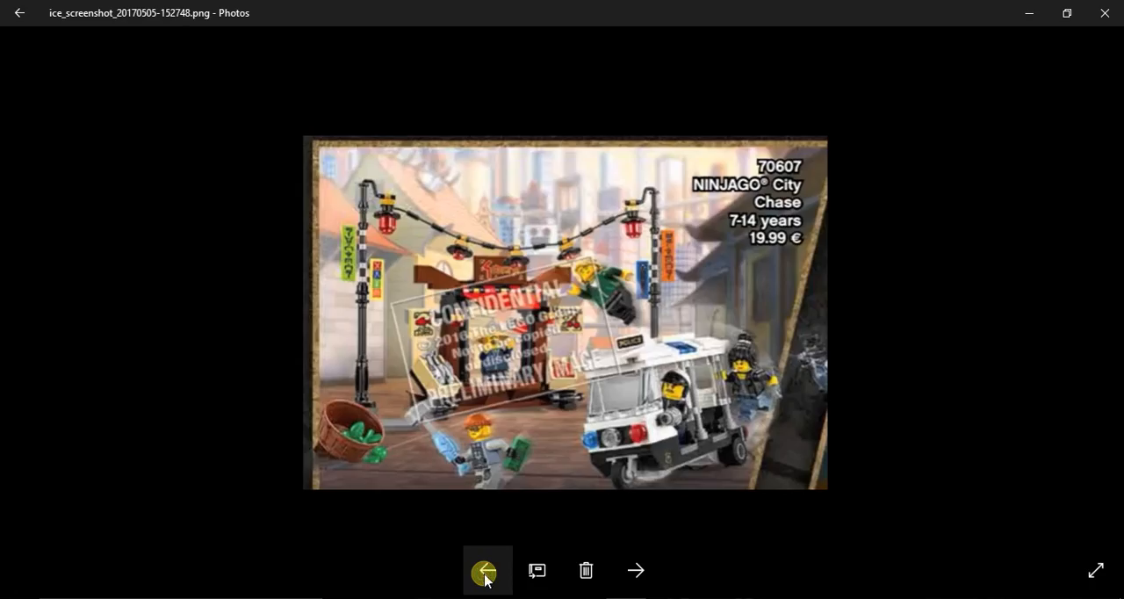
pyautogui.click(487, 570)
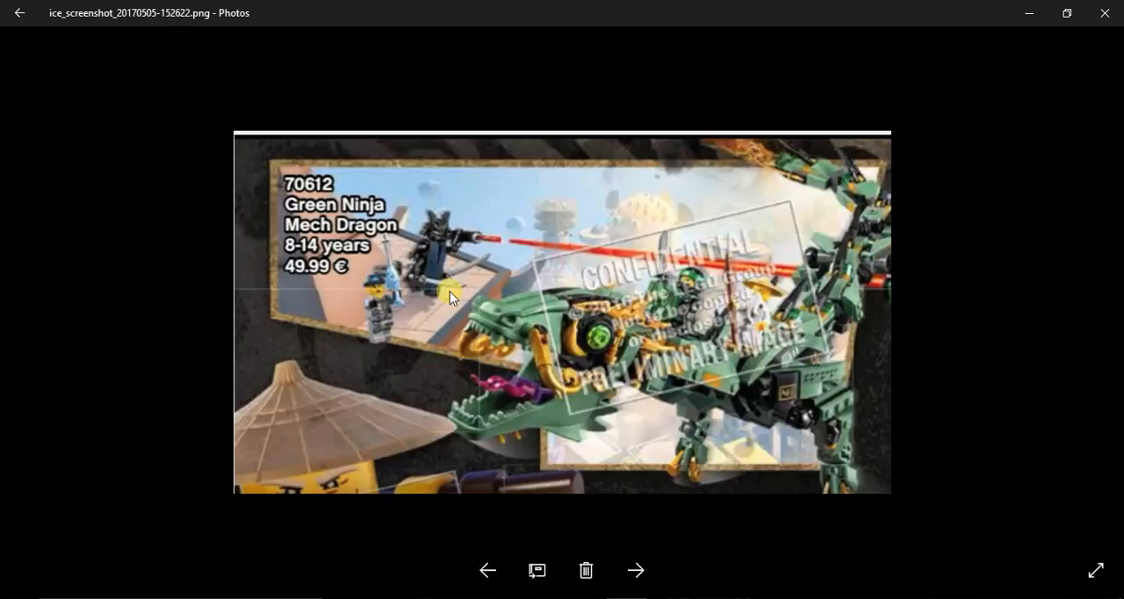
pyautogui.moveTo(404, 237)
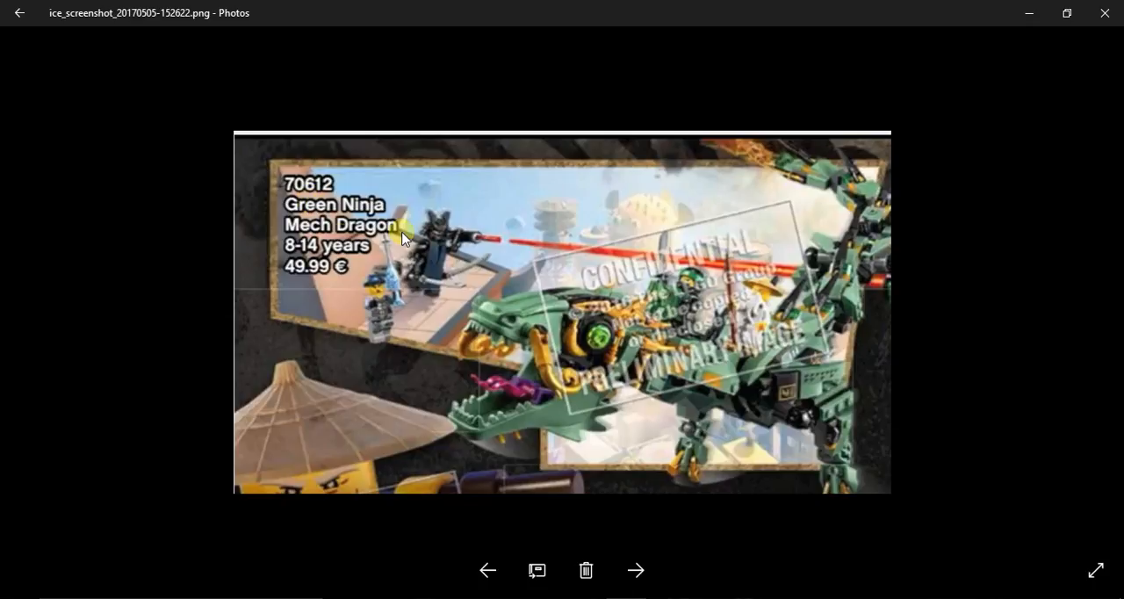
pyautogui.moveTo(663, 340)
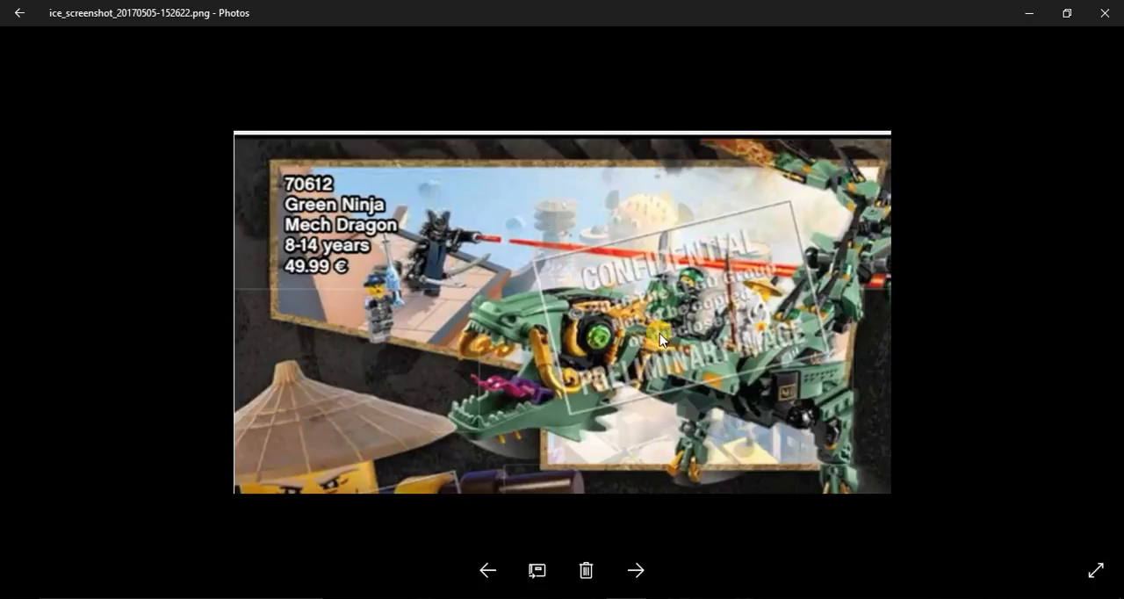
pyautogui.moveTo(654, 273)
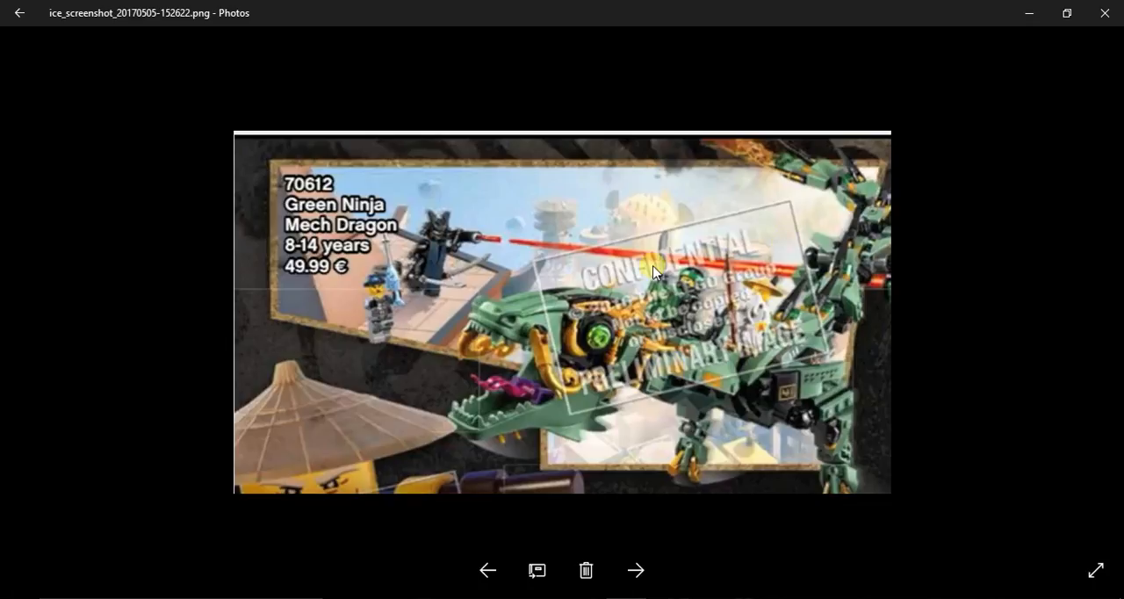
pyautogui.moveTo(764, 431)
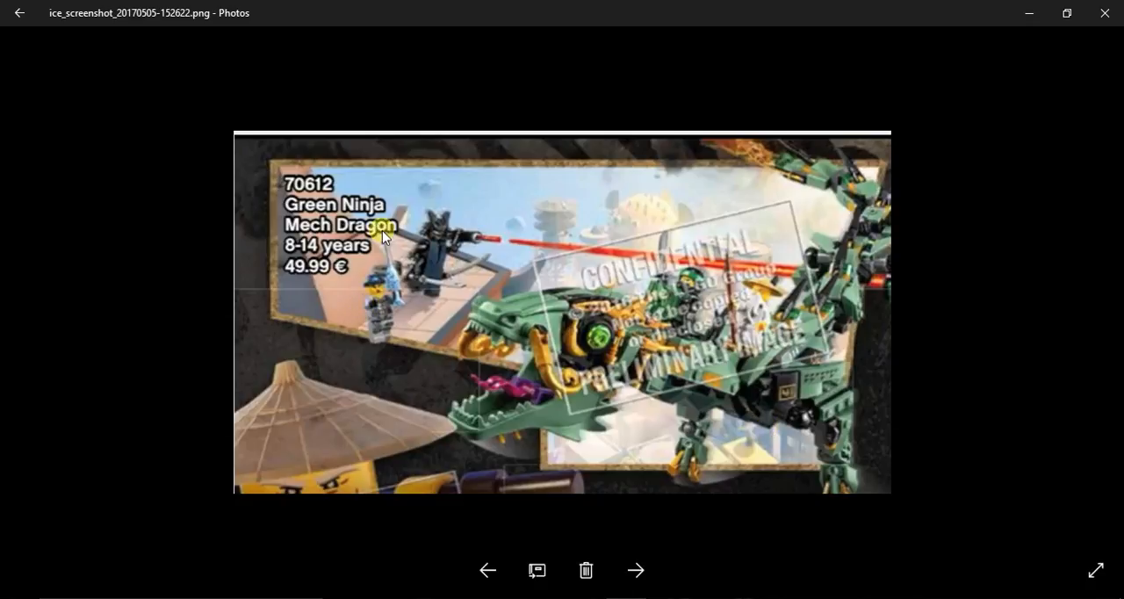
pyautogui.moveTo(479, 403)
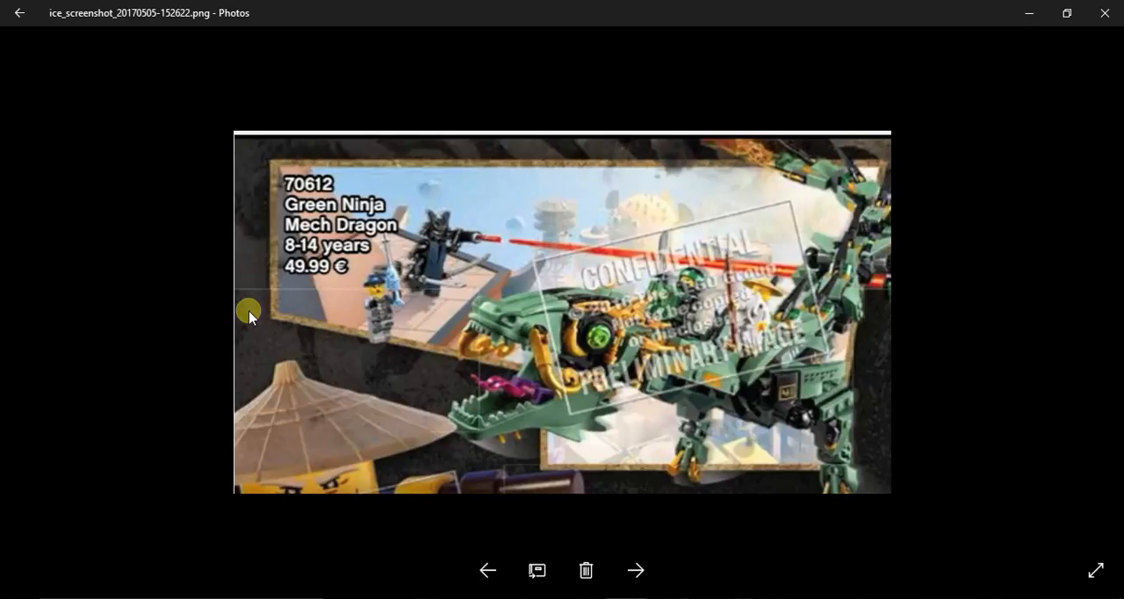
pyautogui.moveTo(706, 444)
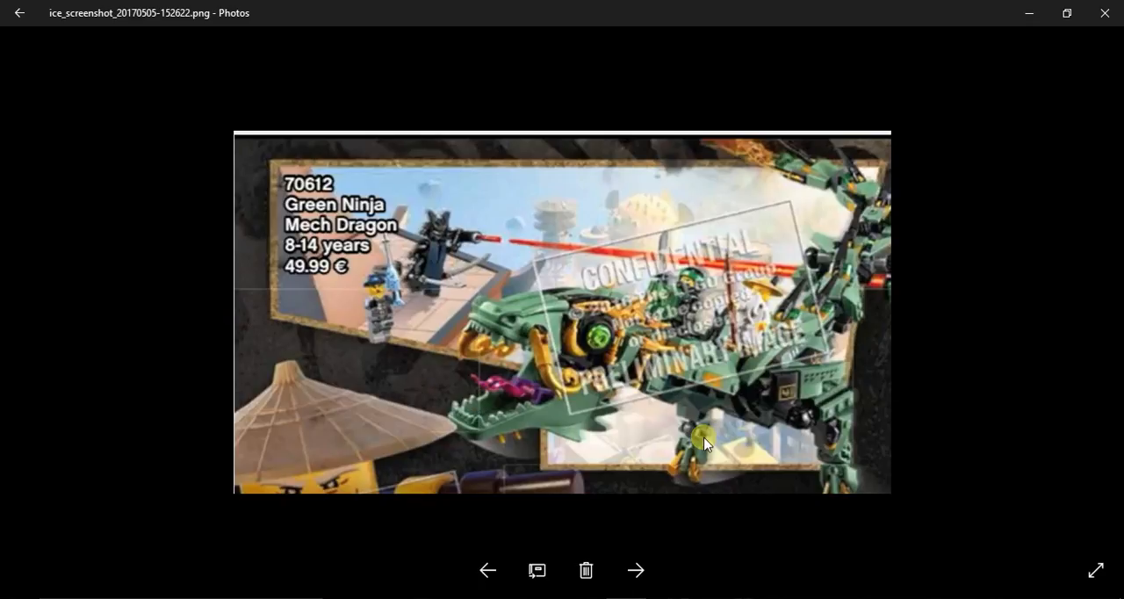
pyautogui.moveTo(851, 330)
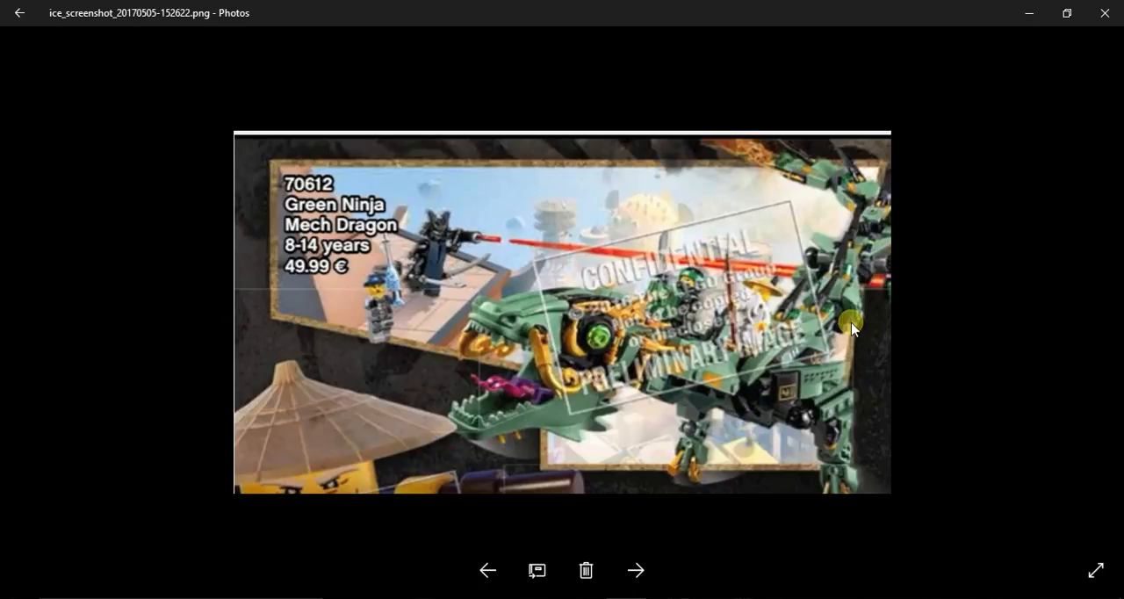
pyautogui.moveTo(719, 385)
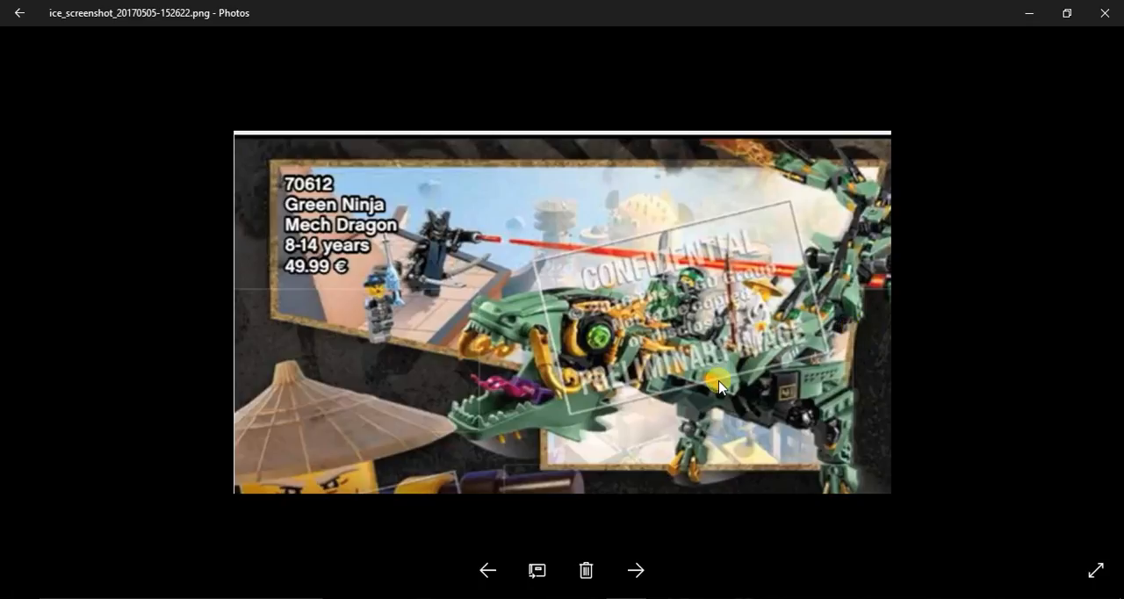
pyautogui.moveTo(581, 363)
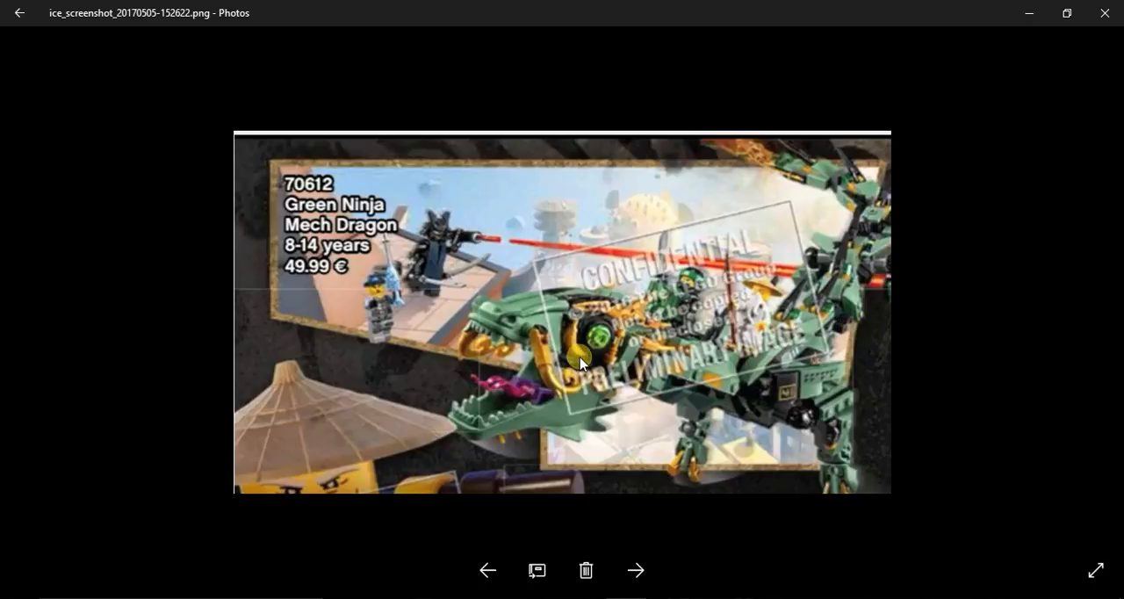
pyautogui.moveTo(571, 360)
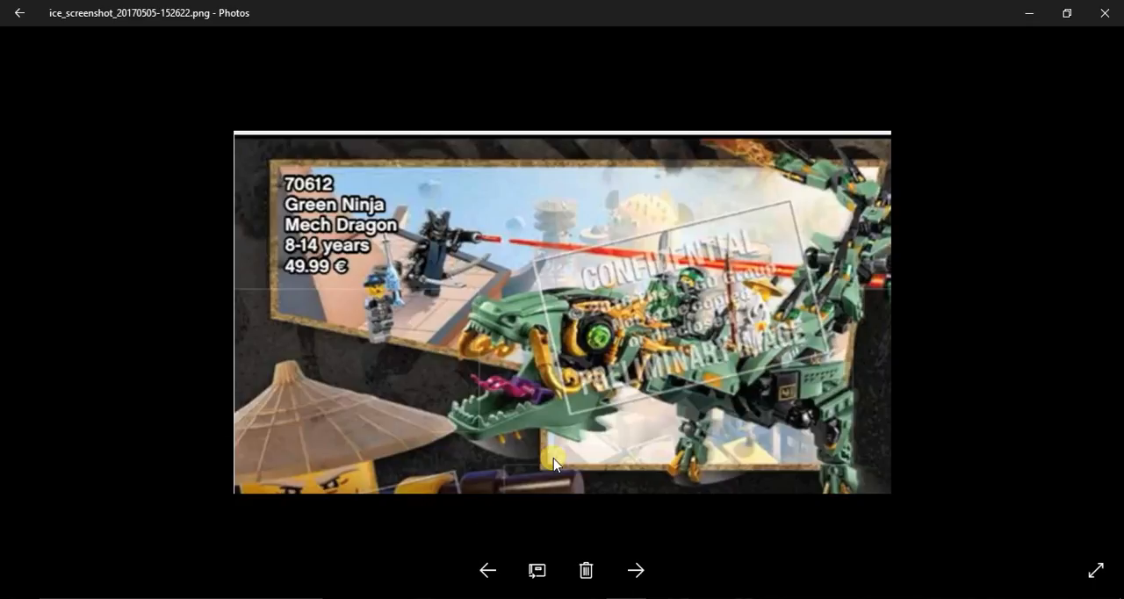
pyautogui.moveTo(562, 357)
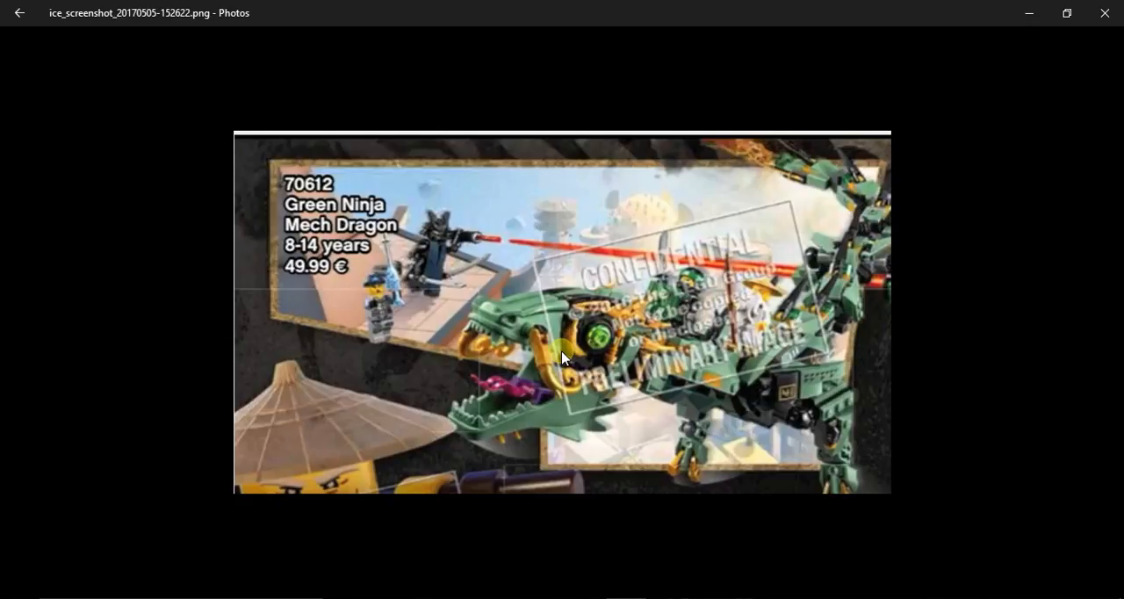
pyautogui.moveTo(539, 363)
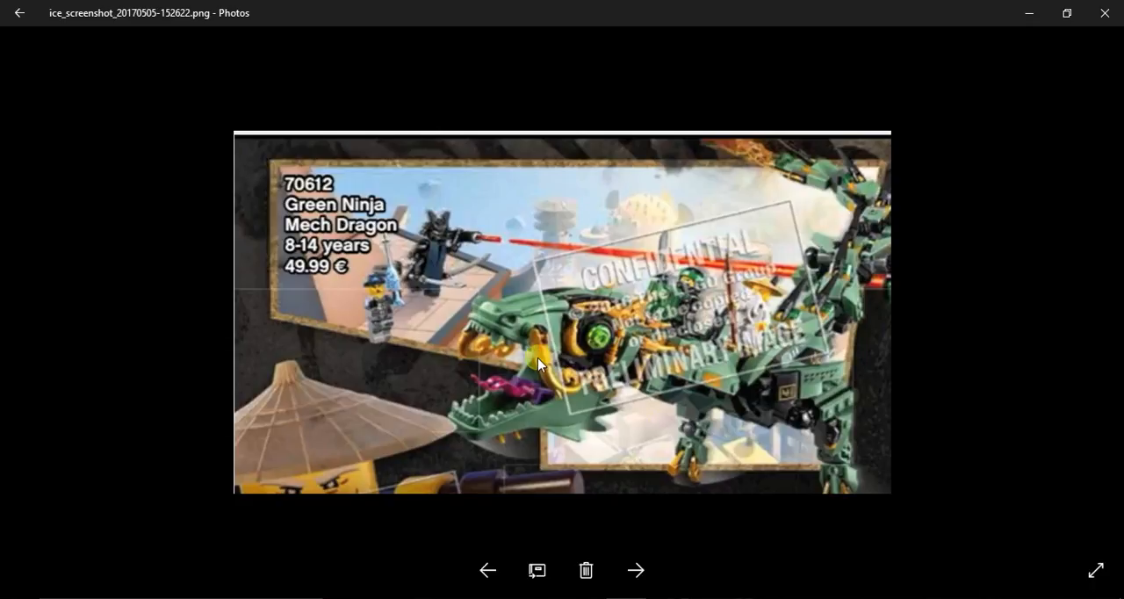
pyautogui.moveTo(624, 403)
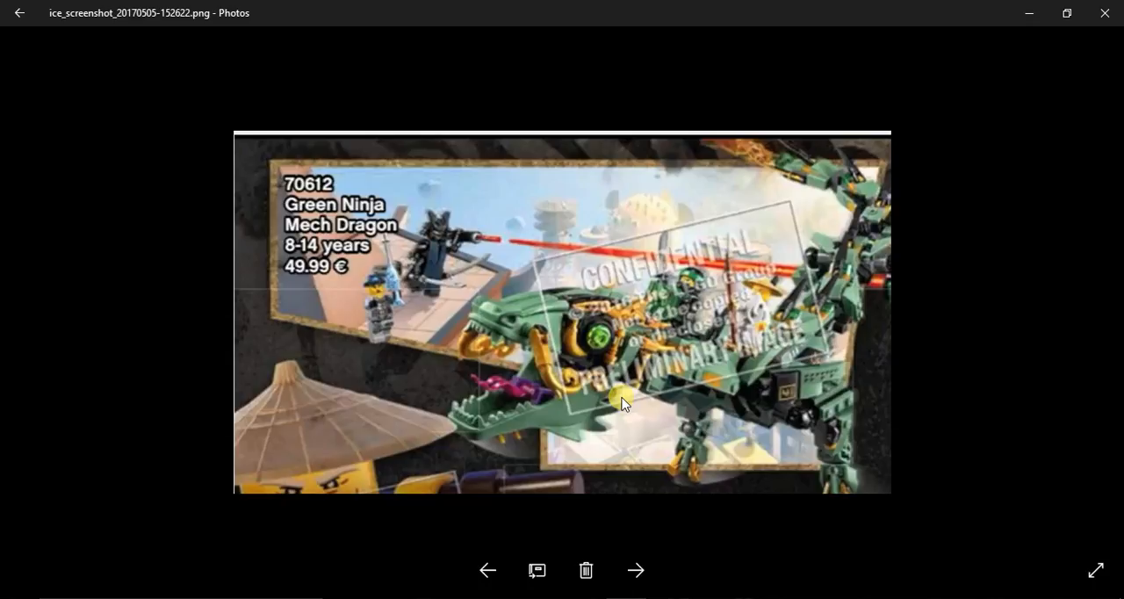
pyautogui.moveTo(546, 396)
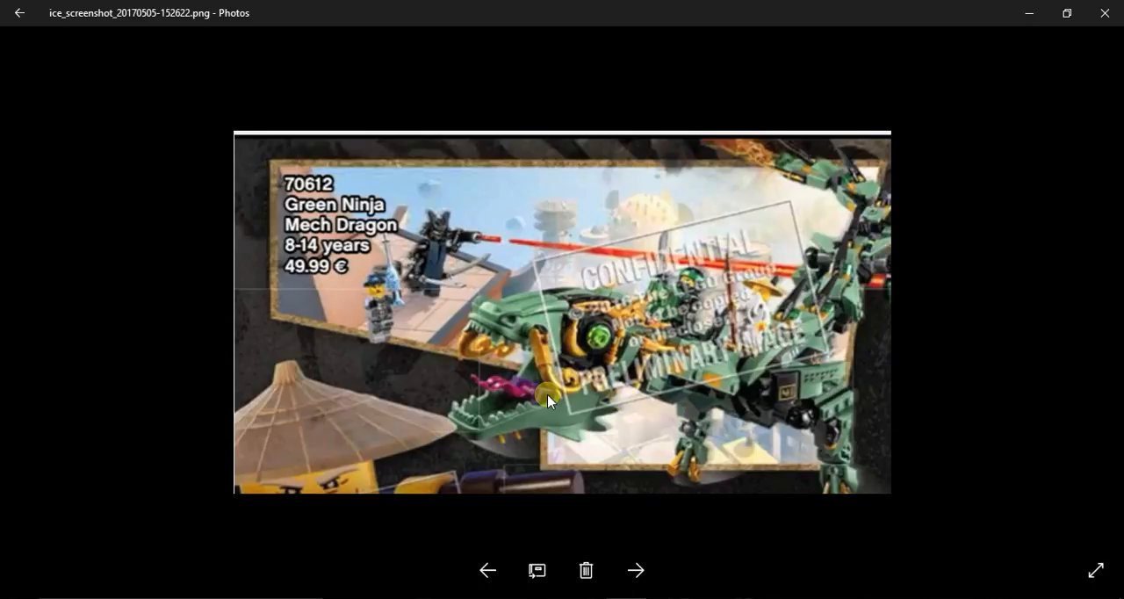
pyautogui.moveTo(781, 149)
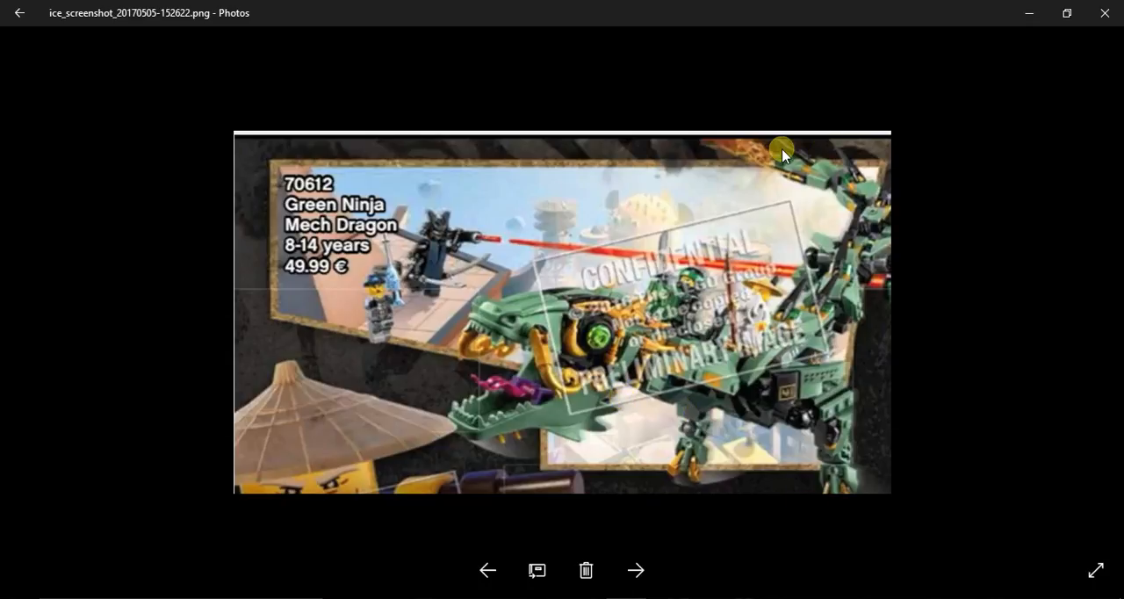
pyautogui.moveTo(895, 281)
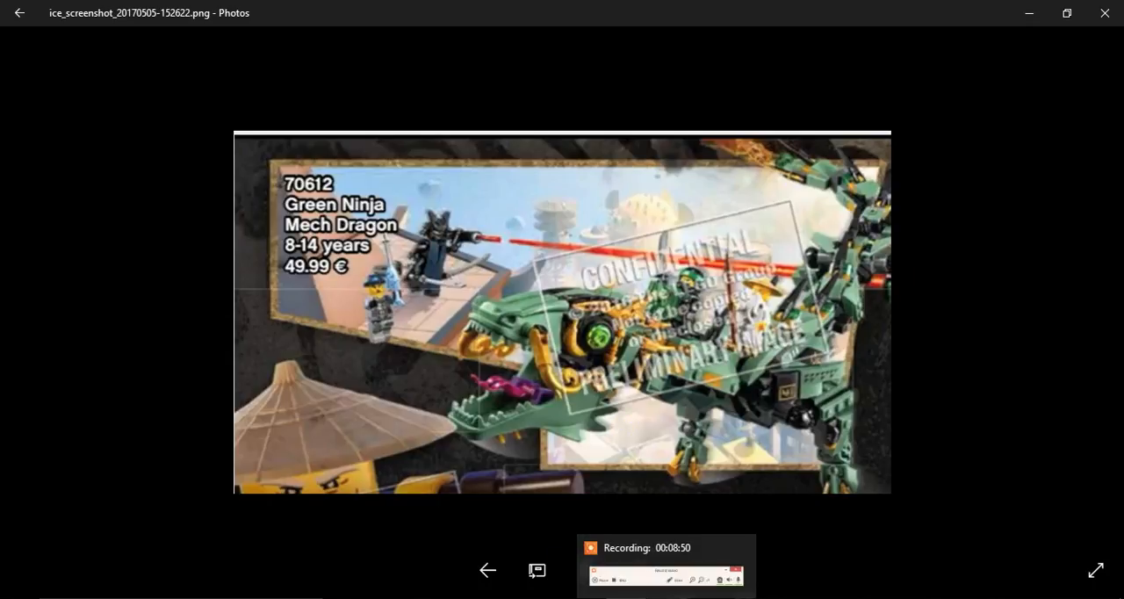
# - Step back from the Green Ninja Mech Dragon image to the 70607 NINJAGO City Chase screenshot
pyautogui.click(487, 570)
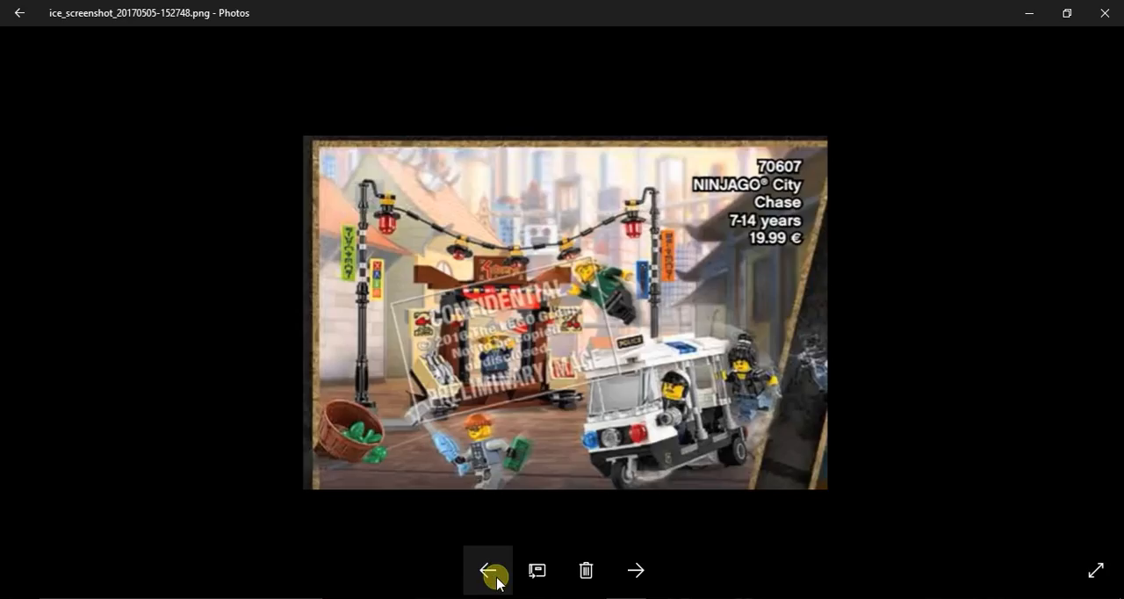
pyautogui.moveTo(709, 303)
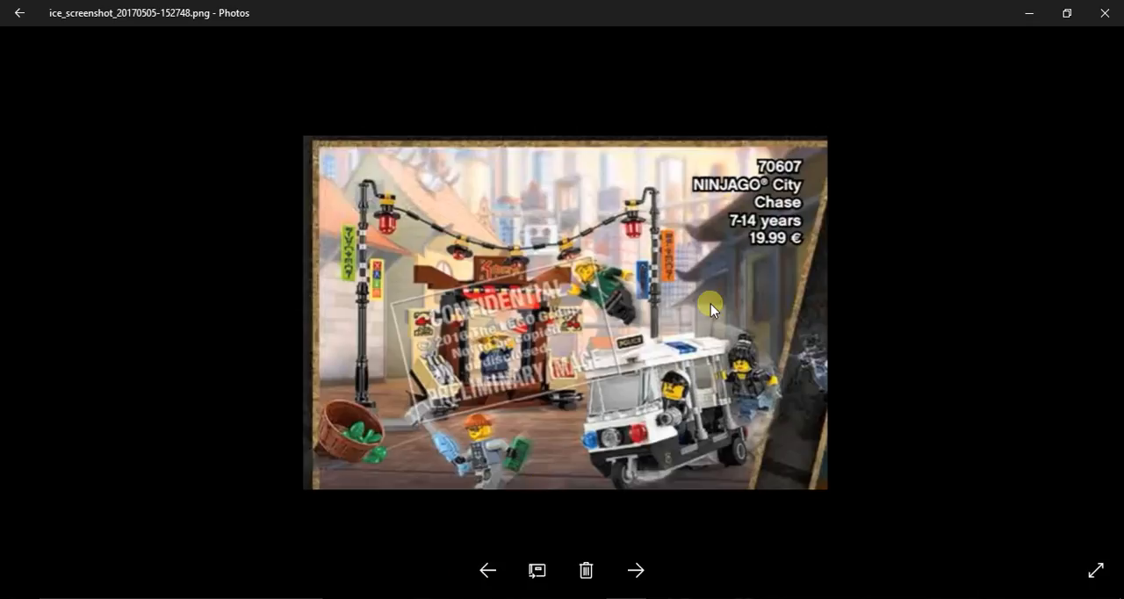
pyautogui.moveTo(688, 304)
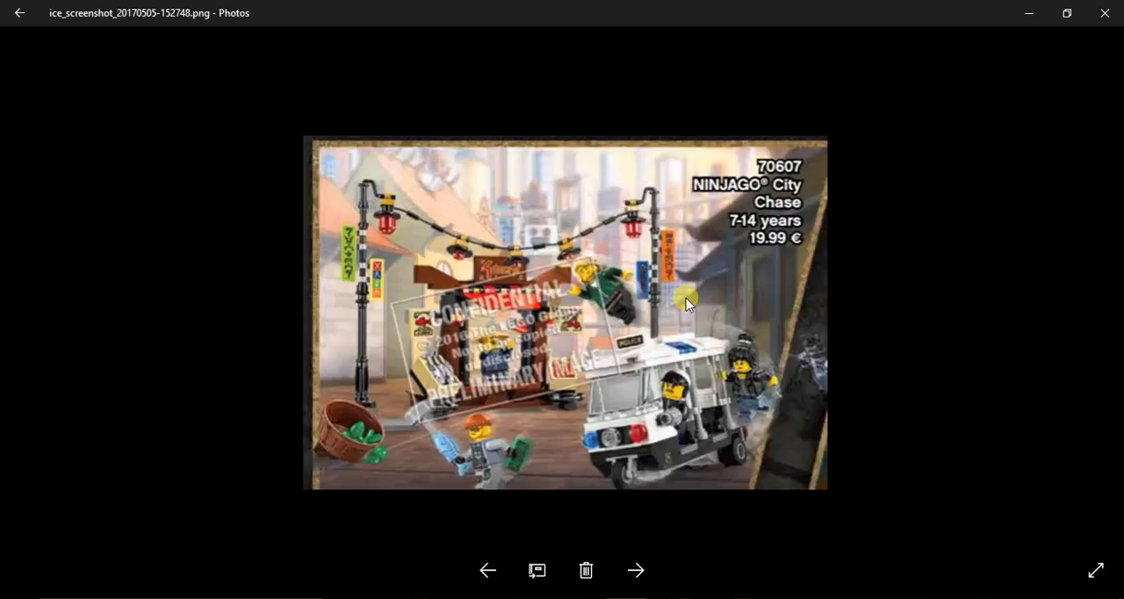
pyautogui.moveTo(400, 433)
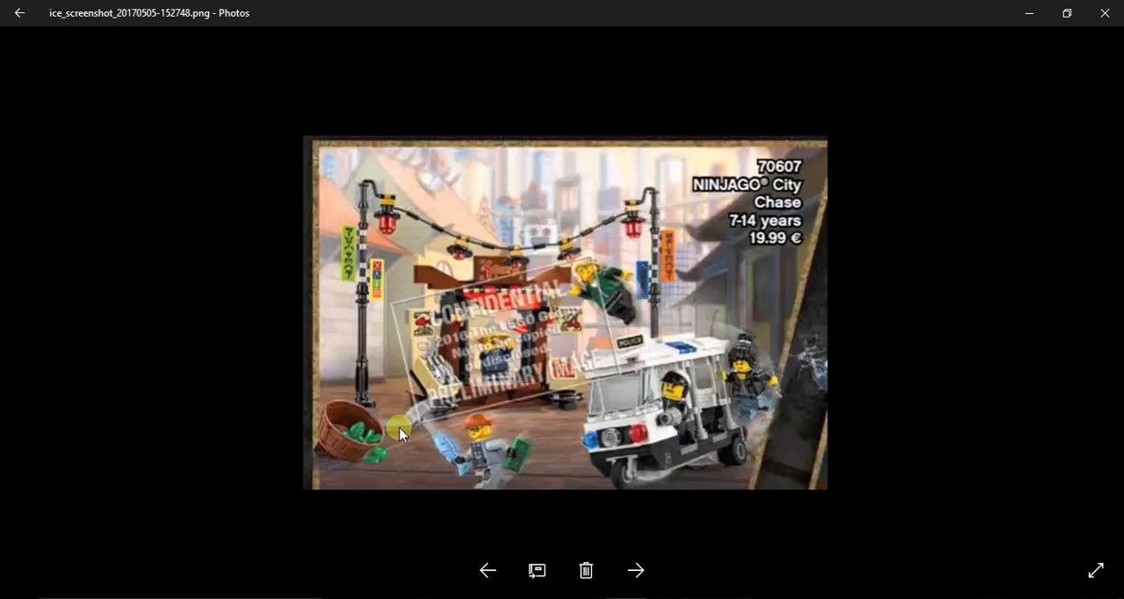
pyautogui.moveTo(763, 407)
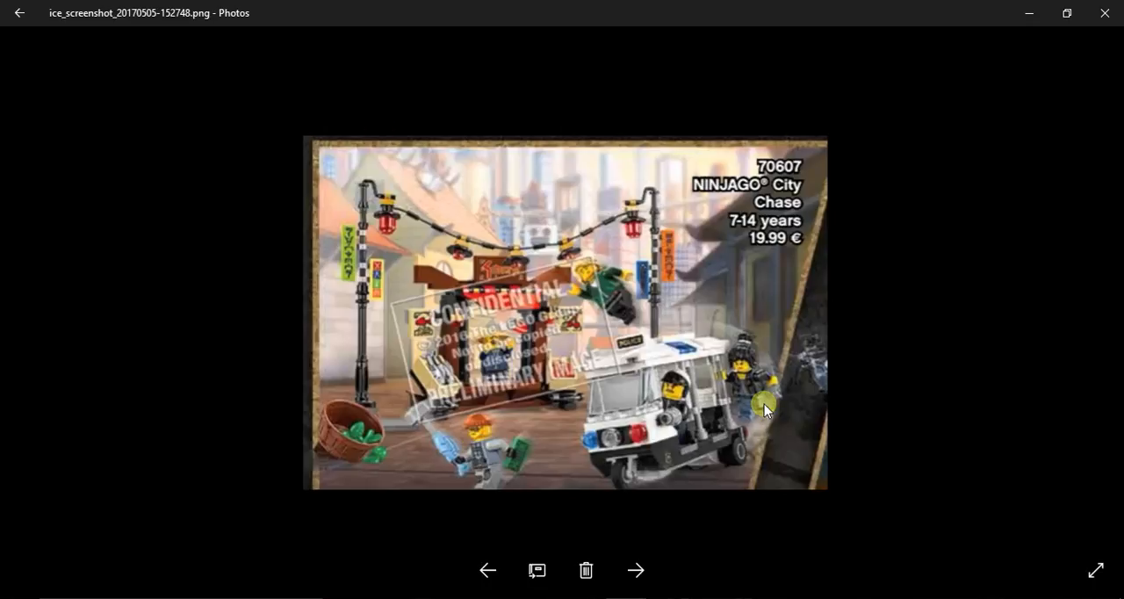
pyautogui.moveTo(711, 450)
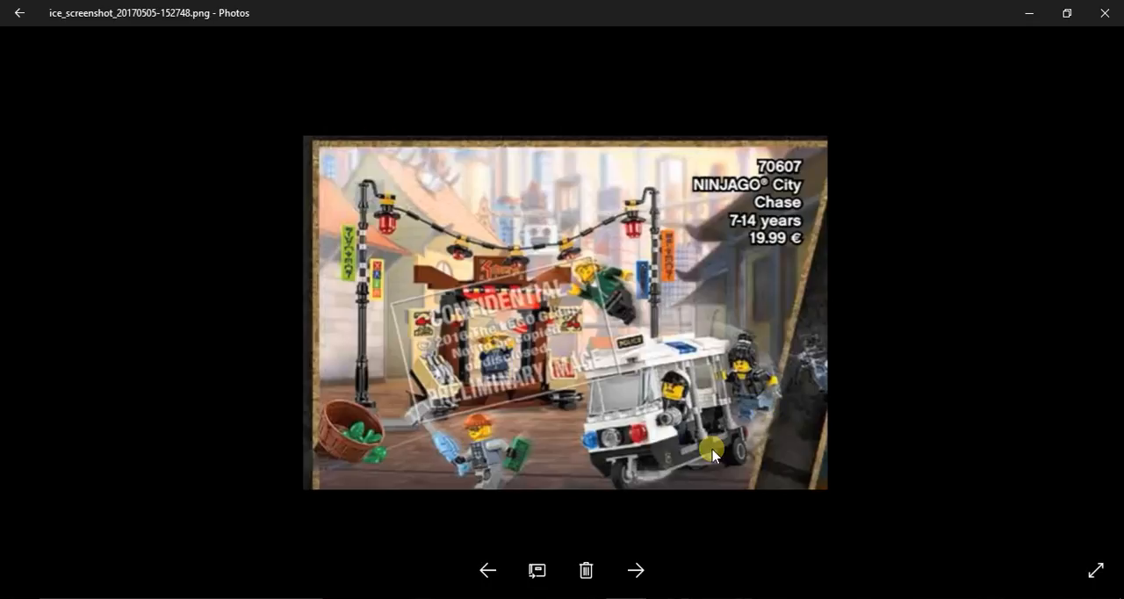
pyautogui.moveTo(520, 417)
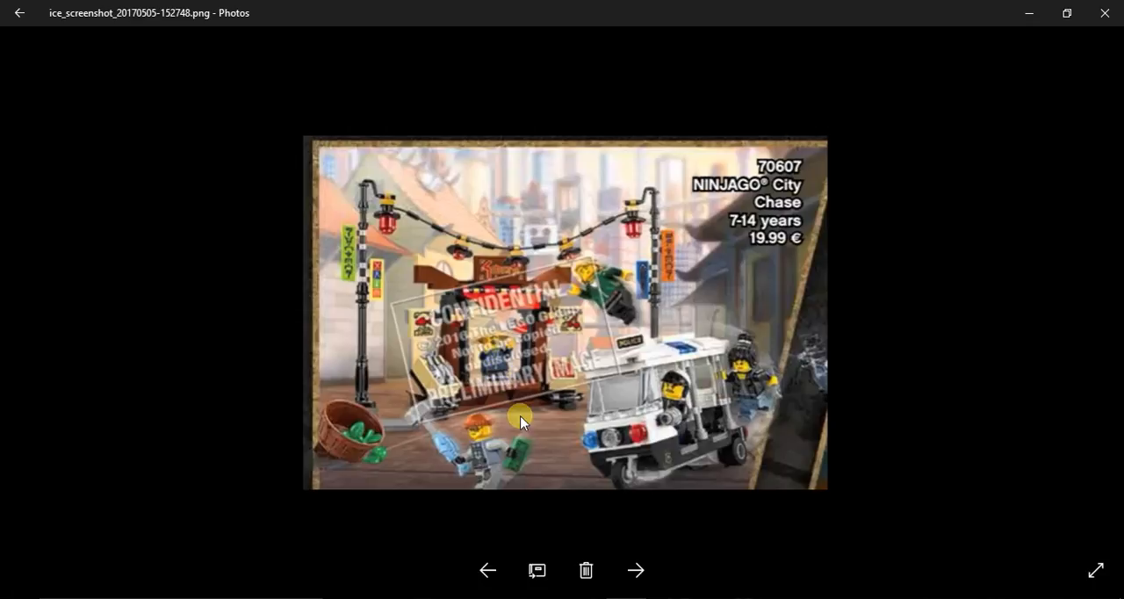
pyautogui.moveTo(694, 389)
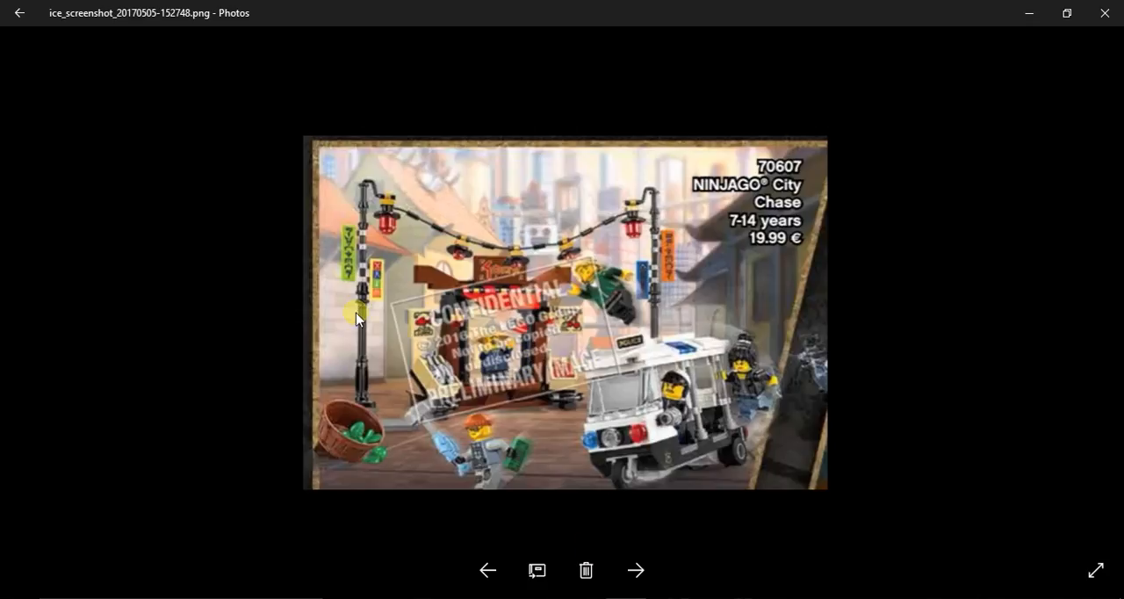
pyautogui.moveTo(340, 225)
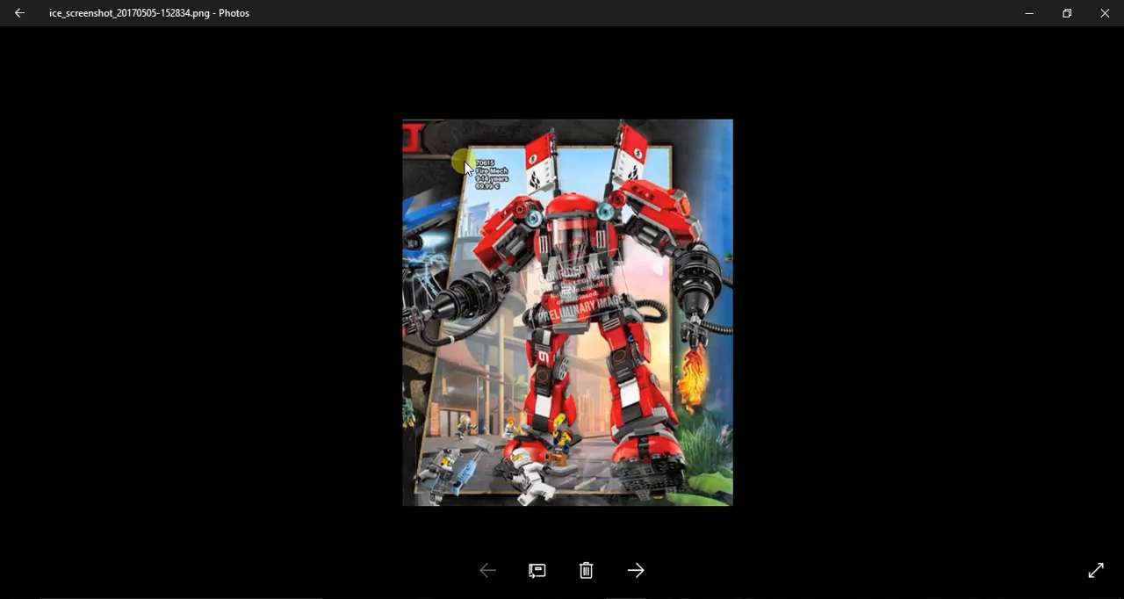
pyautogui.moveTo(546, 296)
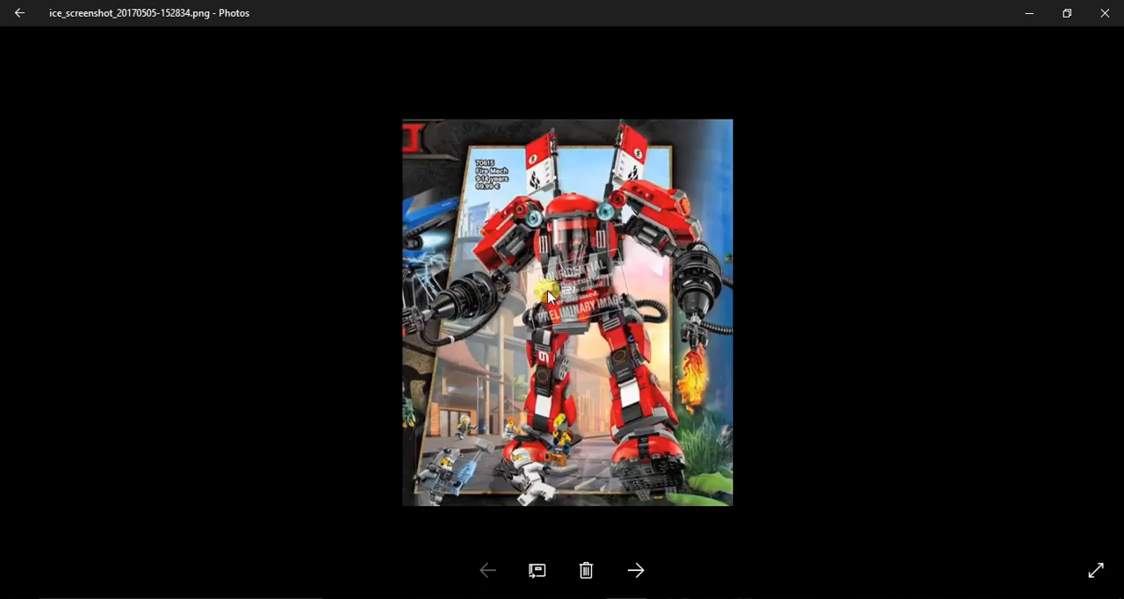
pyautogui.moveTo(603, 467)
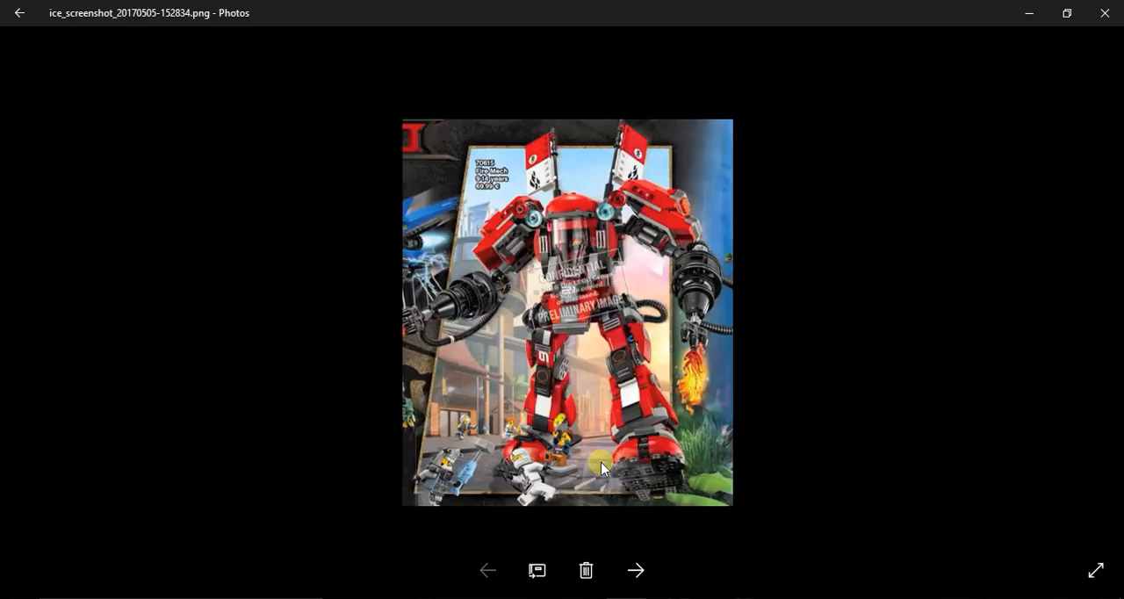
pyautogui.moveTo(552, 327)
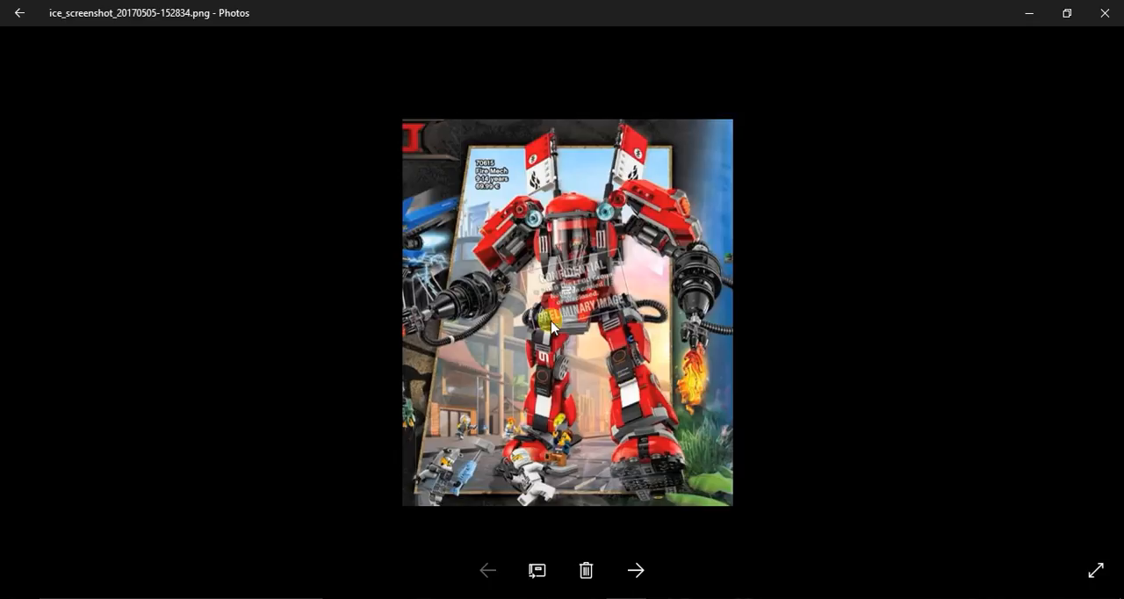
pyautogui.moveTo(452, 417)
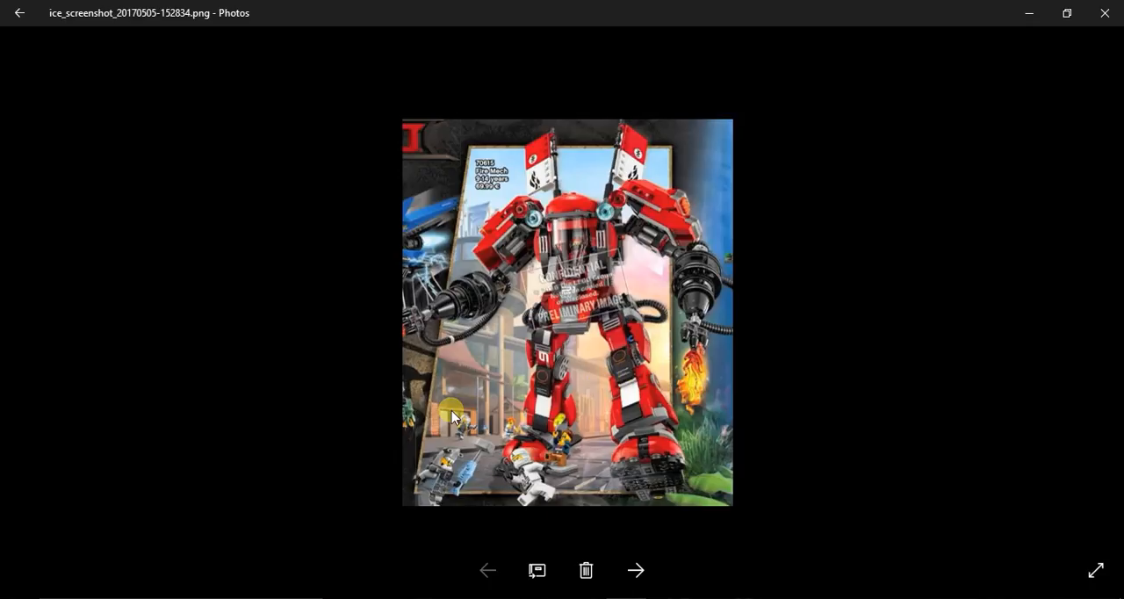
pyautogui.moveTo(634, 569)
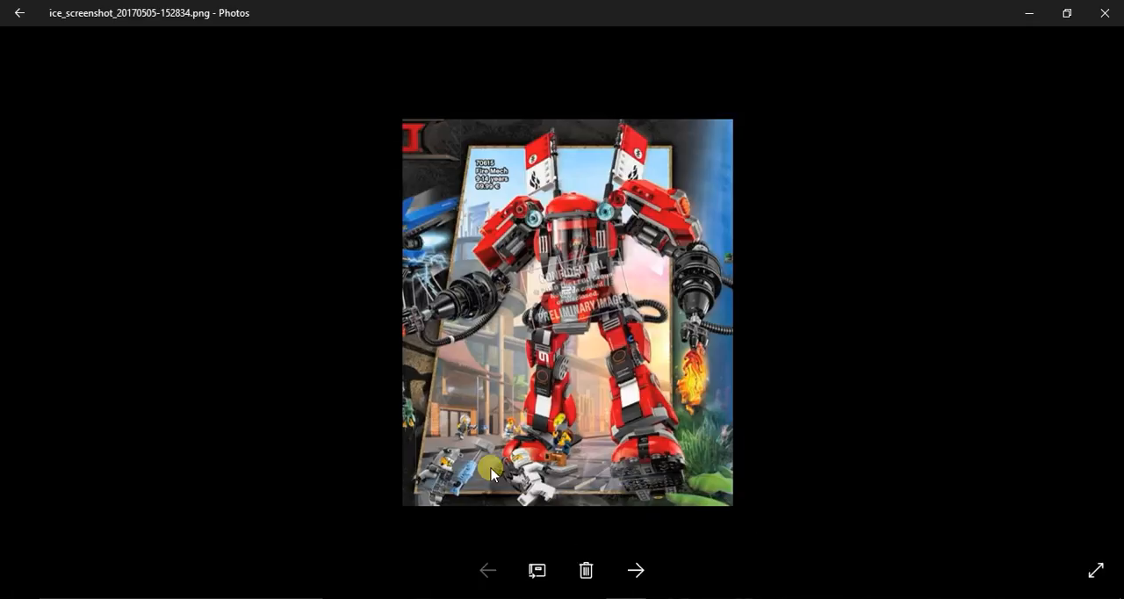
pyautogui.moveTo(517, 477)
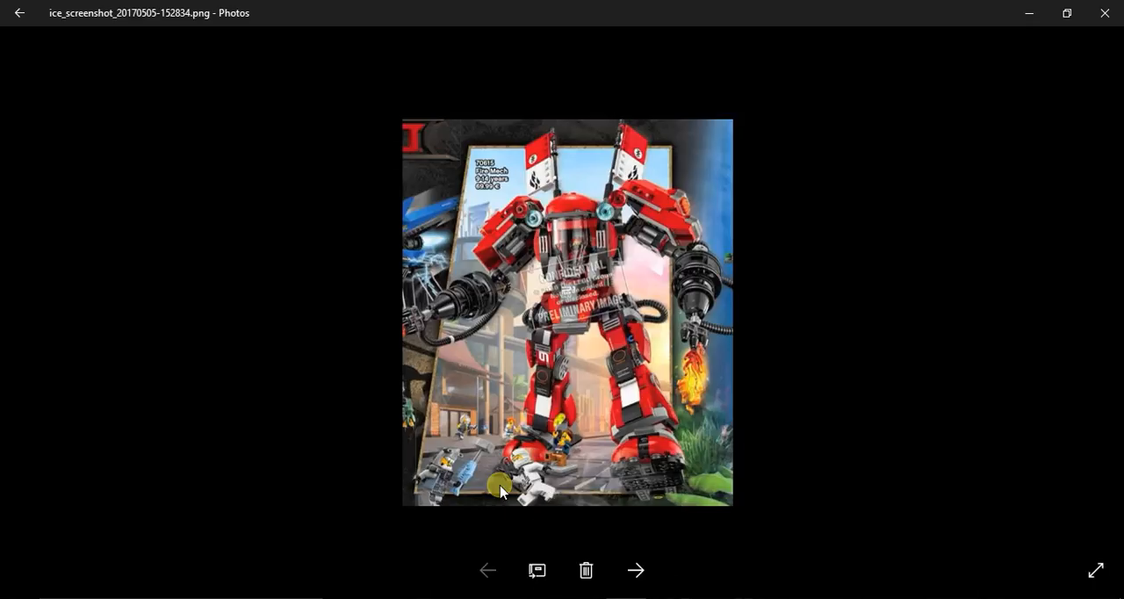
pyautogui.moveTo(617, 518)
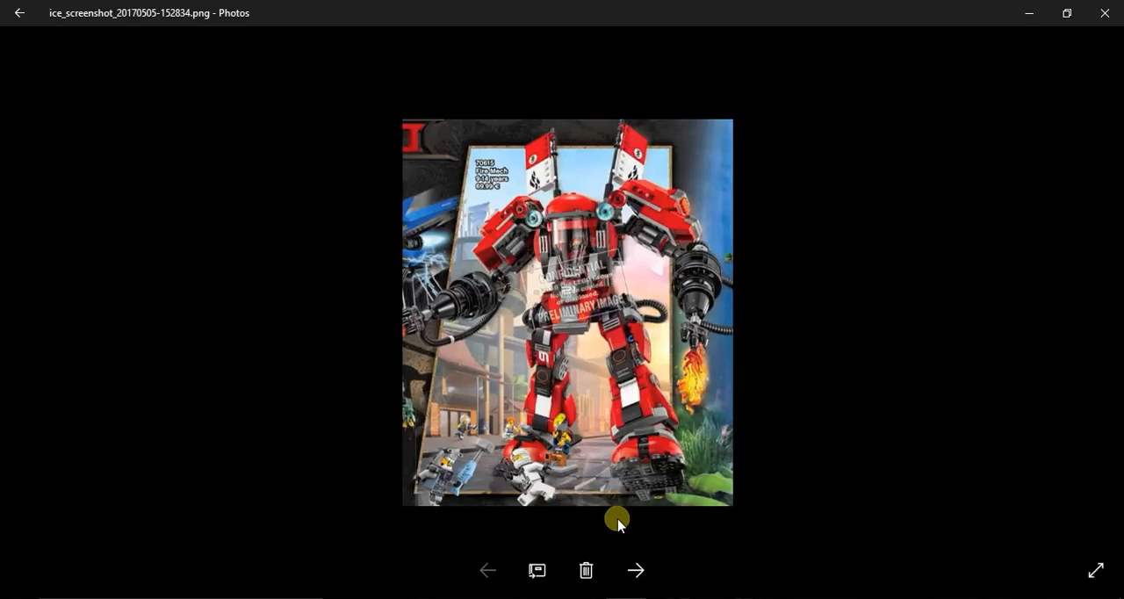